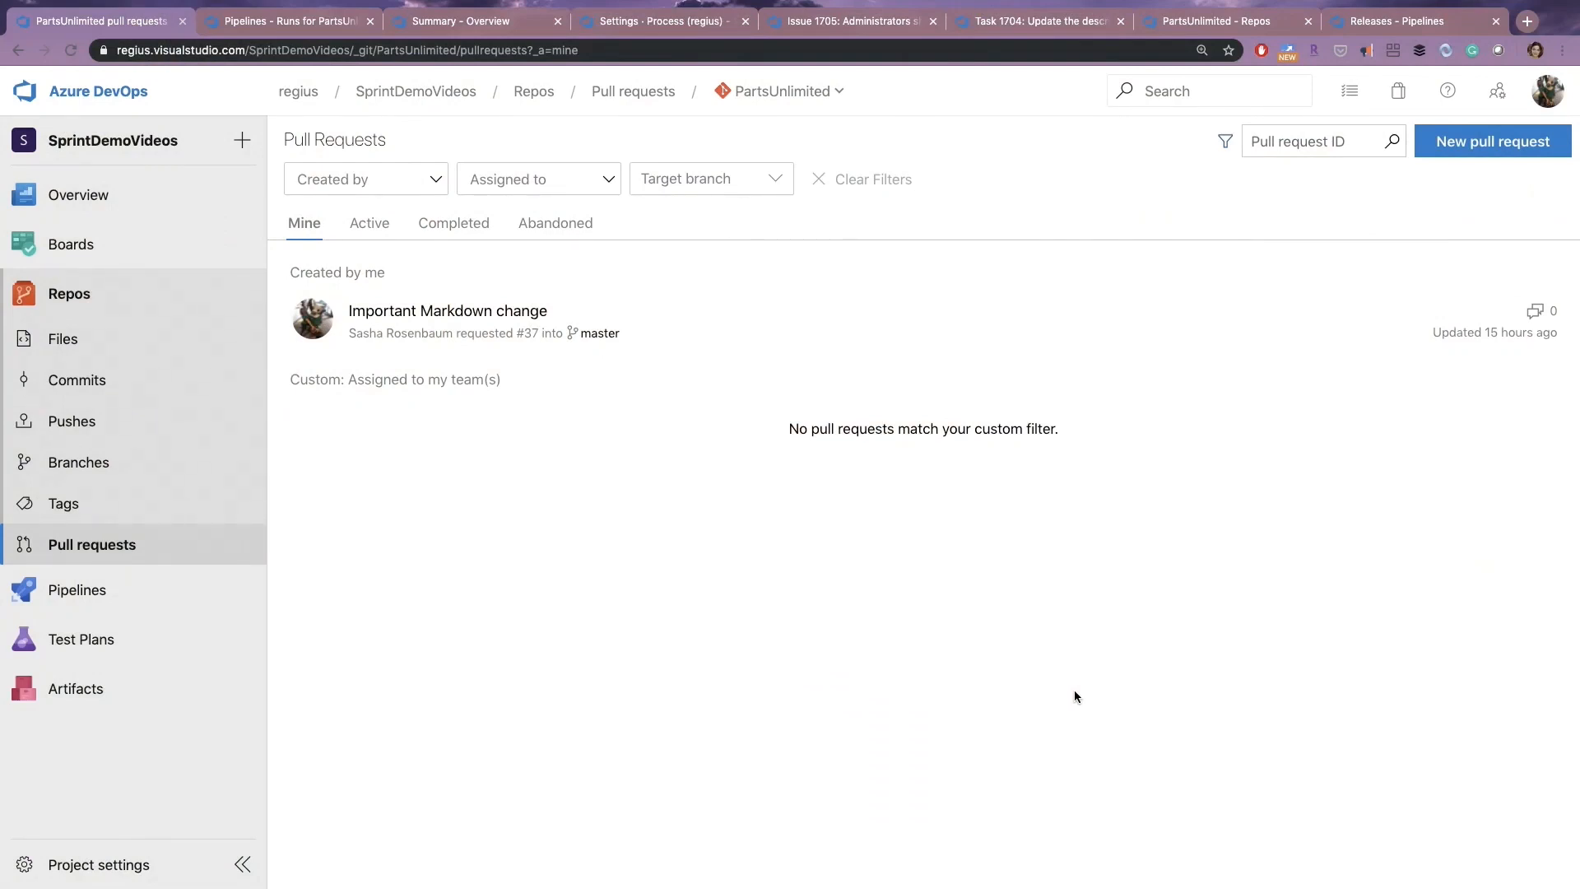
mouse_move(687, 459)
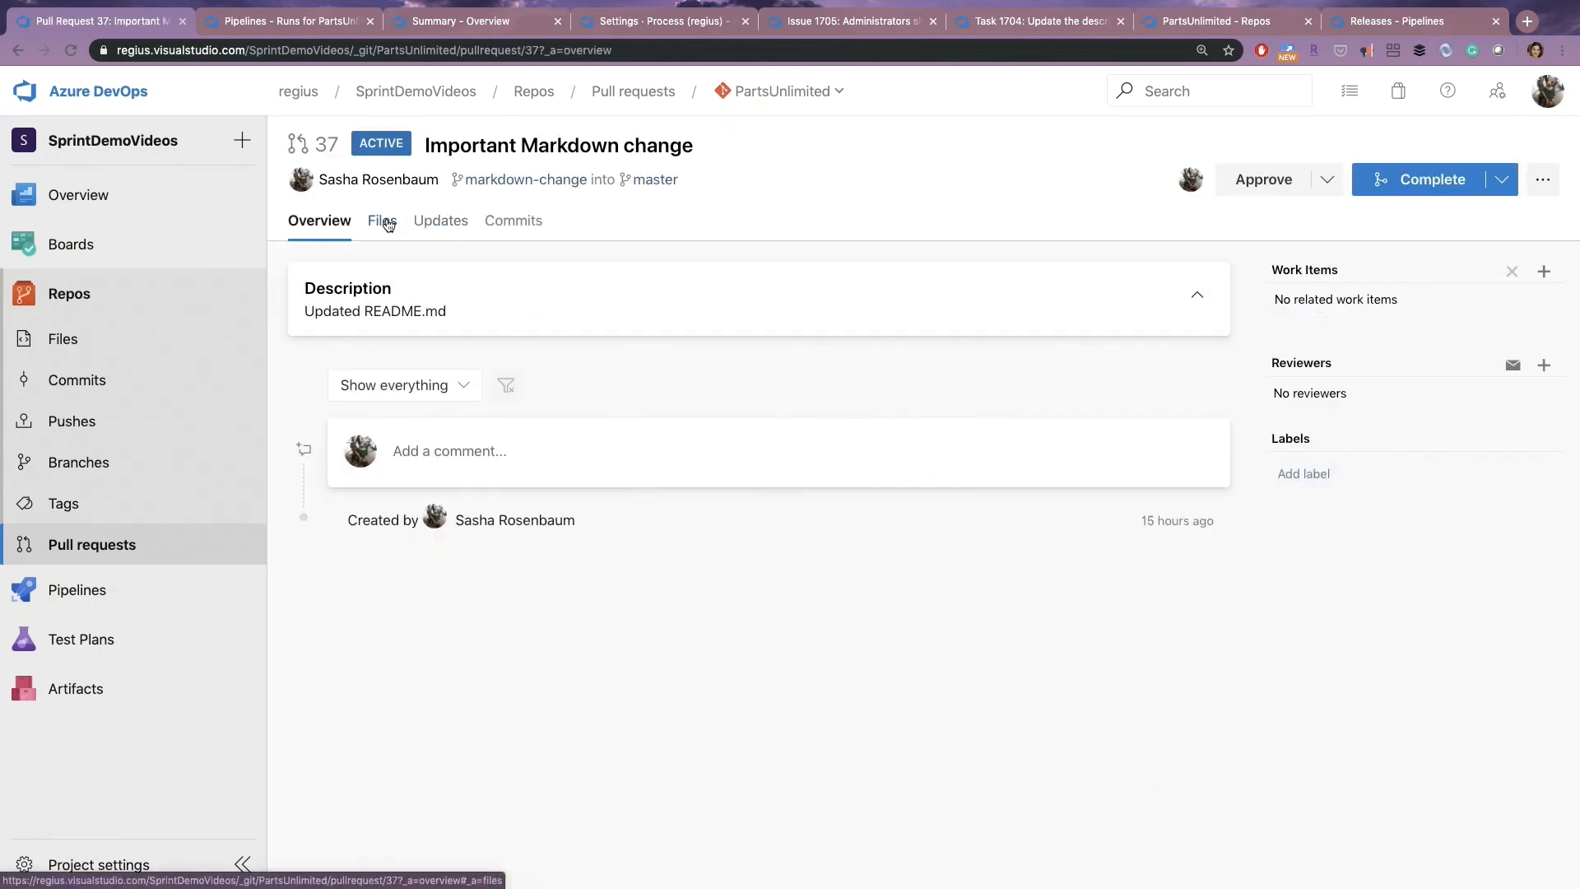
View pull request 37's changed README.md as a rendered markdown preview.
left_click(380, 220)
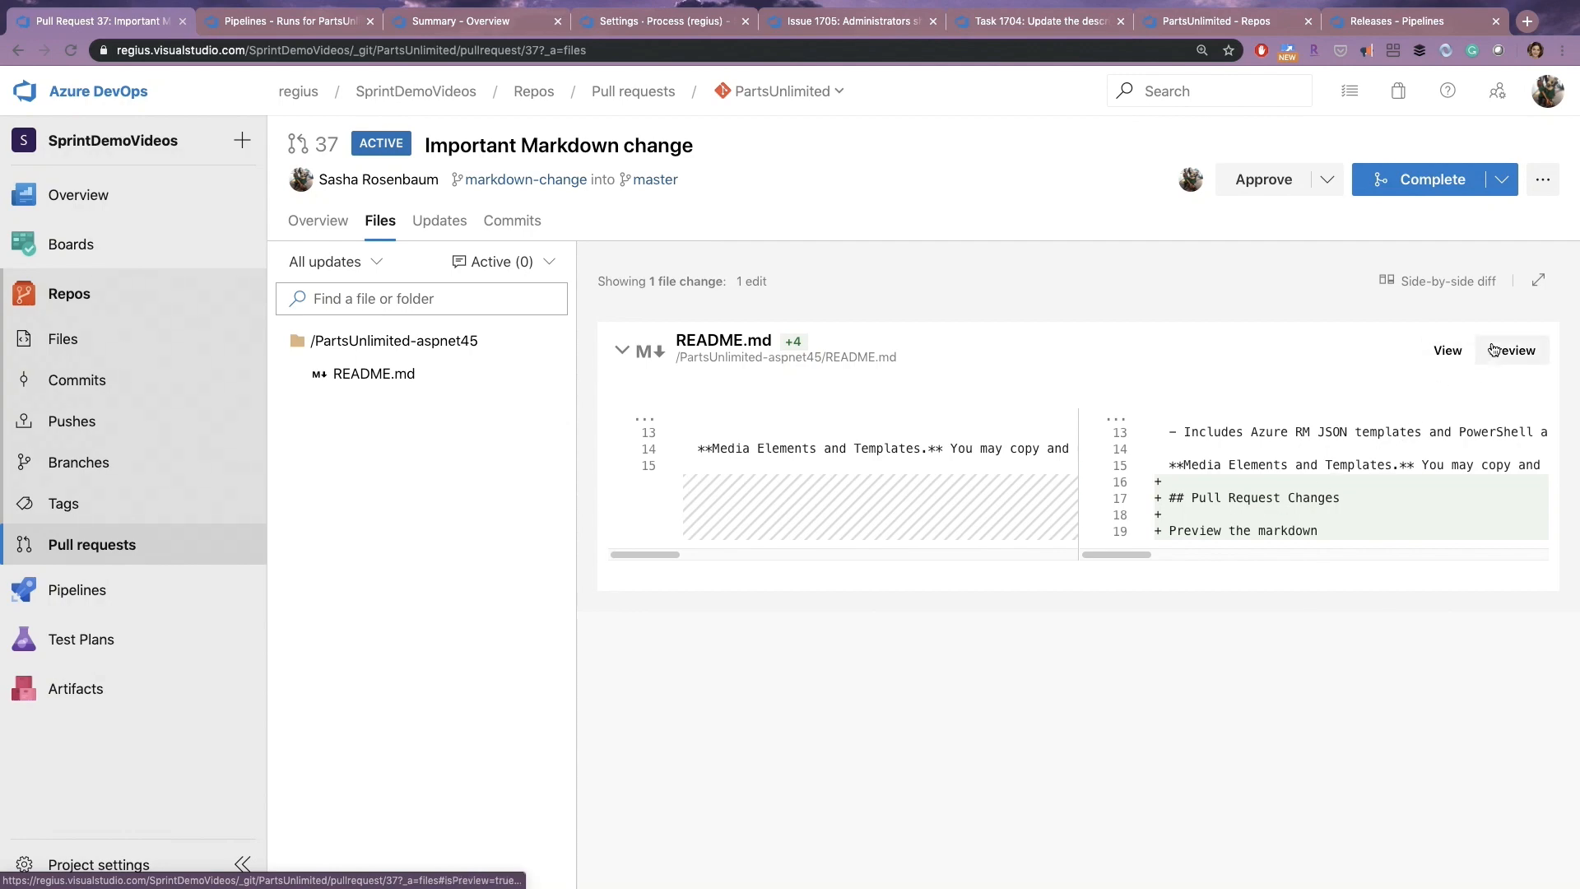
left_click(1513, 349)
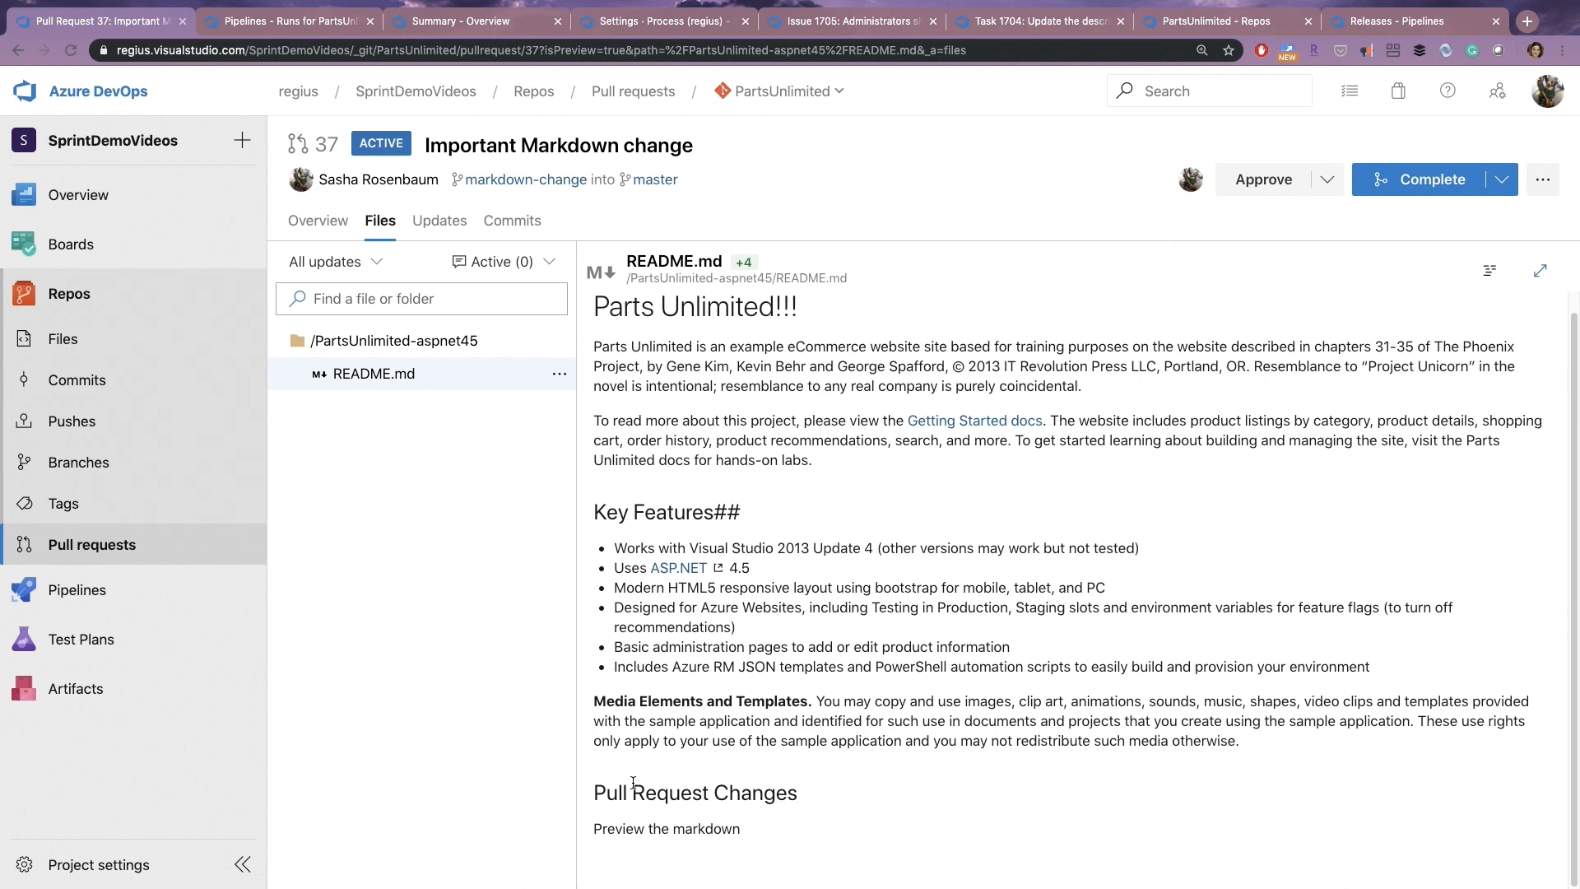
mouse_move(756, 834)
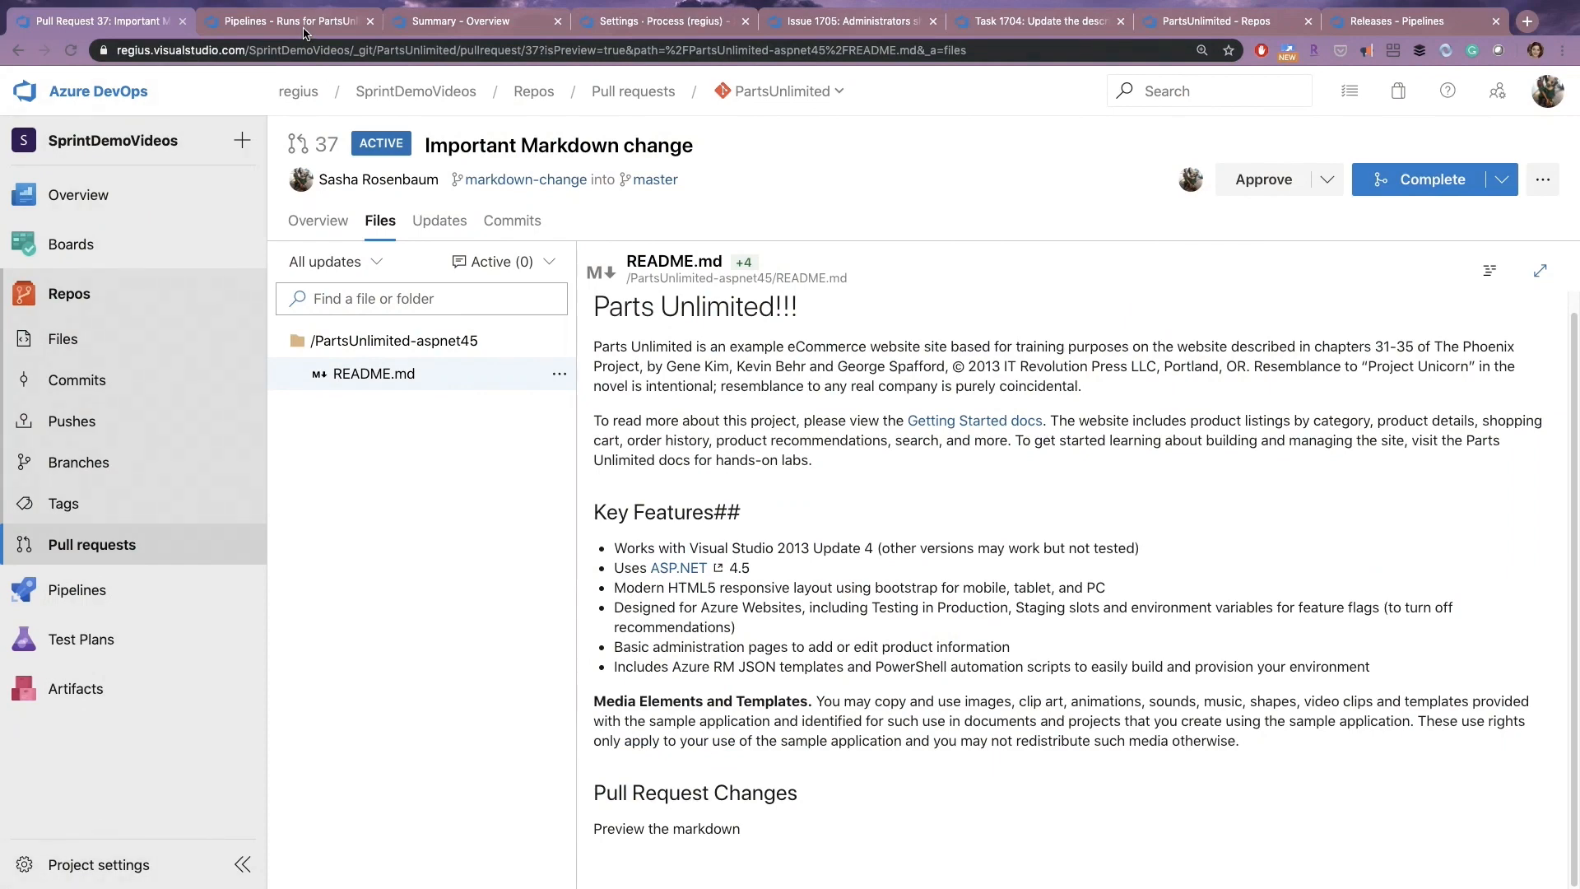
Rerun the failed Staging jobs of PartsUnlimited run #20190926.3 and confirm.
left_click(286, 20)
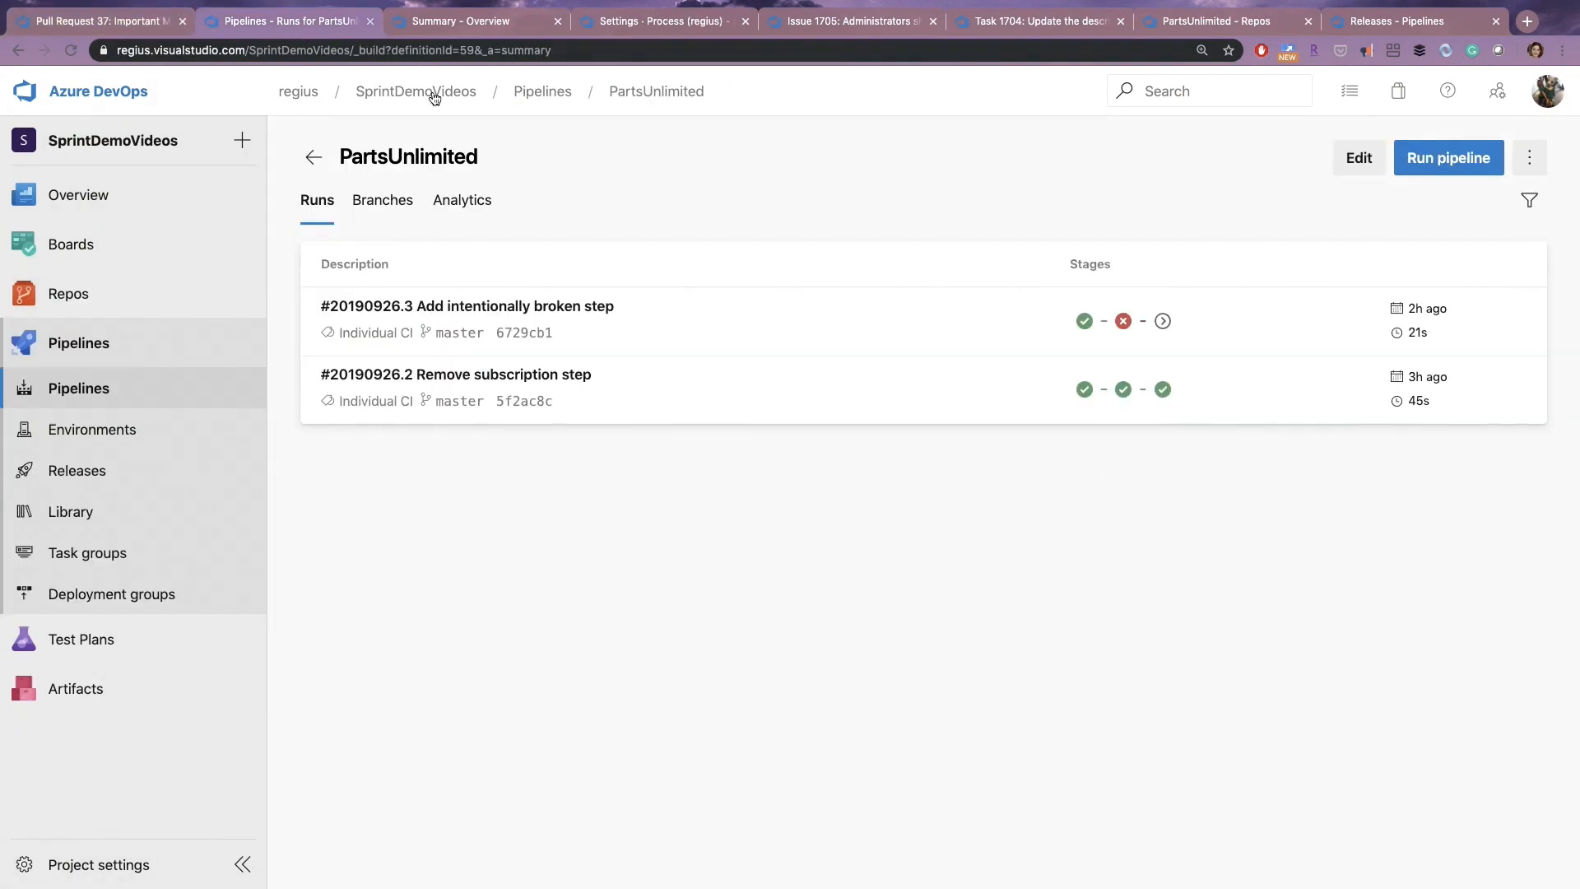
left_click(466, 306)
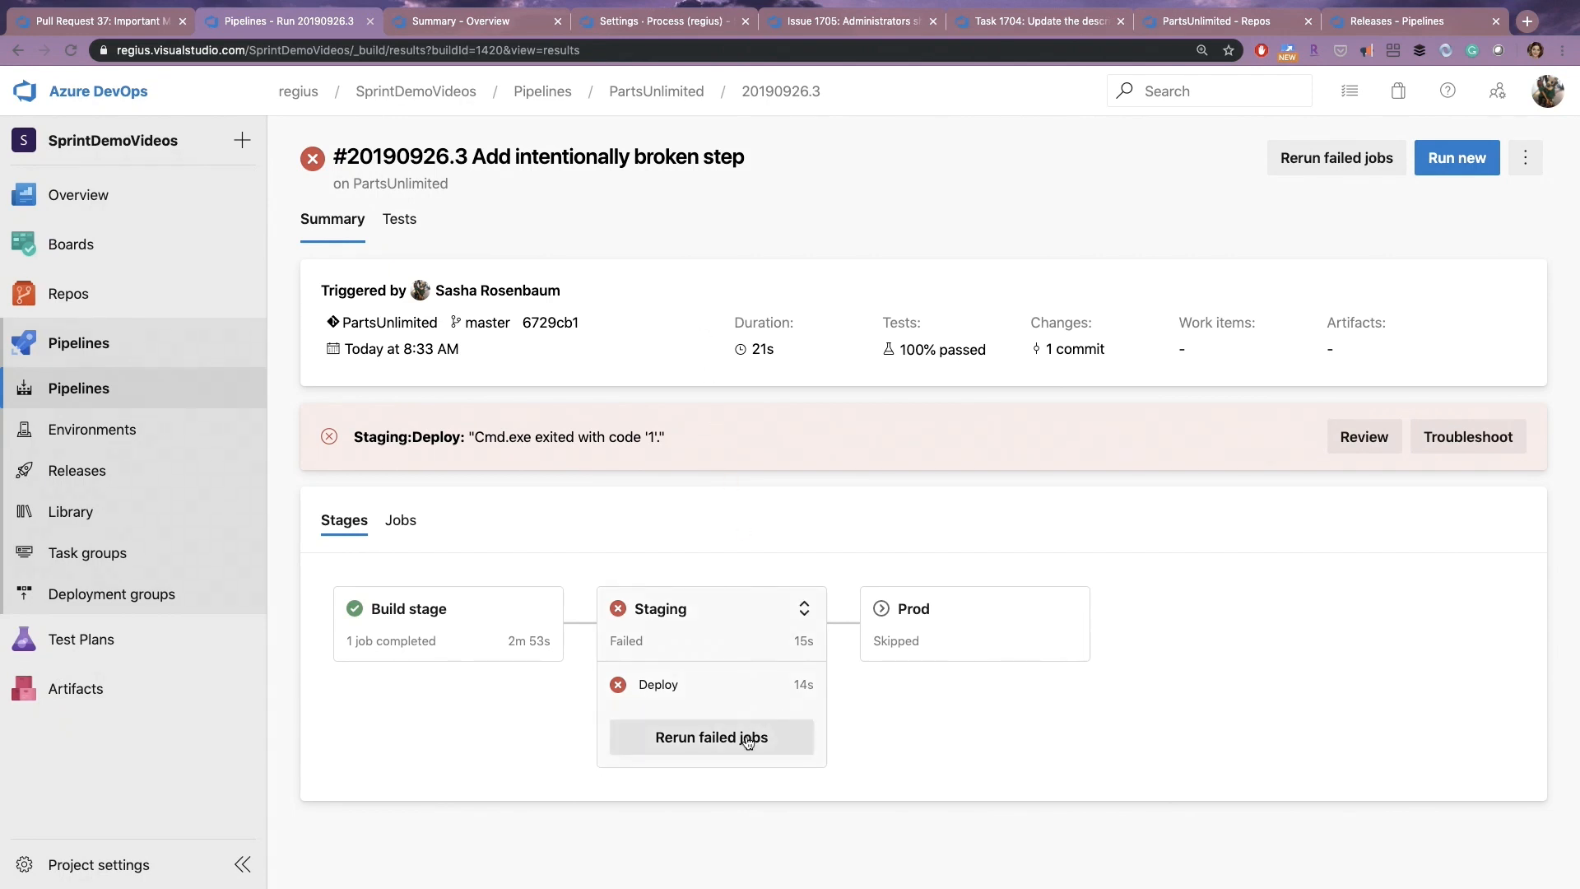
left_click(711, 737)
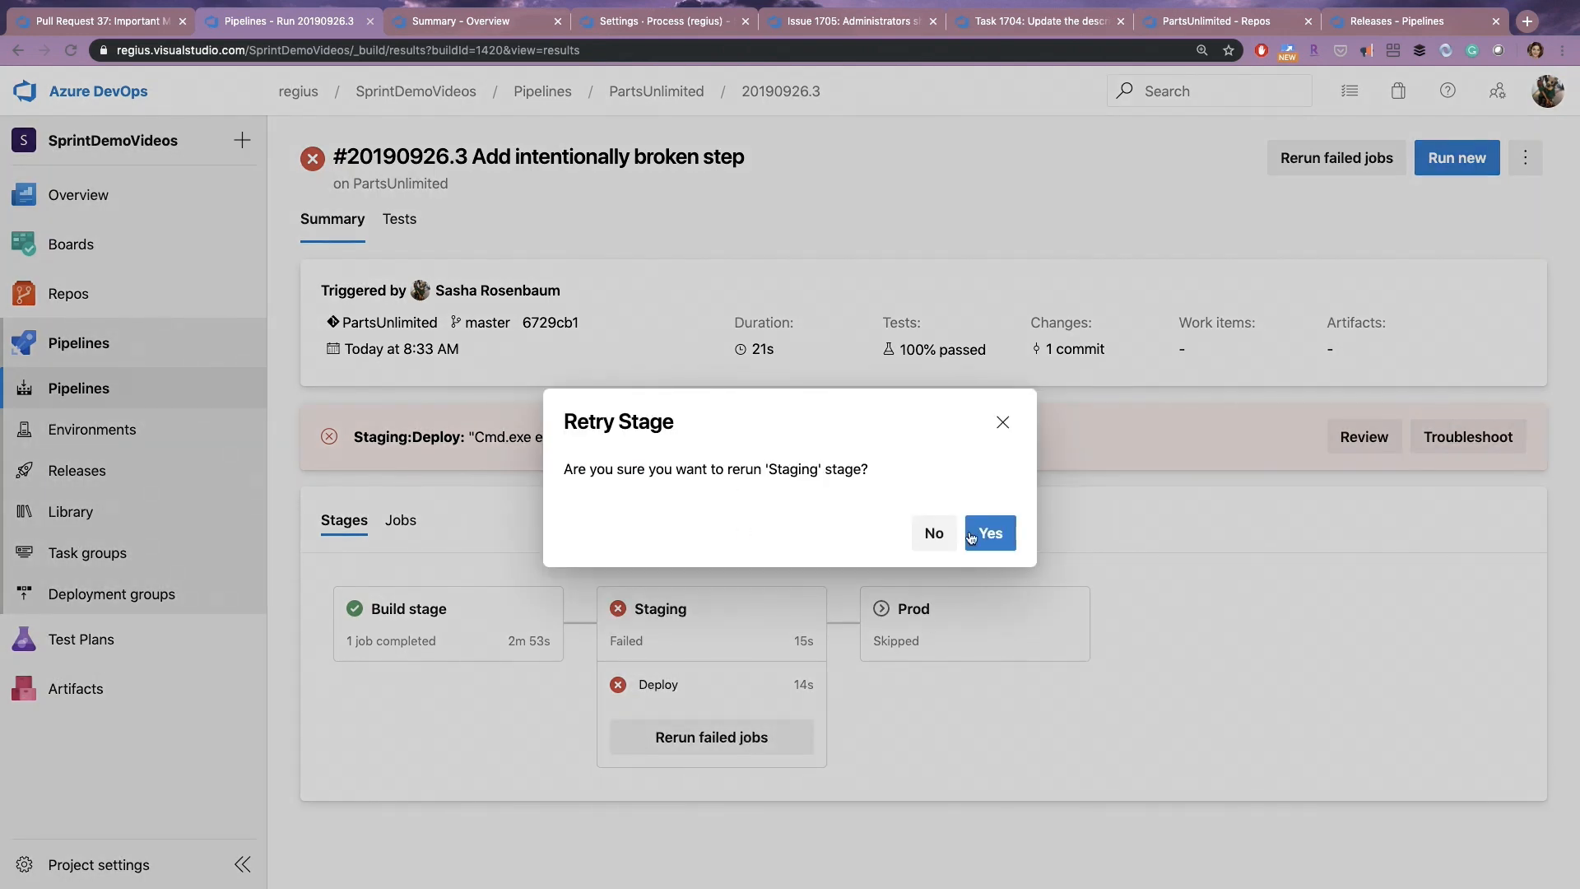
left_click(989, 531)
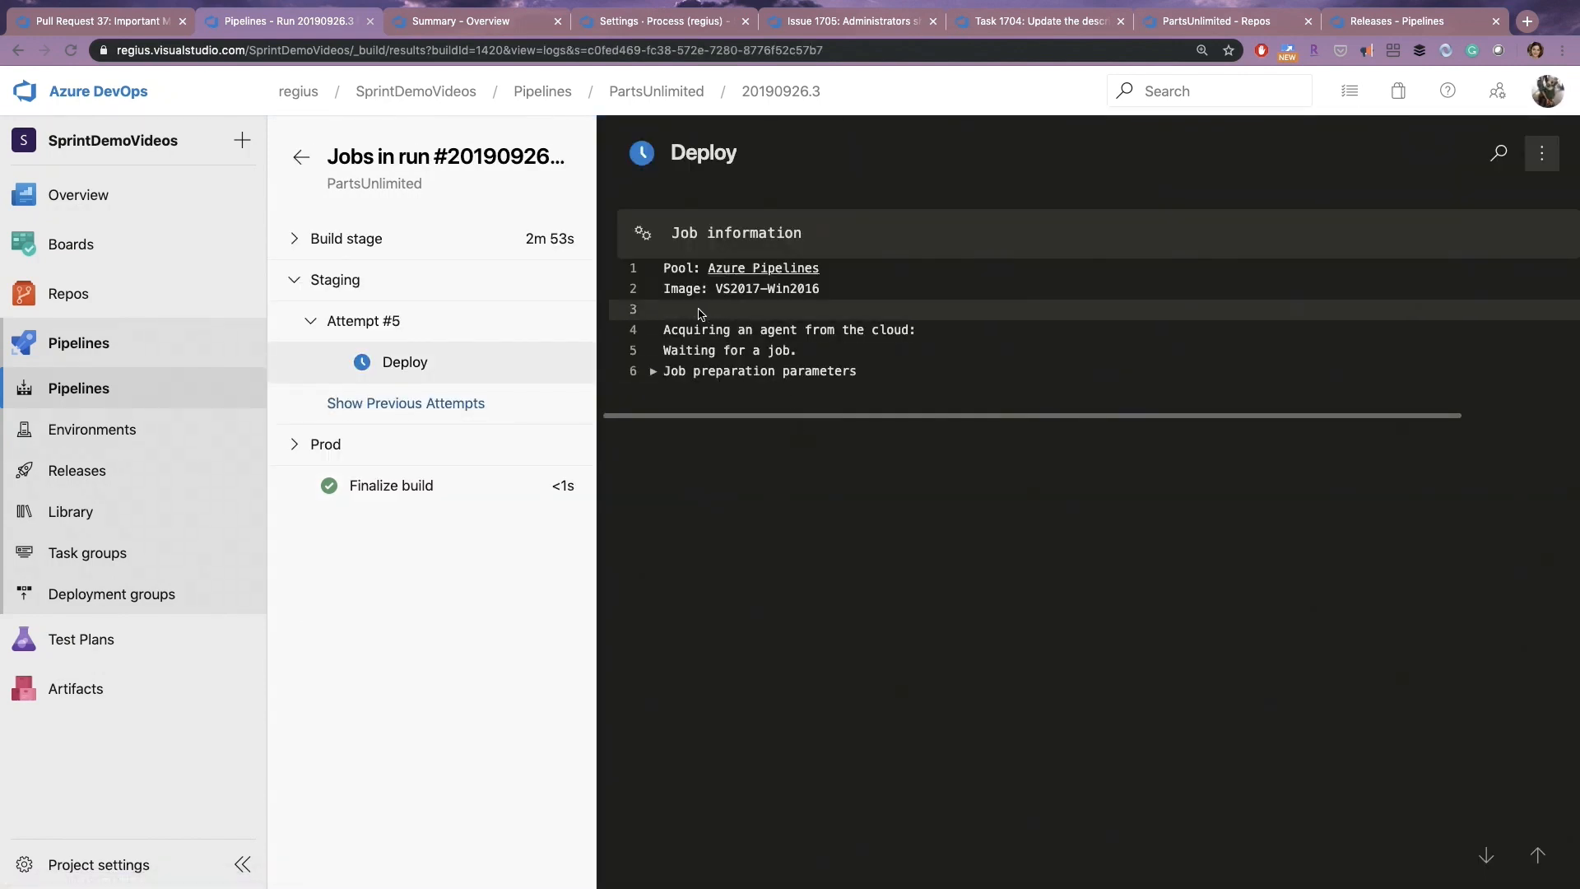
Show the earlier Staging attempts and follow the Deploy log to the failed CmdLine task, then go to Task 1704.
left_click(405, 402)
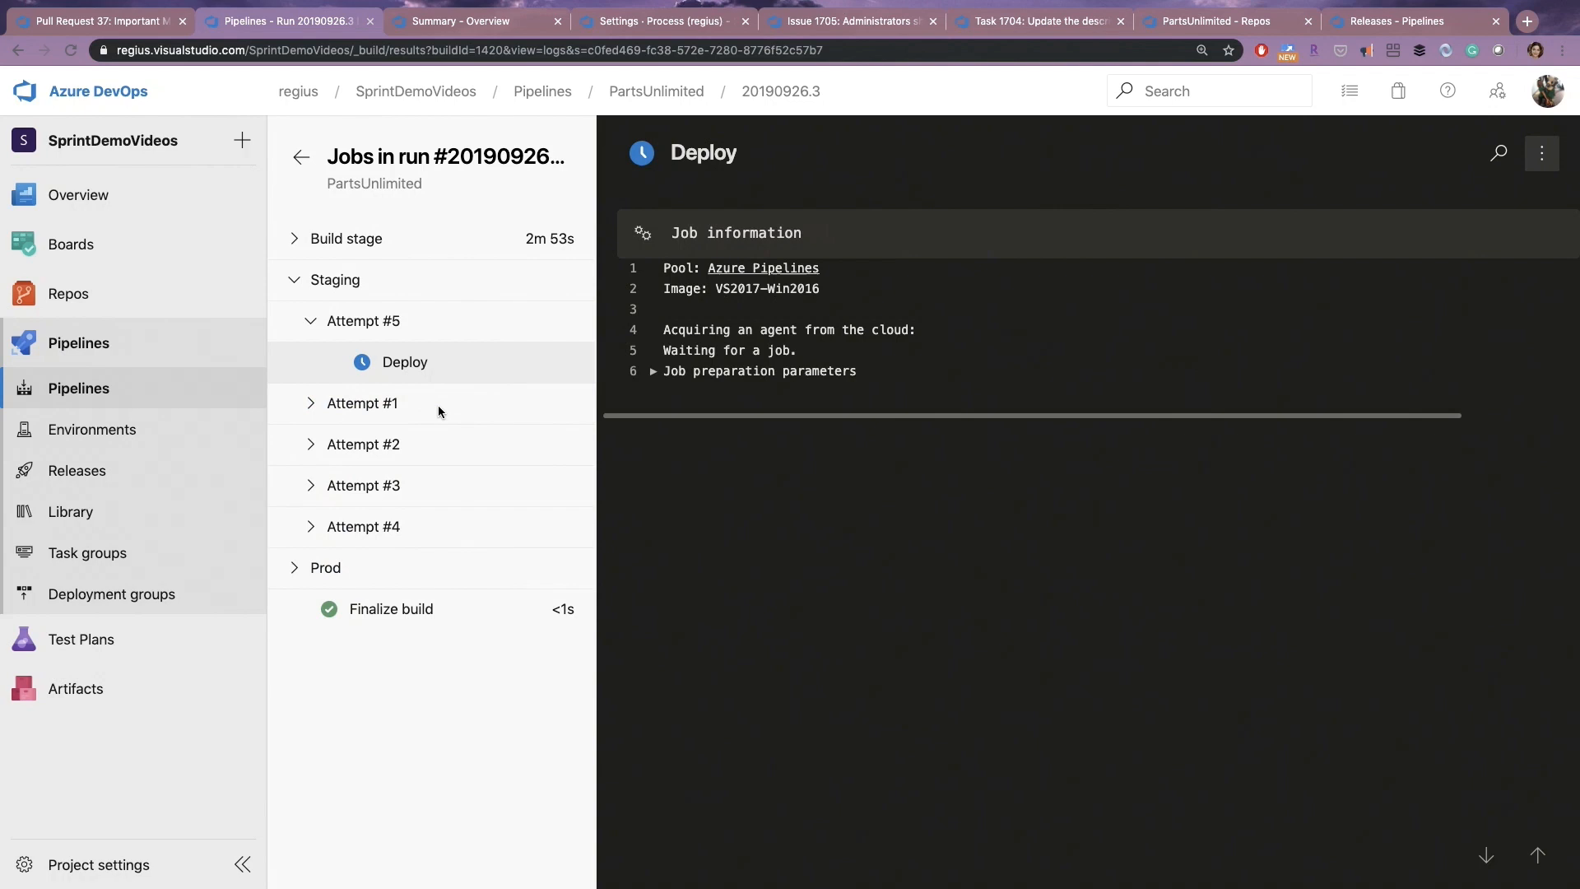
mouse_move(379, 566)
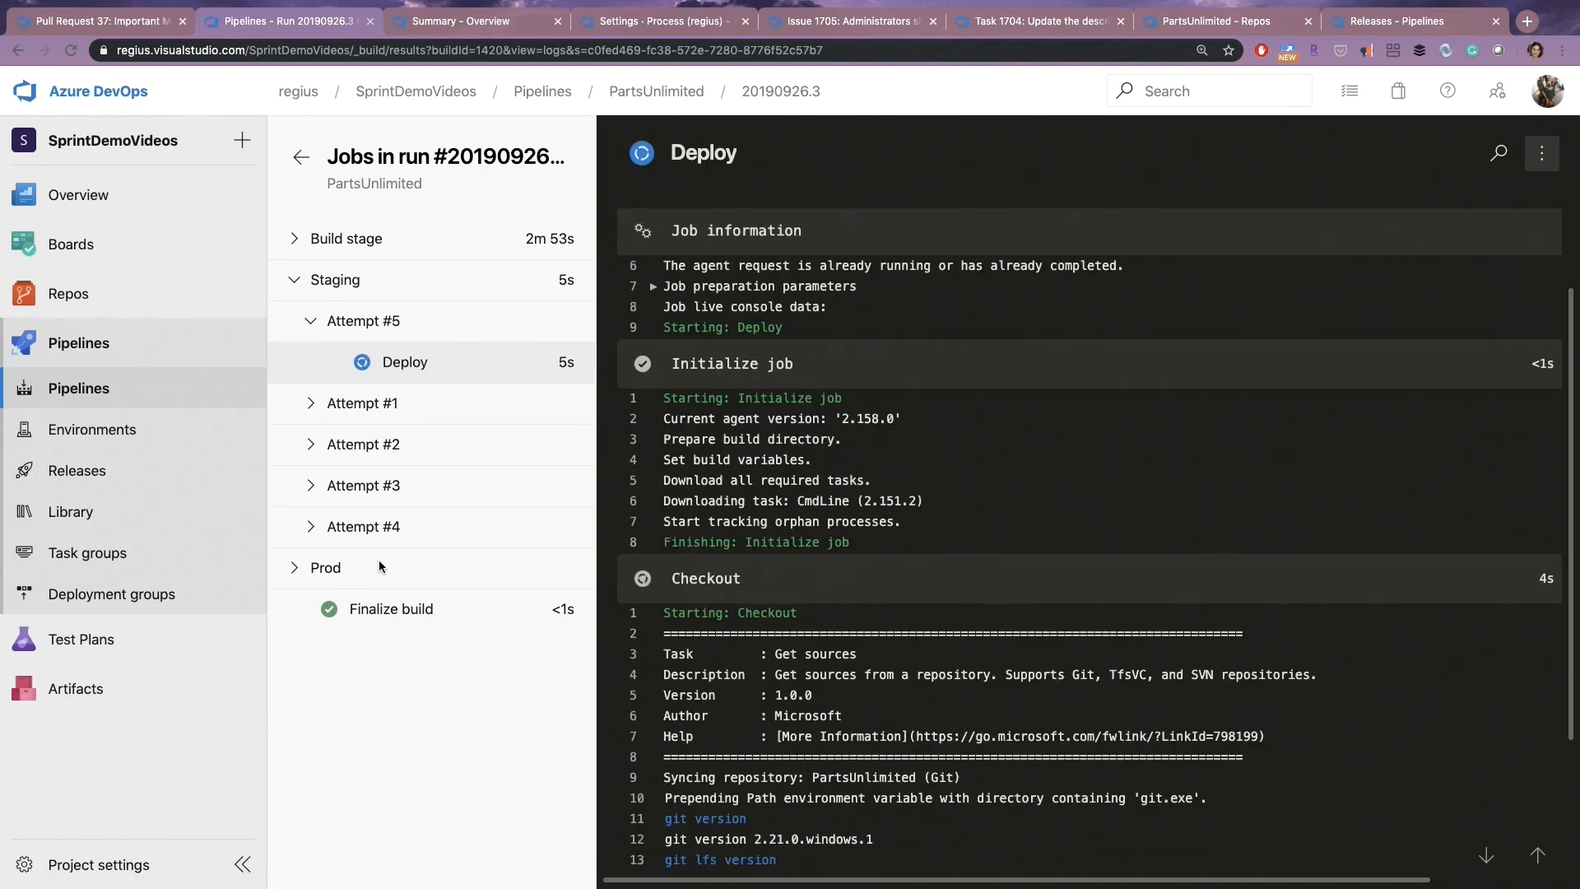
scroll("down", 3)
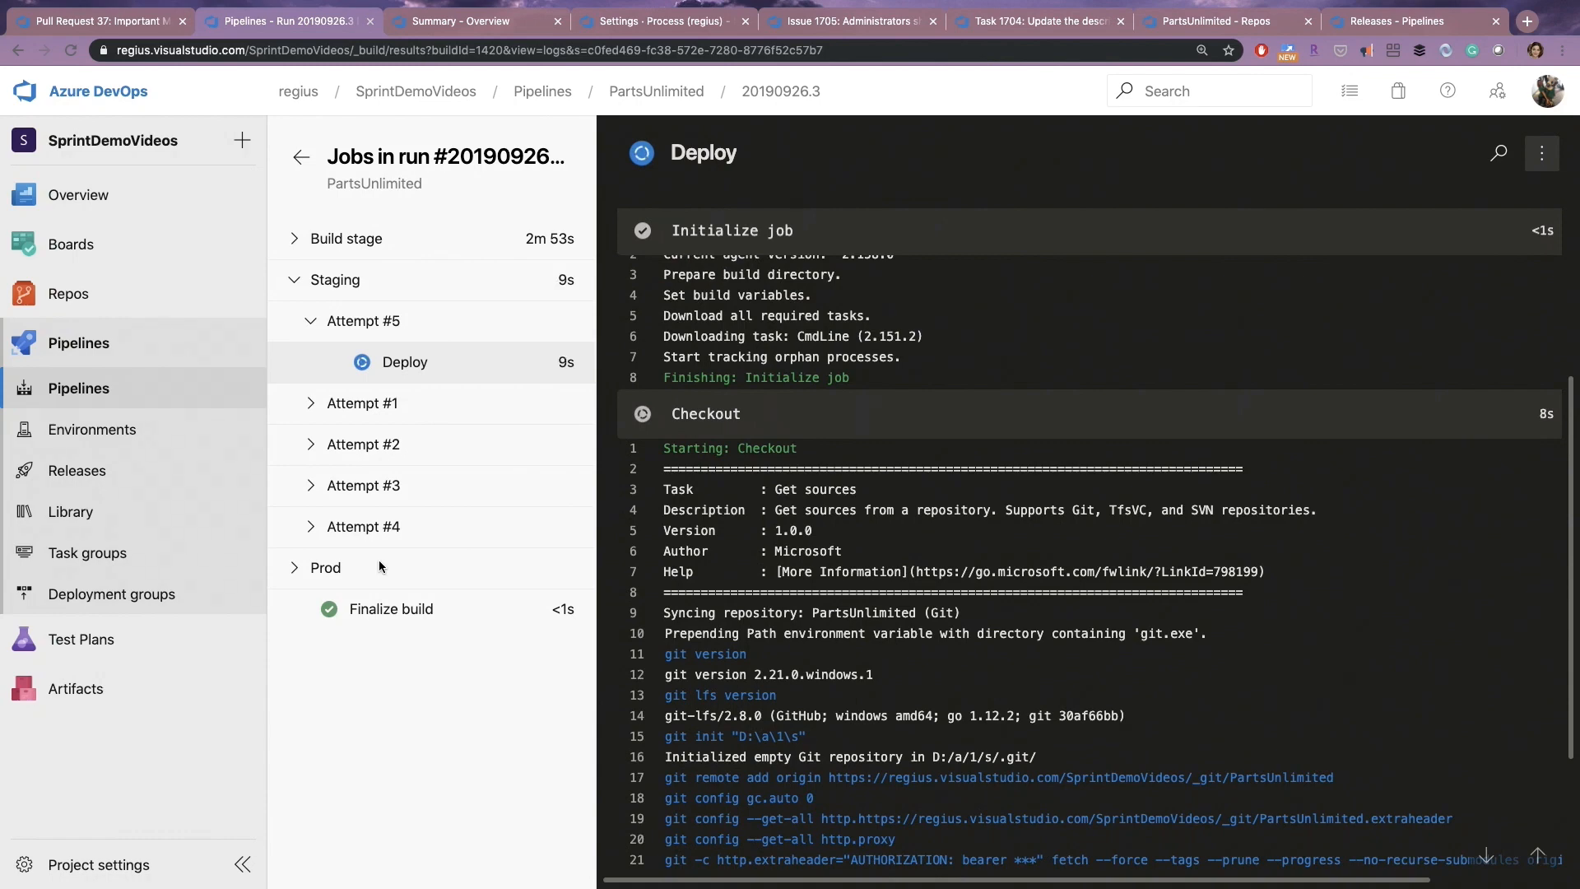
scroll("down", 3)
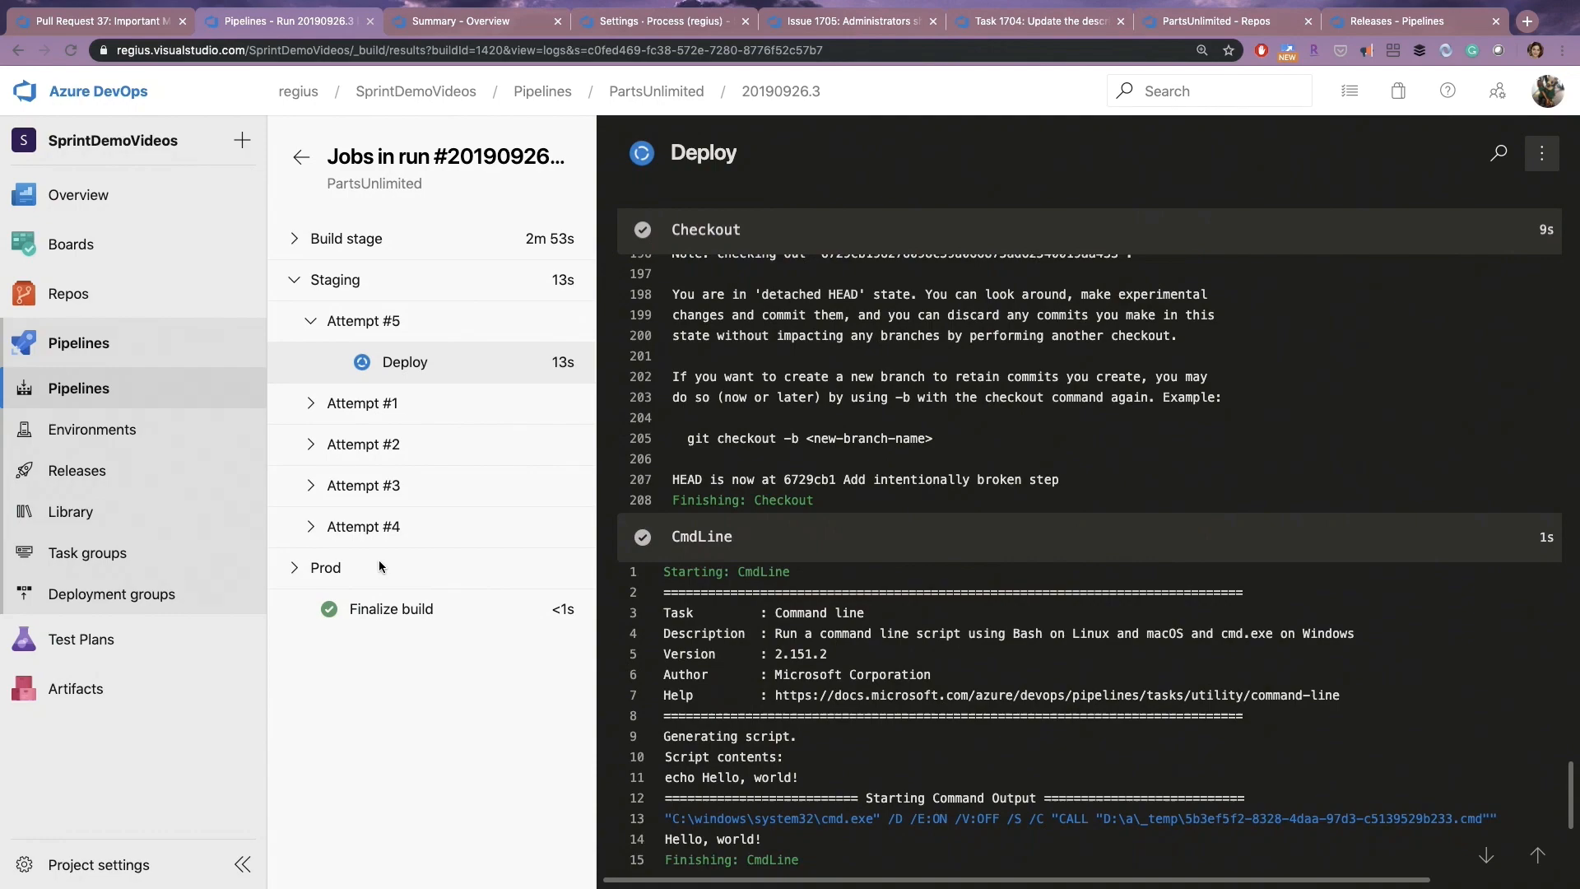
scroll("down", 3)
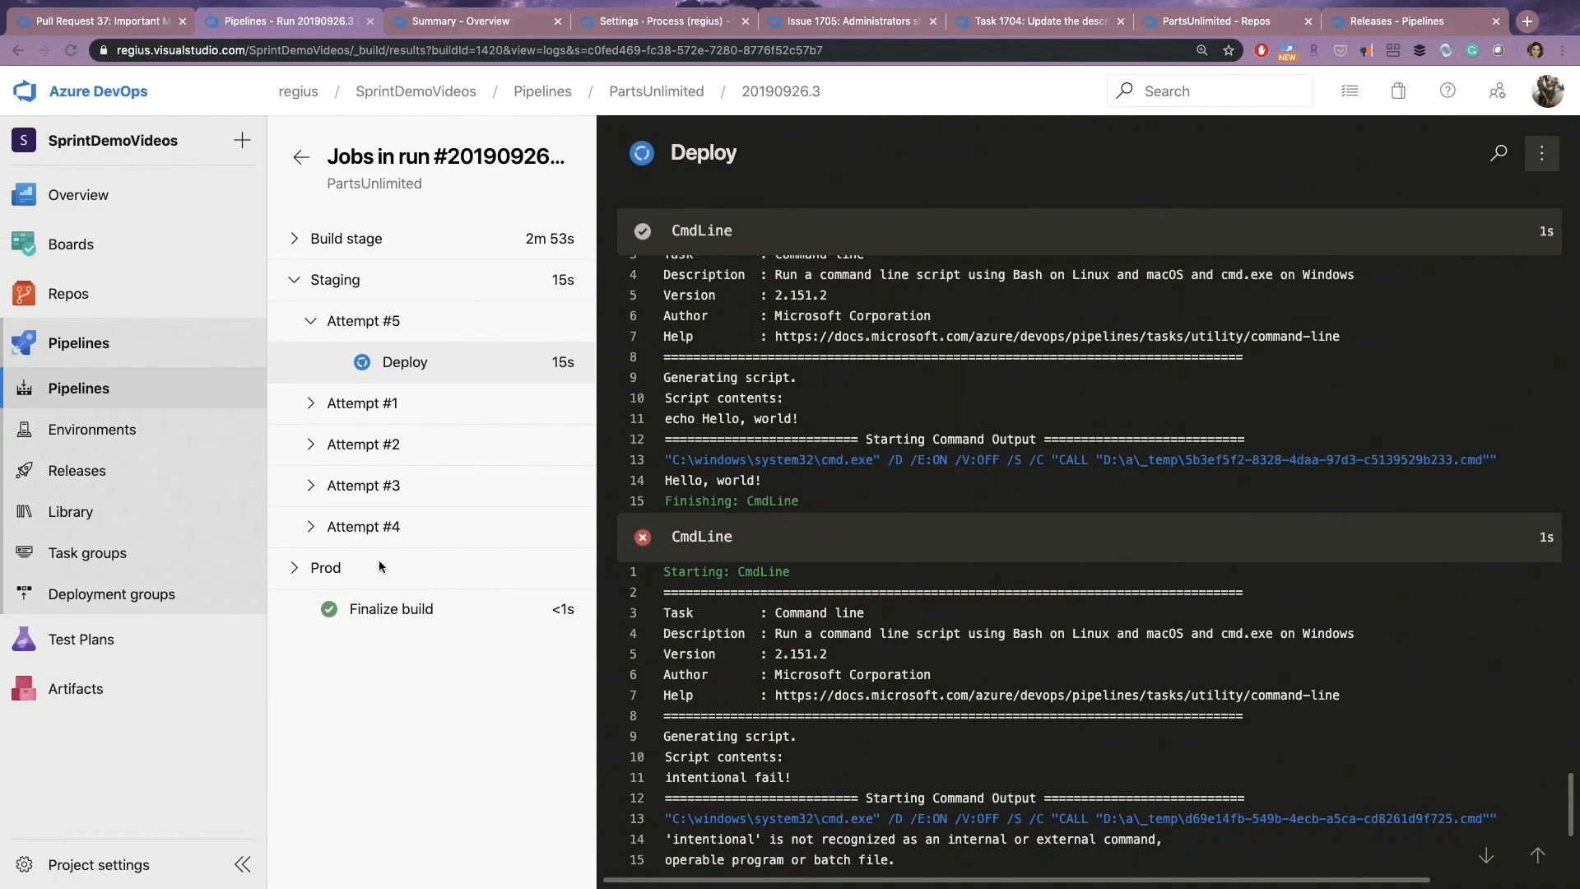
left_click(1039, 20)
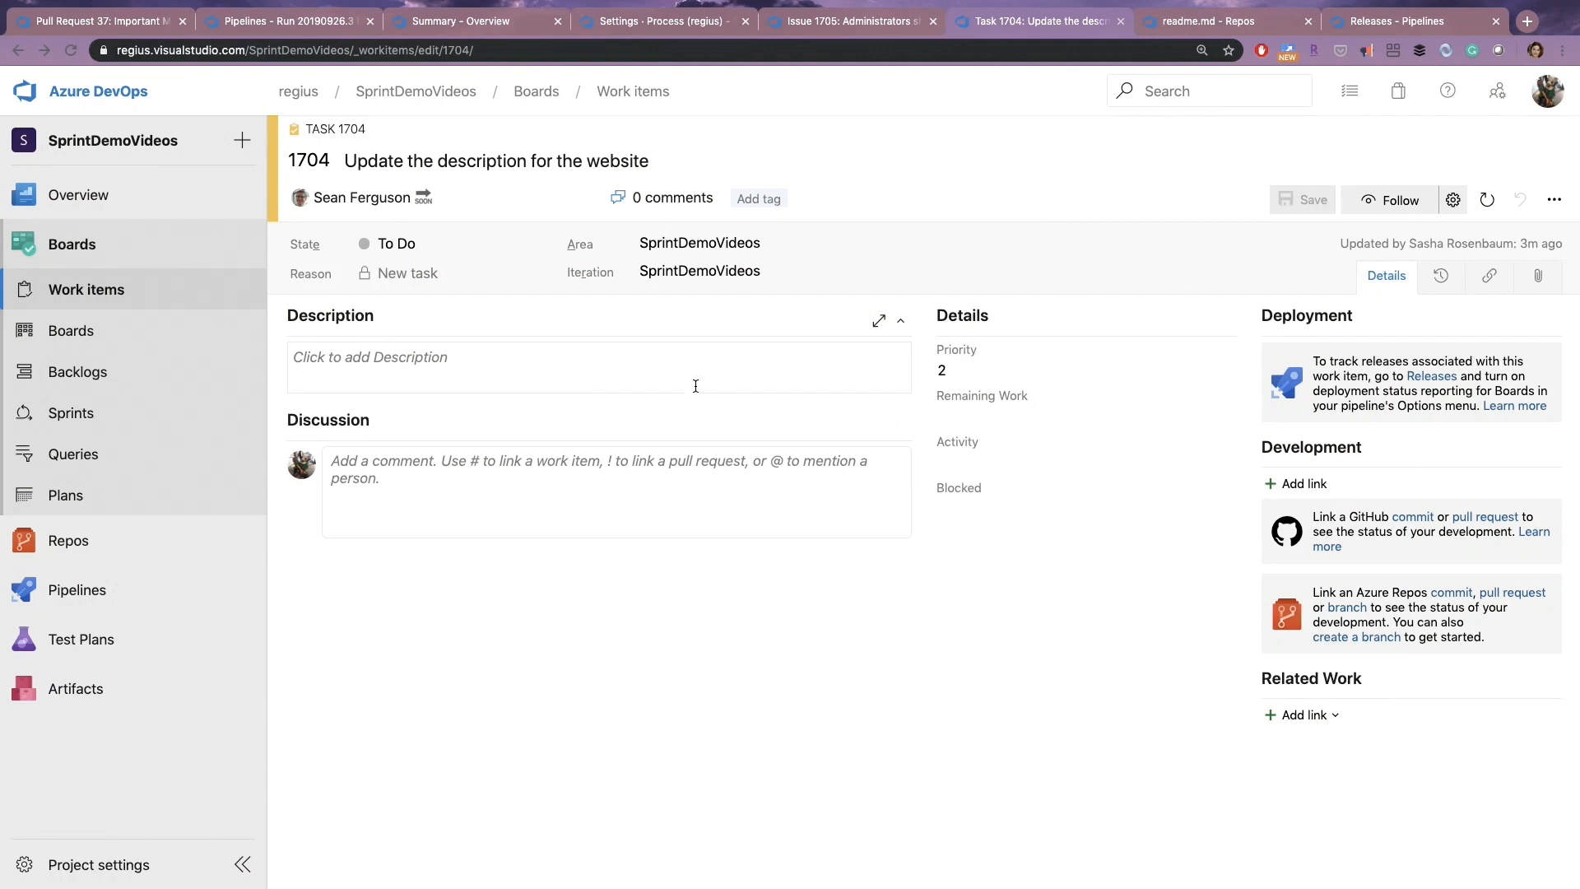
mouse_move(676, 385)
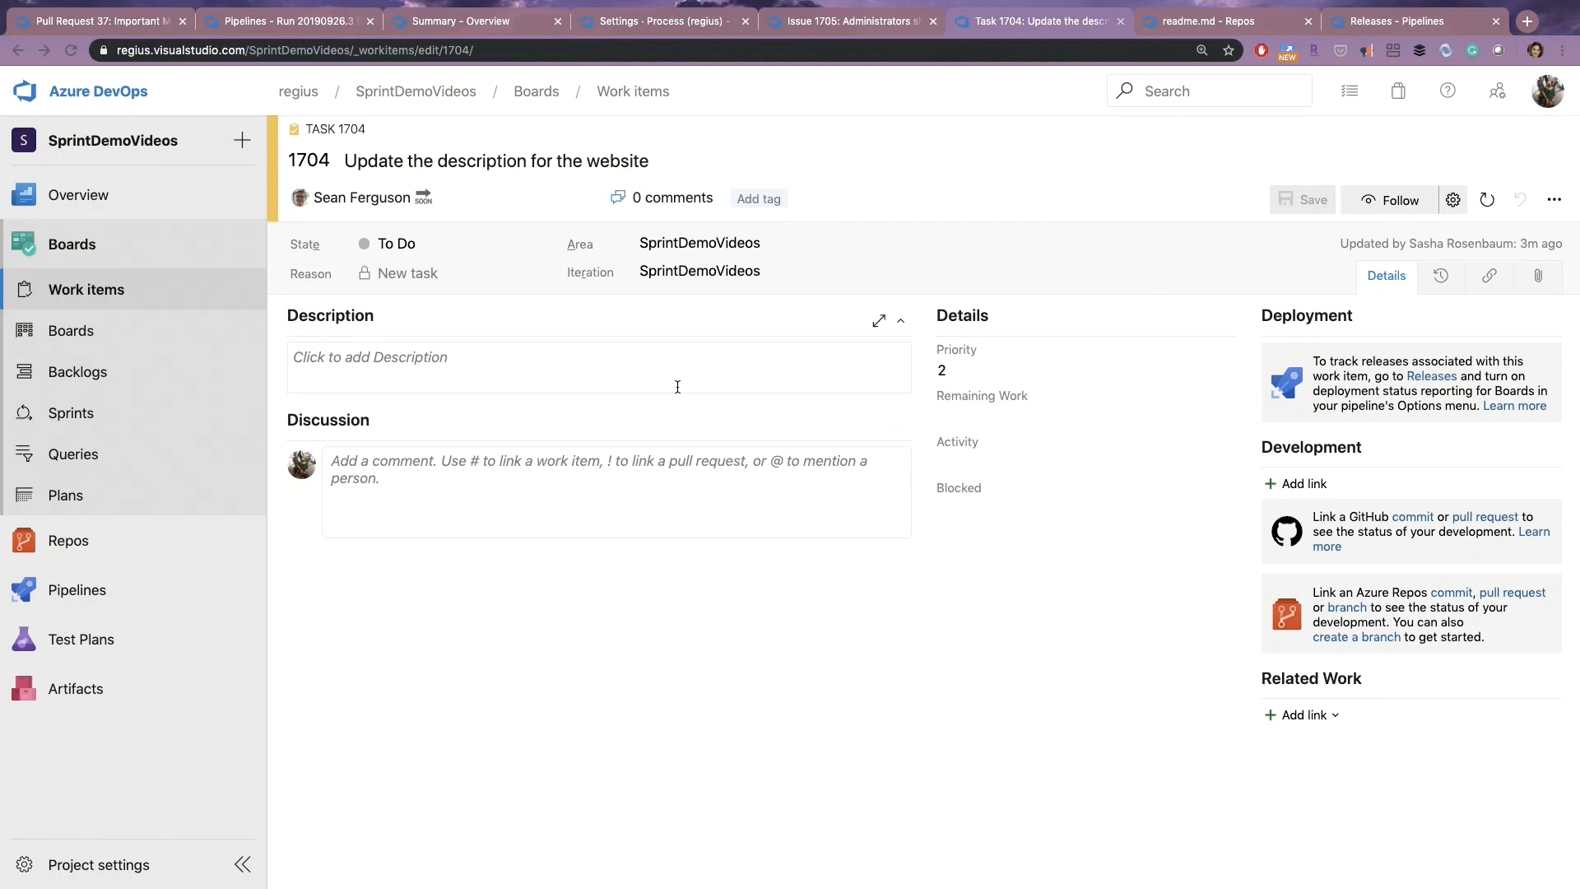
mouse_move(616, 200)
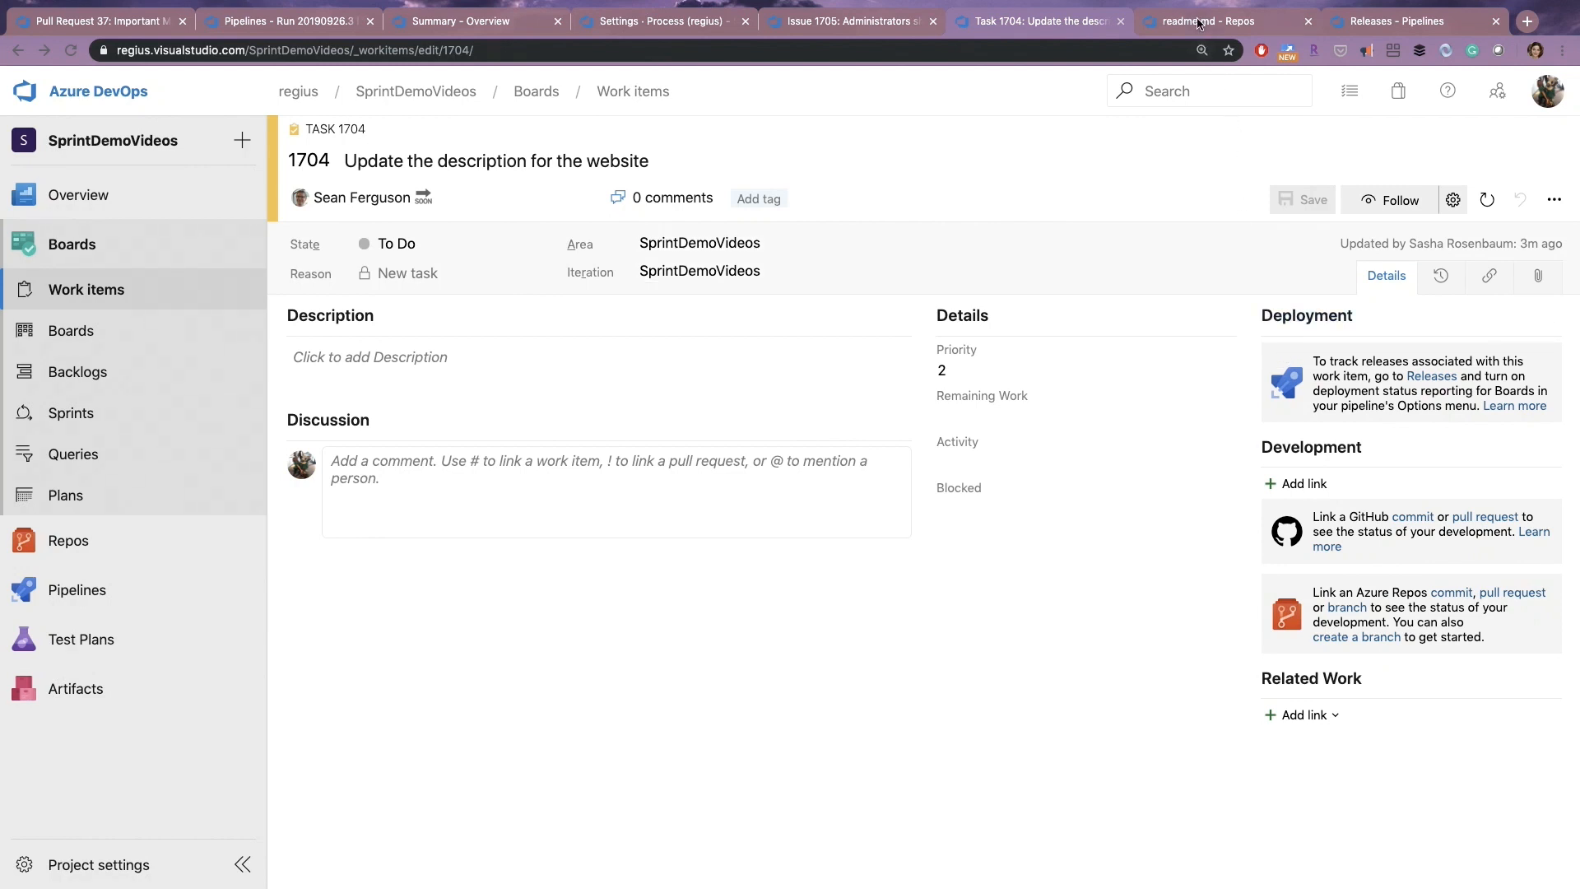
Commit readme.md with one '!' removed, linked to work item 1704, and return to the task.
left_click(1200, 20)
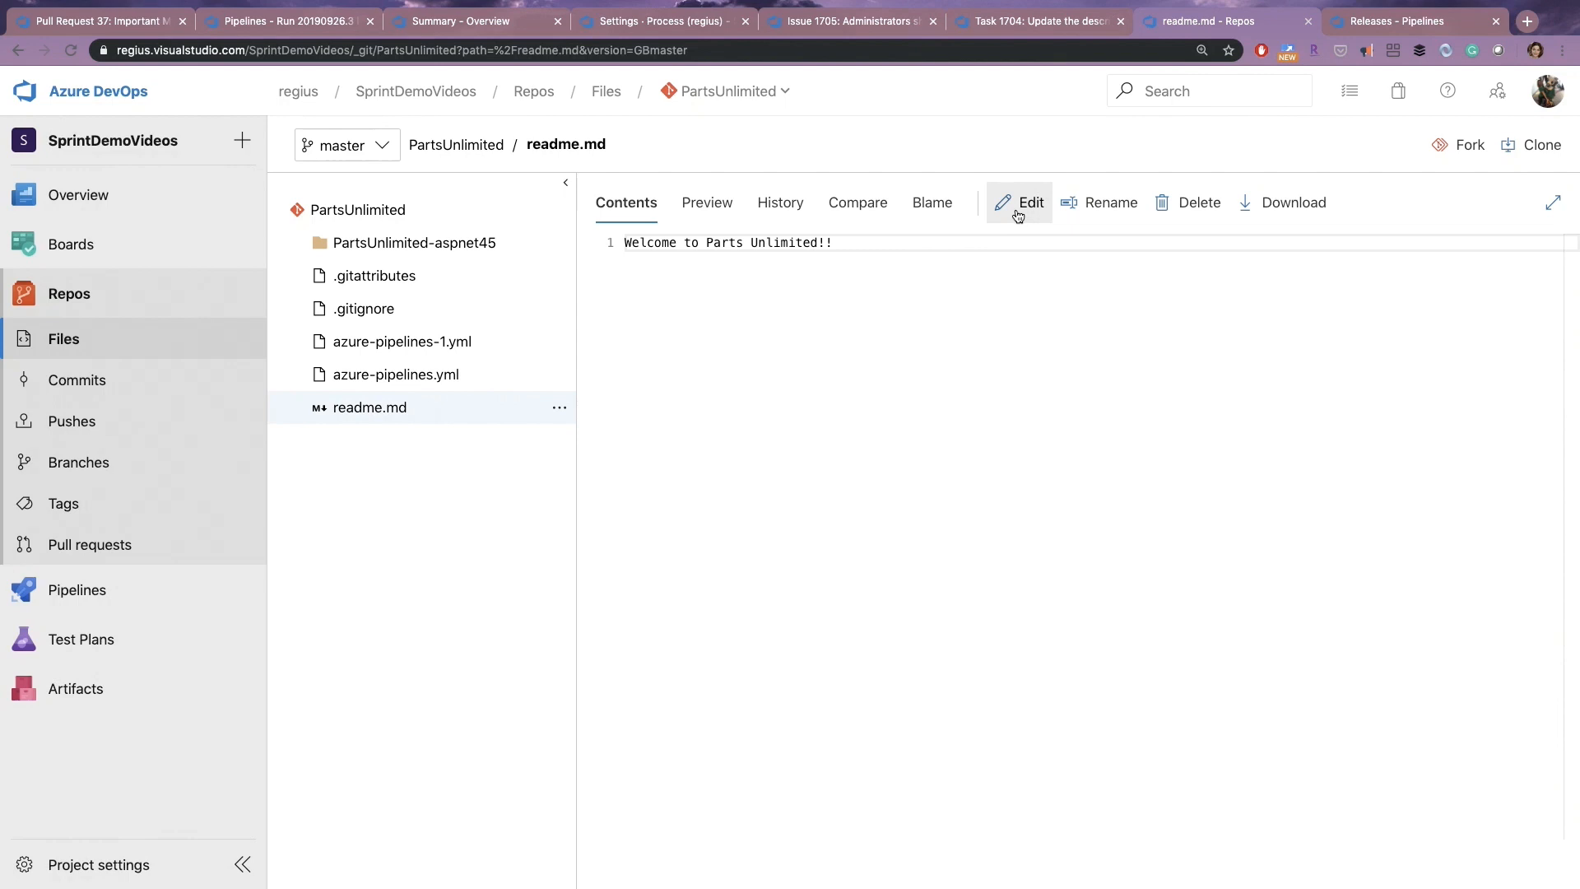
left_click(1020, 203)
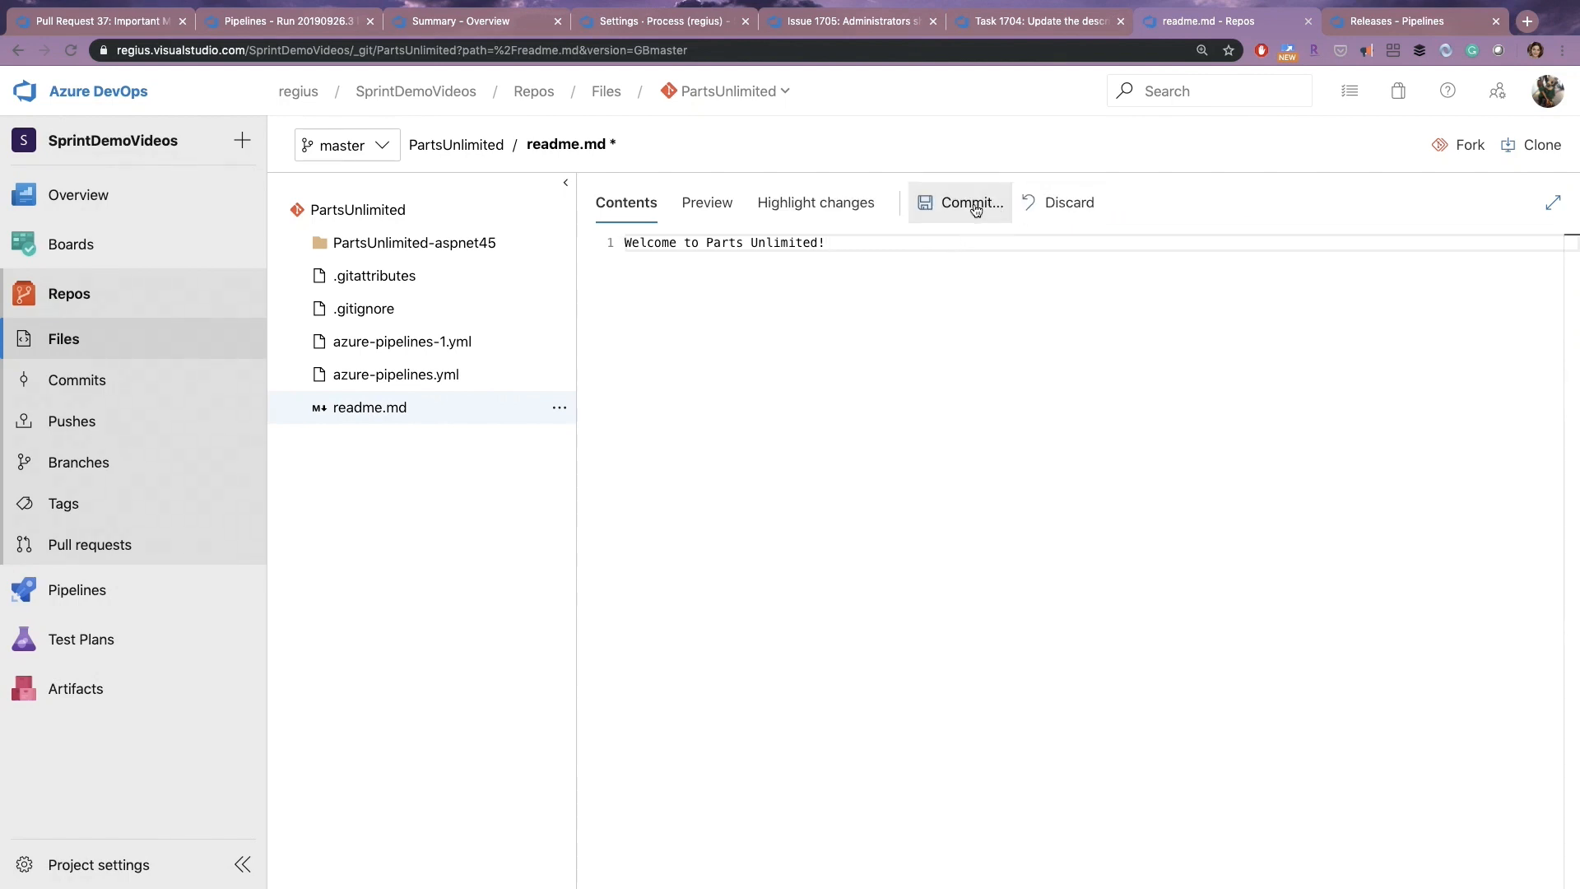
left_click(968, 203)
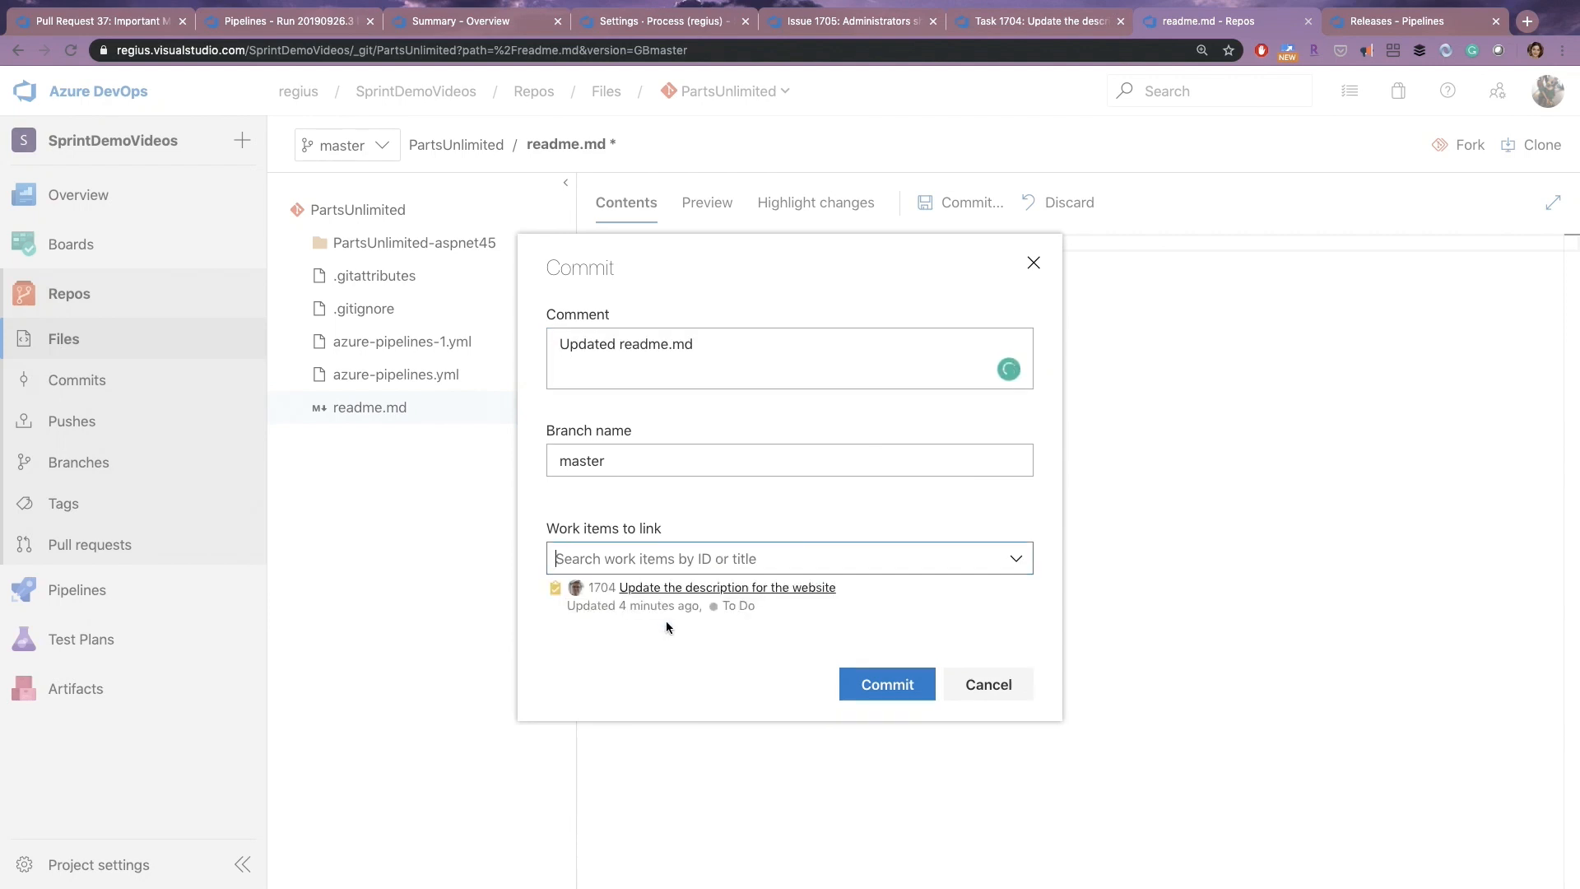
left_click(885, 684)
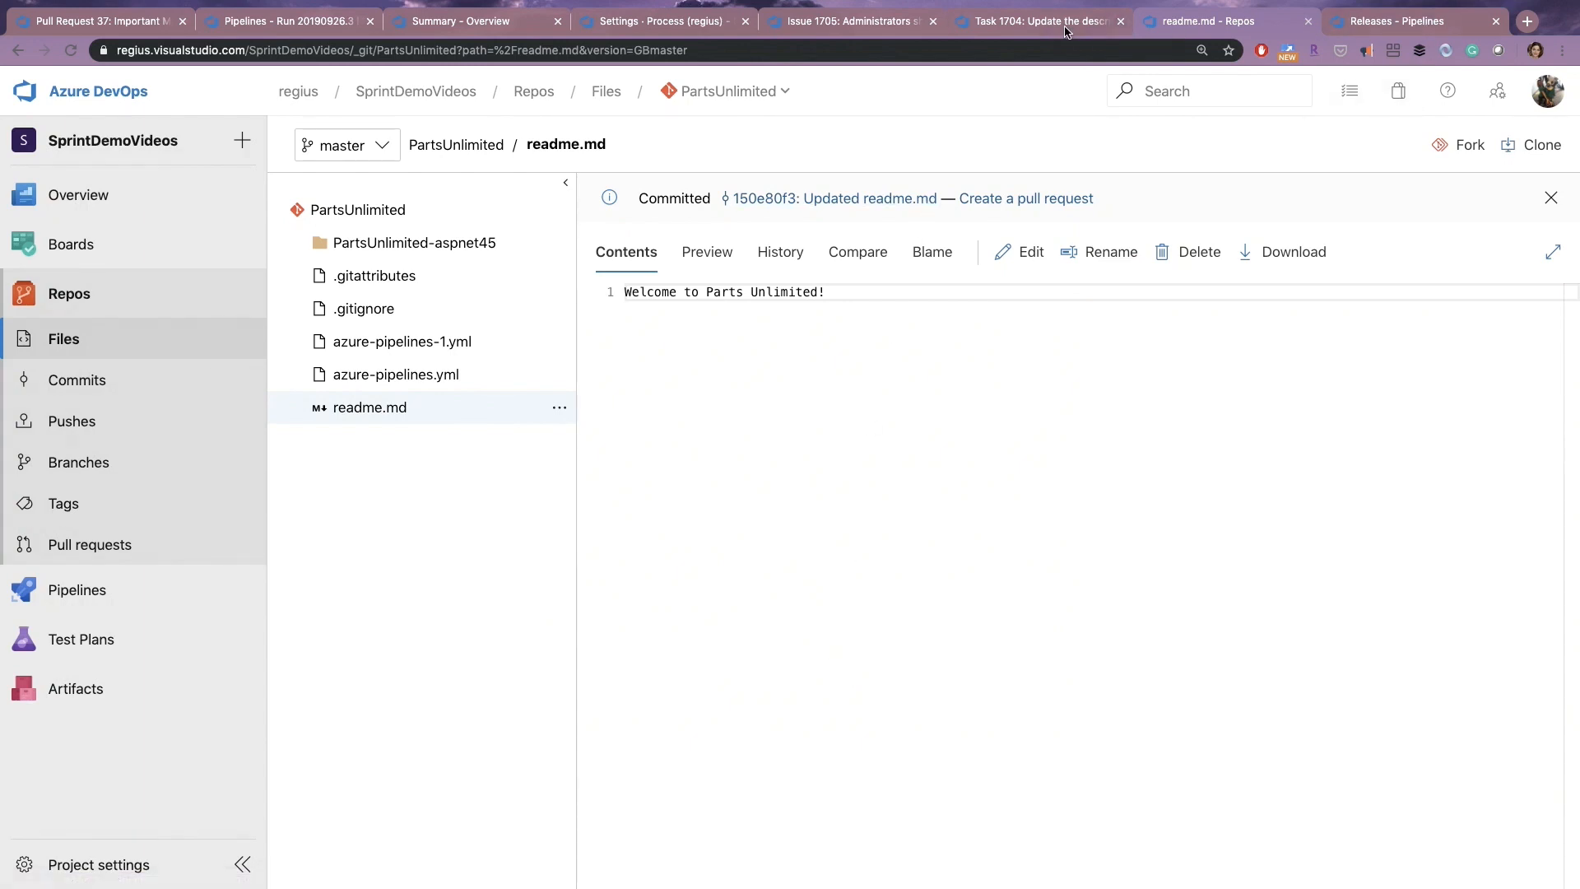
left_click(1033, 19)
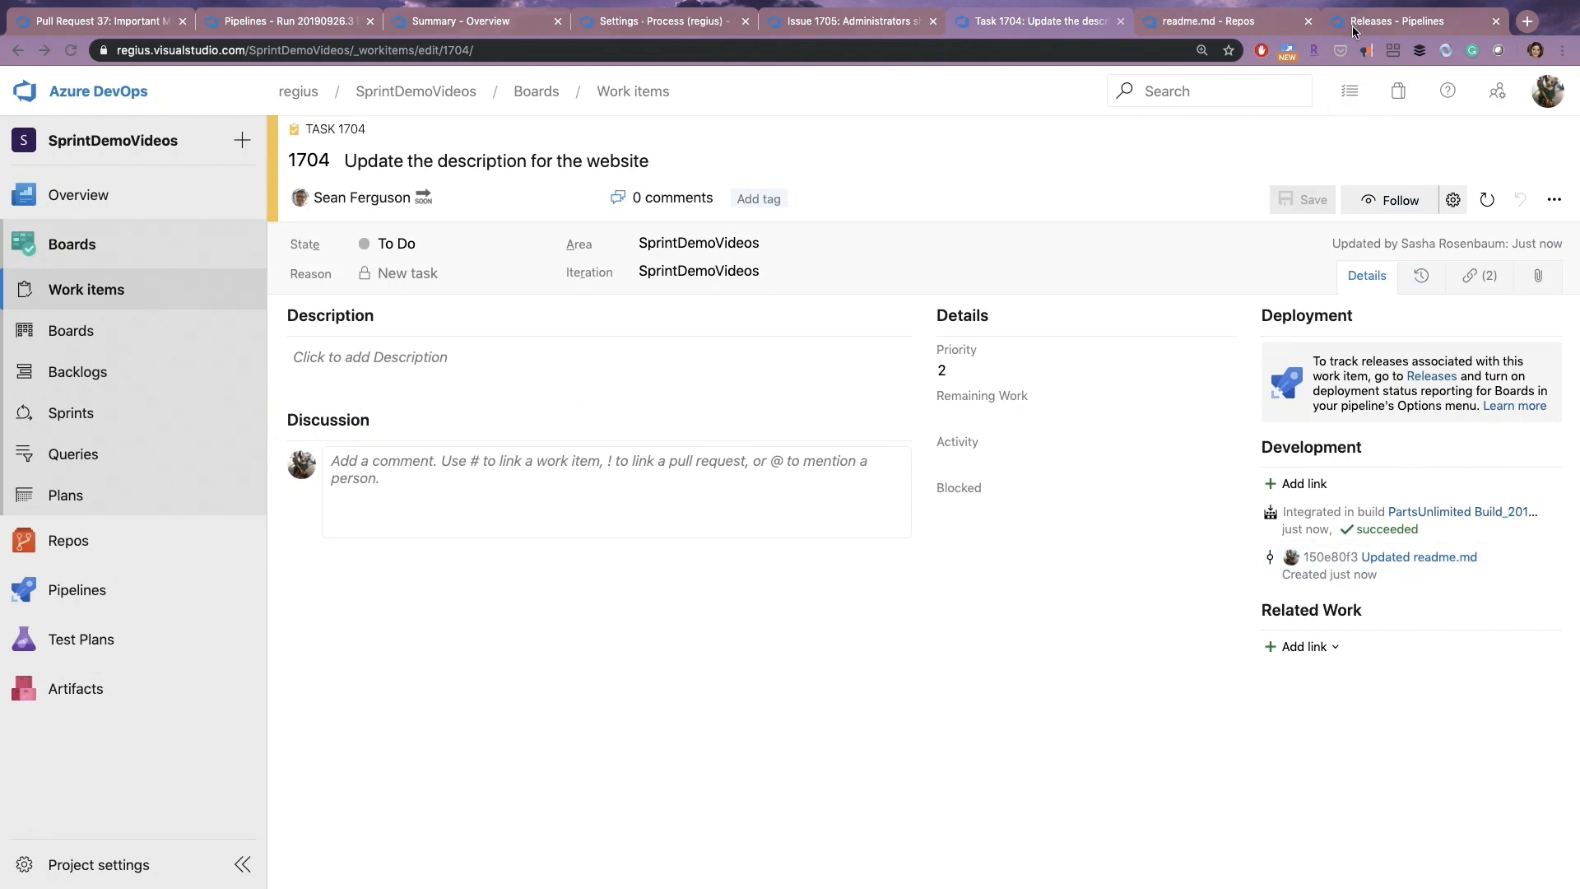
Bring up the PartsUnlimited Release pipeline's release list, with Release-10 on top.
left_click(1416, 19)
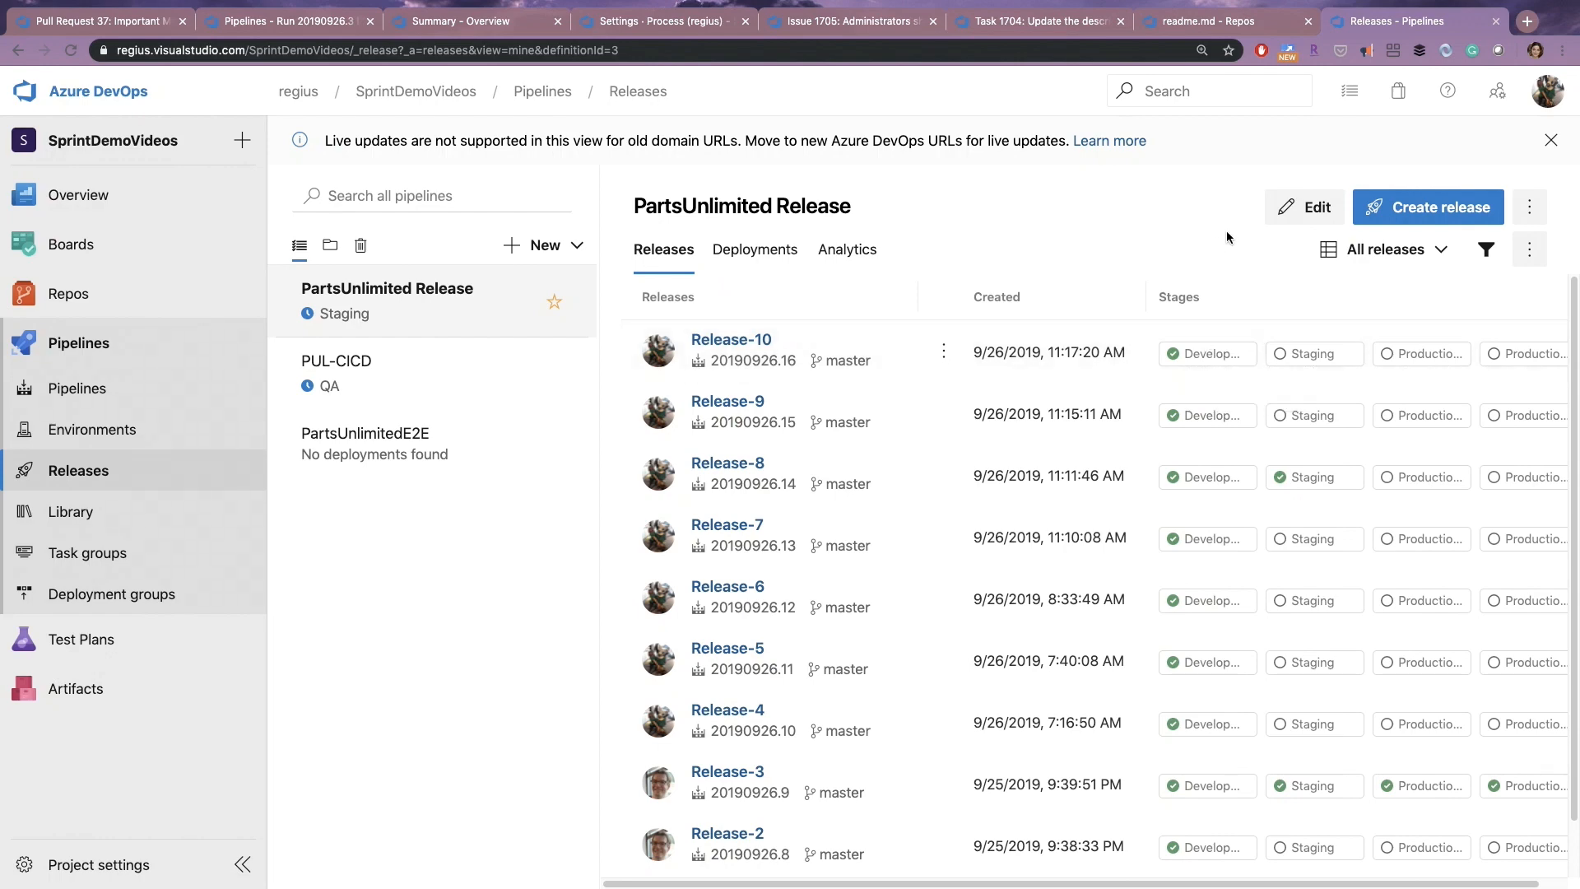
left_click(1027, 20)
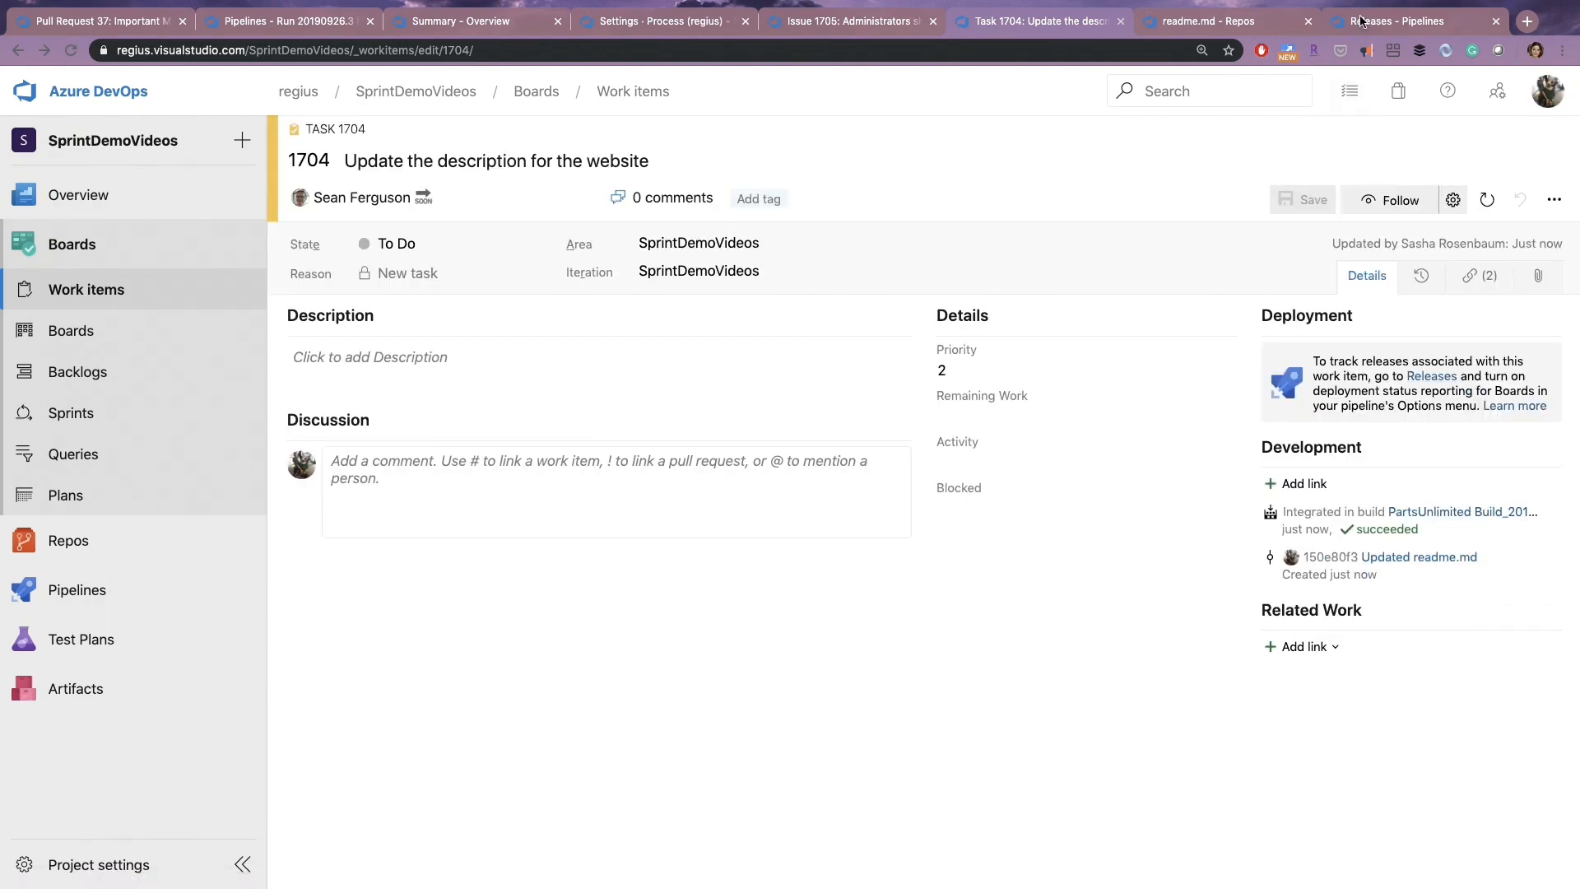
left_click(1400, 20)
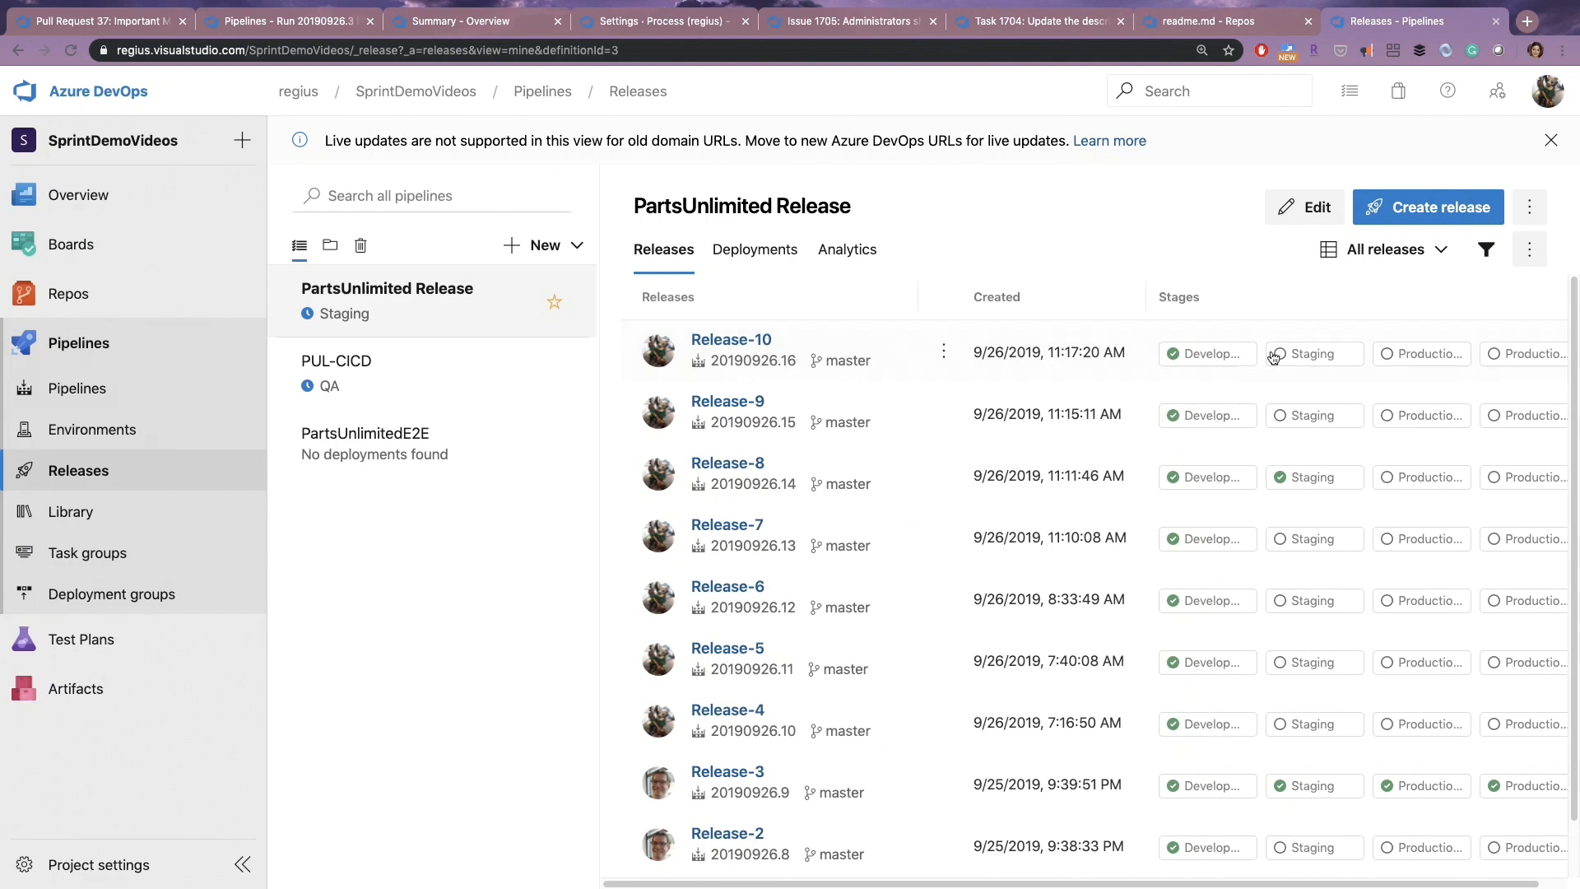
mouse_move(1193, 222)
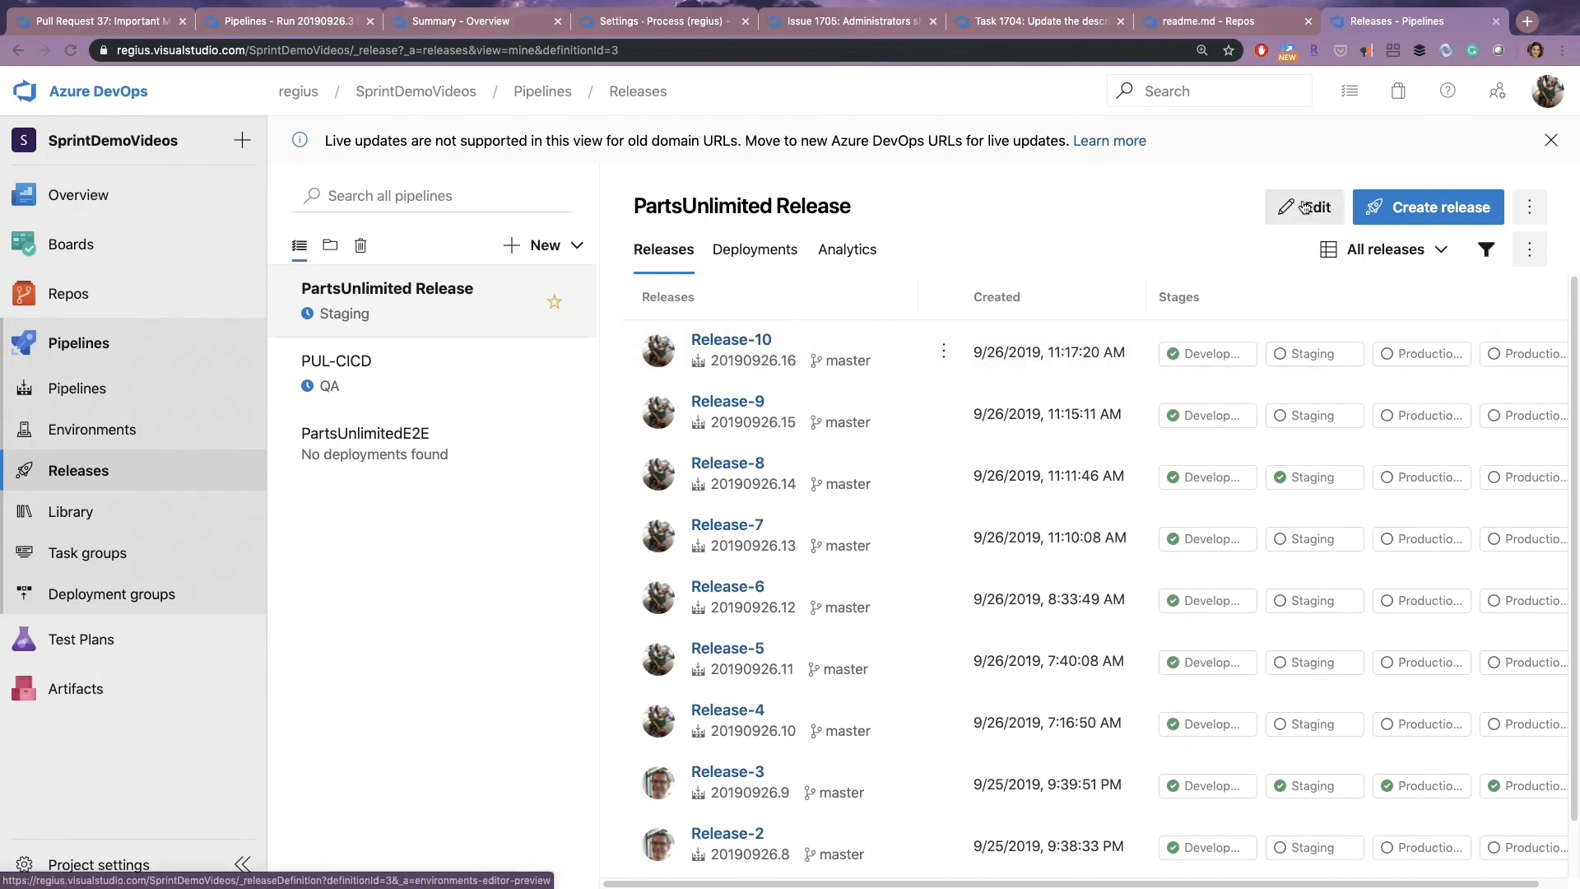
In the release pipeline's Options > Integrations, enable reporting deployment status to Boards.
left_click(1303, 207)
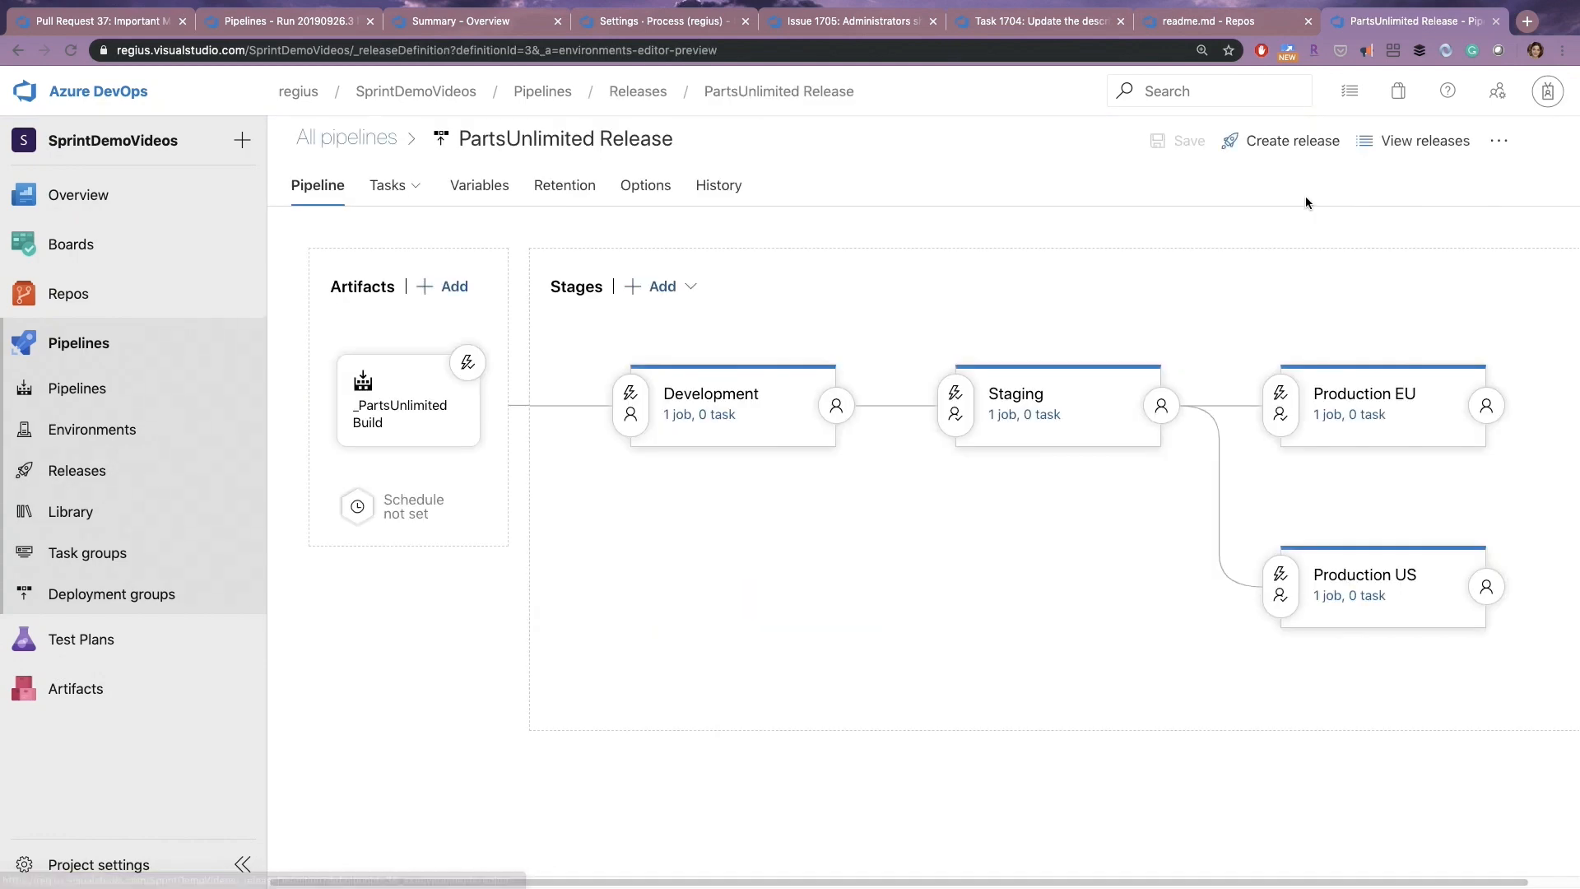
left_click(644, 184)
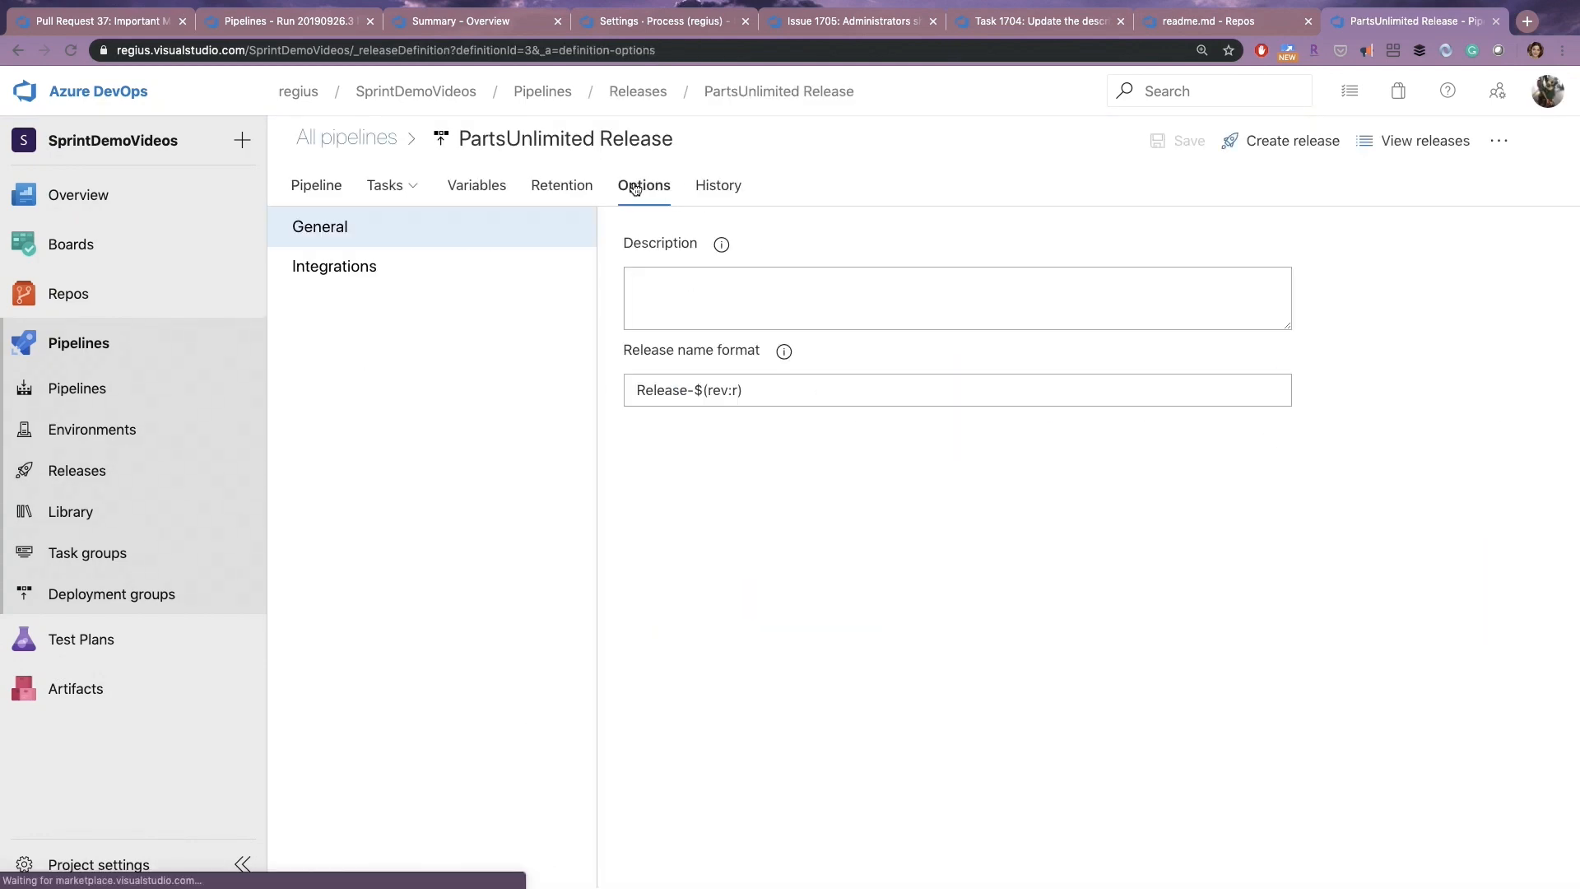
left_click(334, 267)
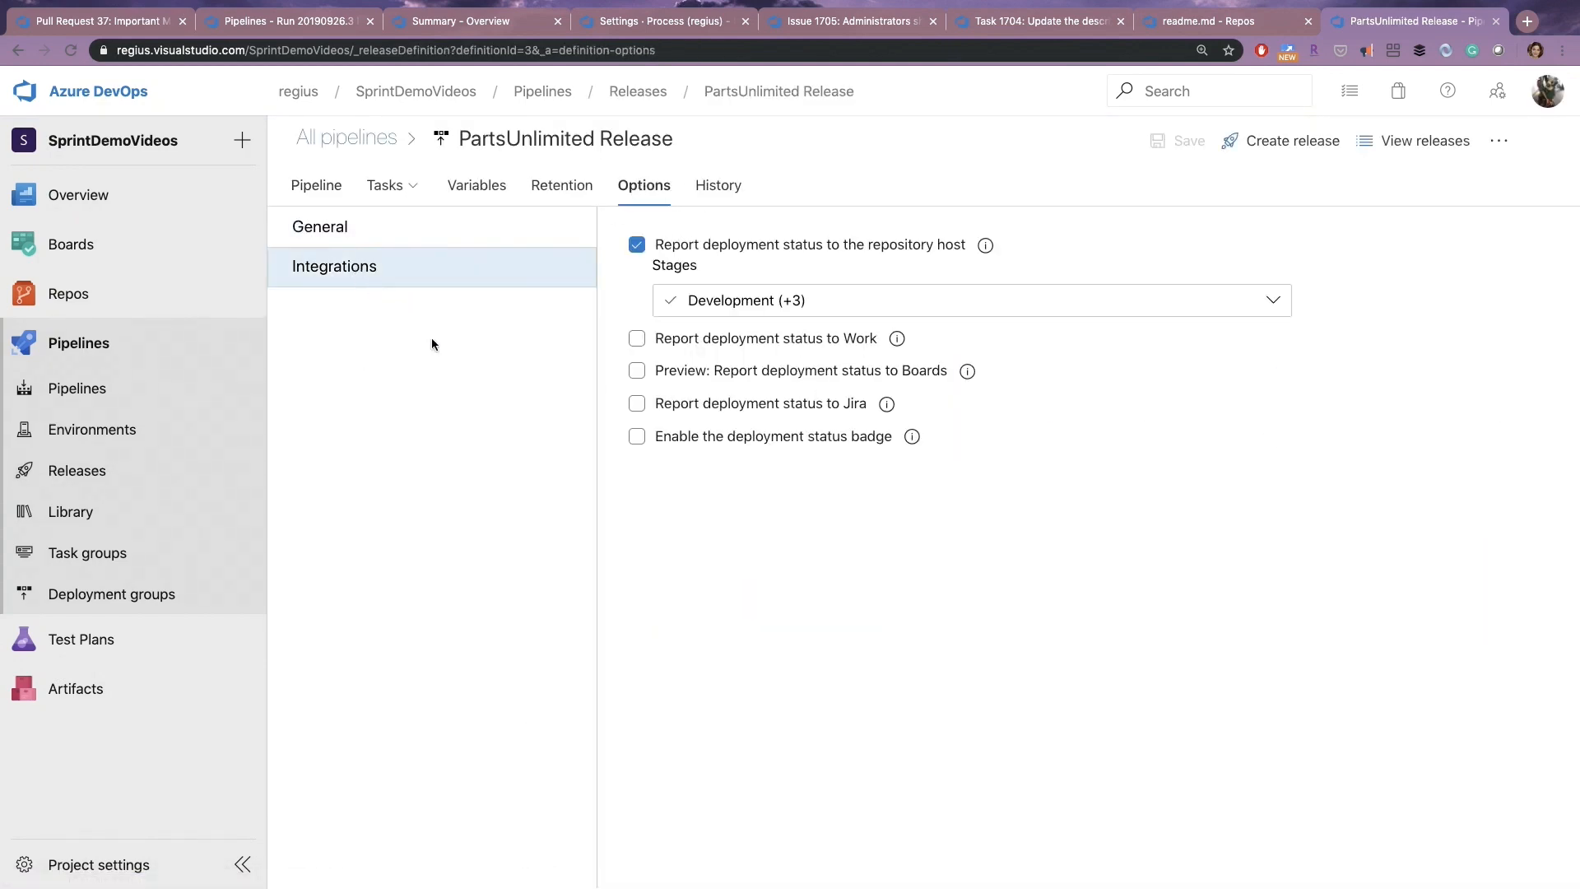
mouse_move(744, 383)
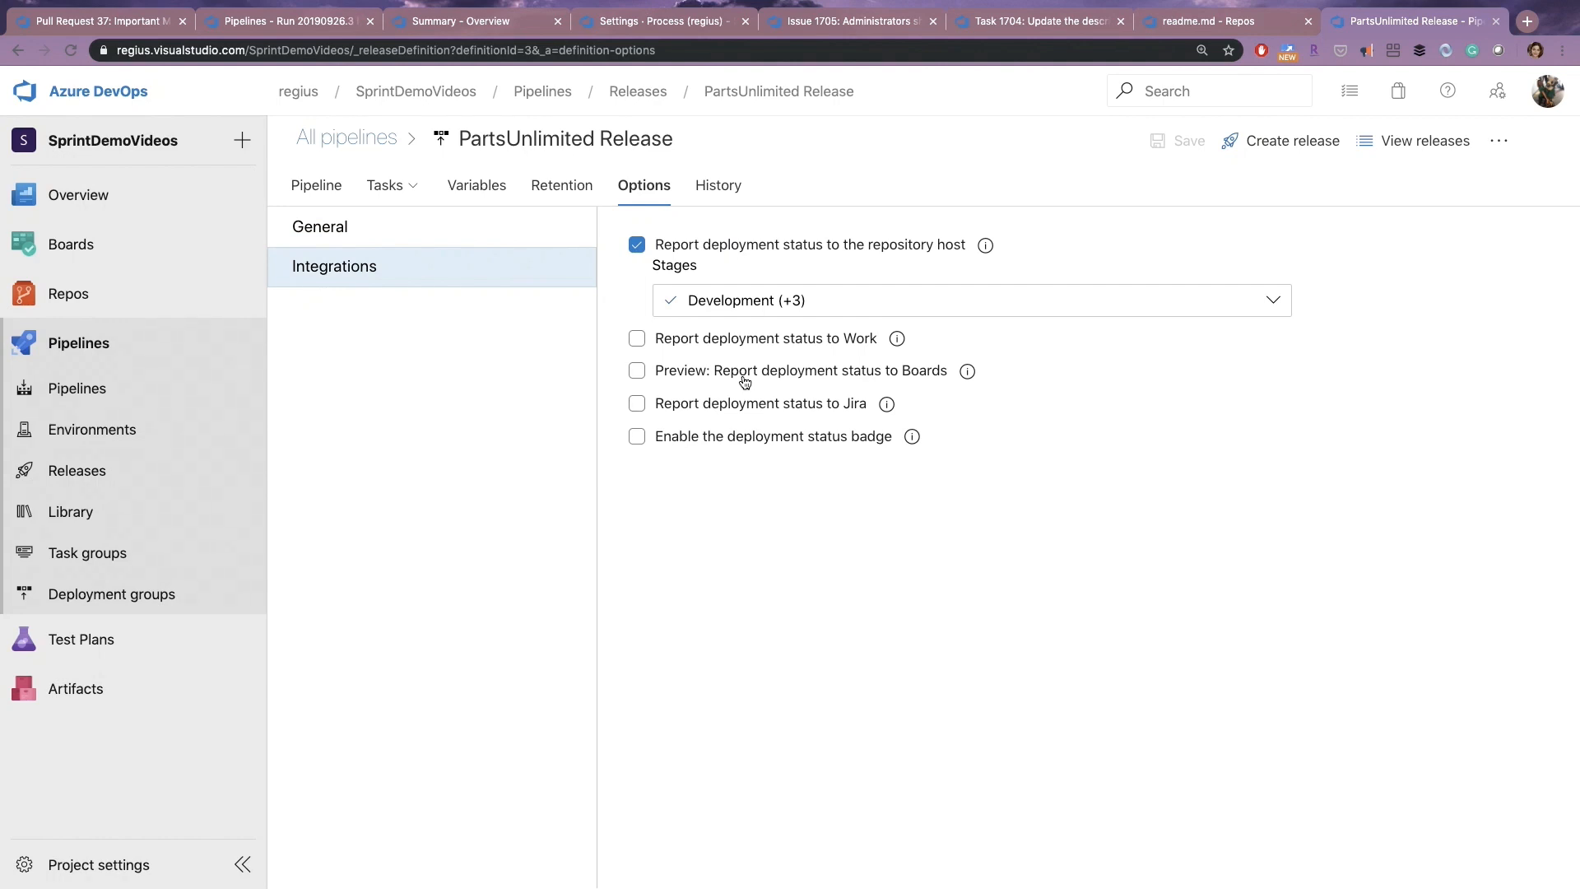
left_click(637, 370)
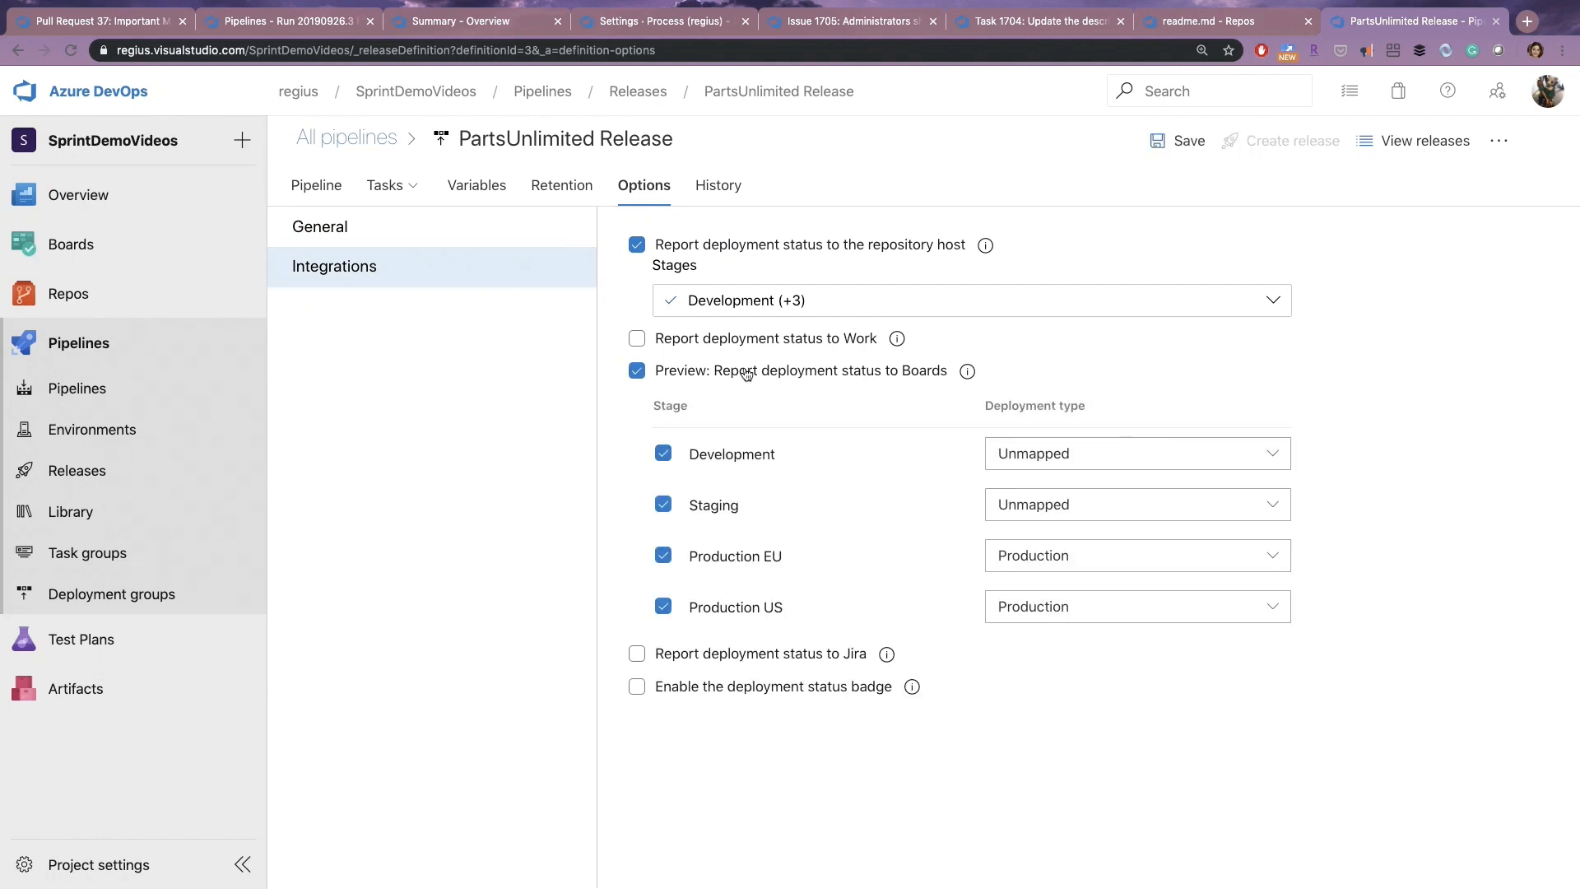
Map the Development and Staging stages to matching deployment types and save the pipeline.
left_click(1137, 454)
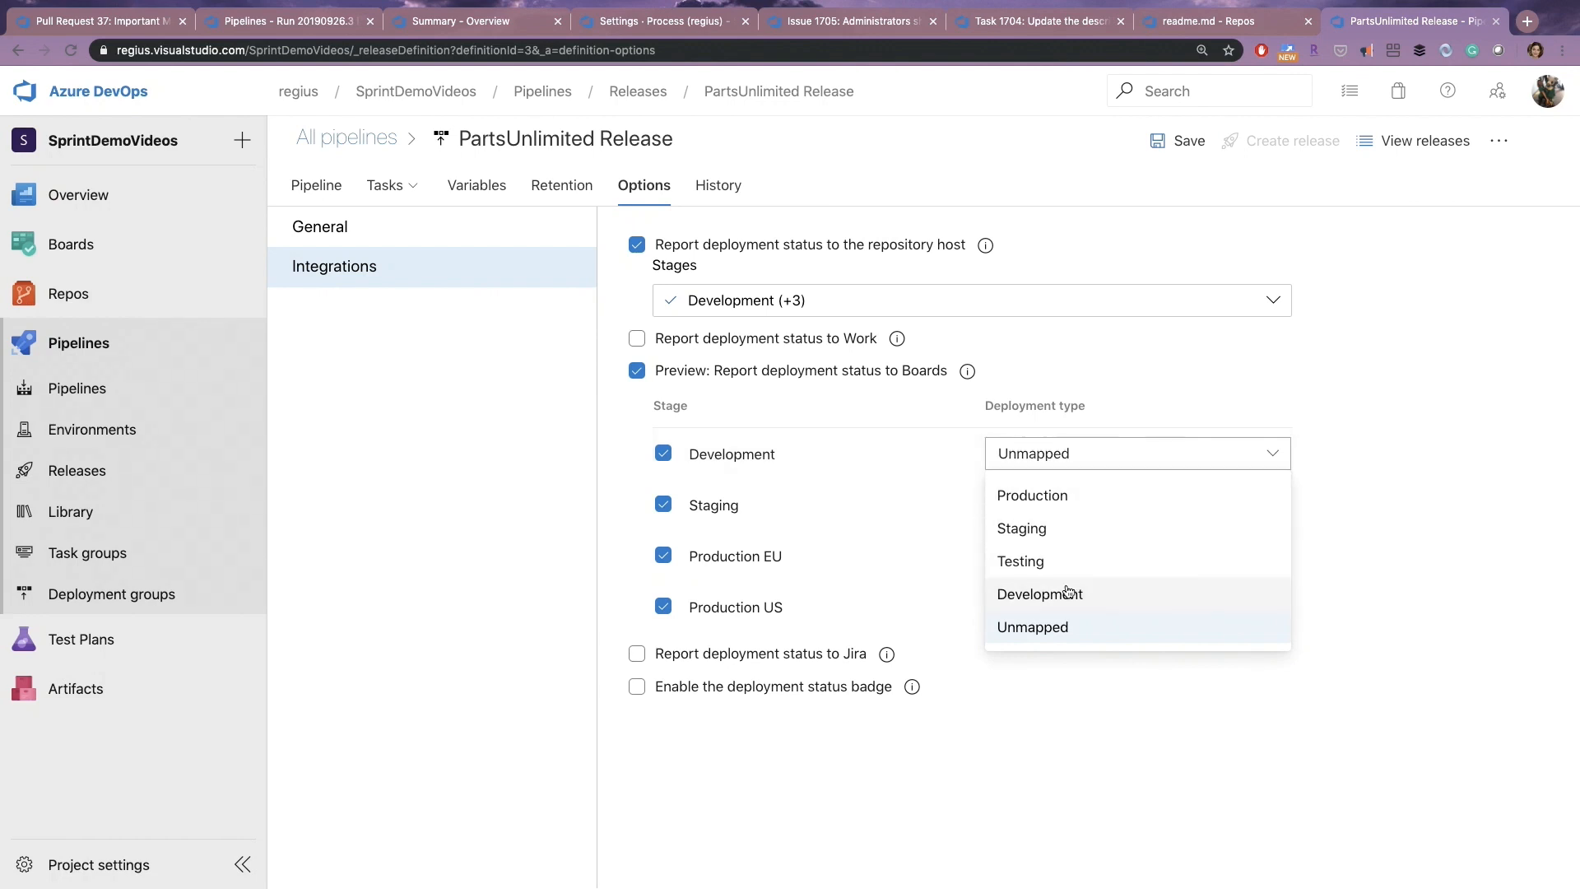
left_click(1040, 594)
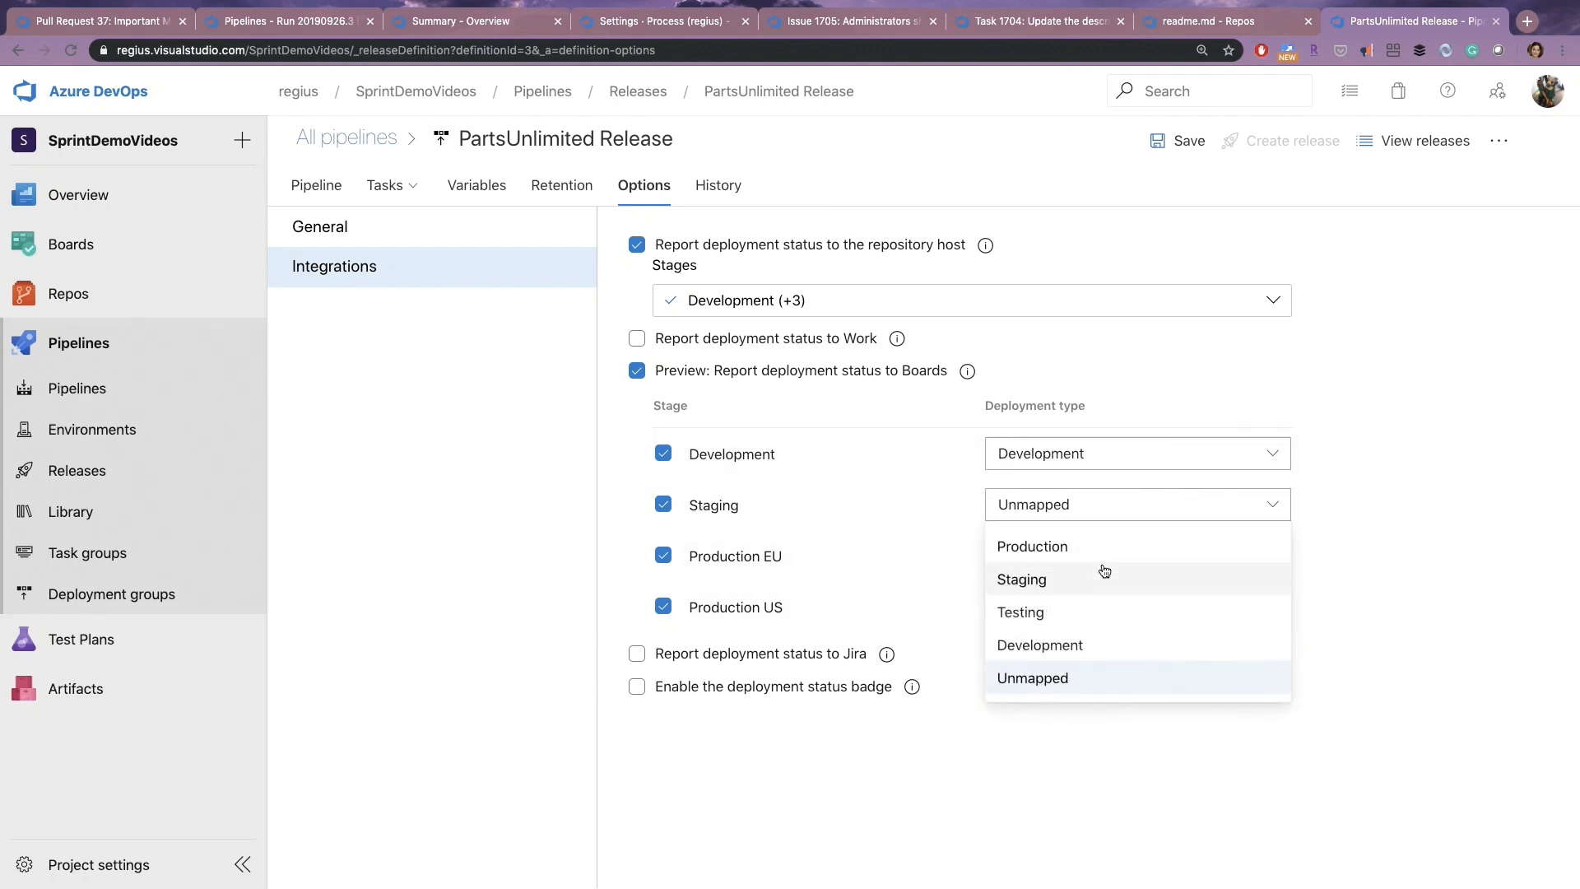
left_click(1020, 577)
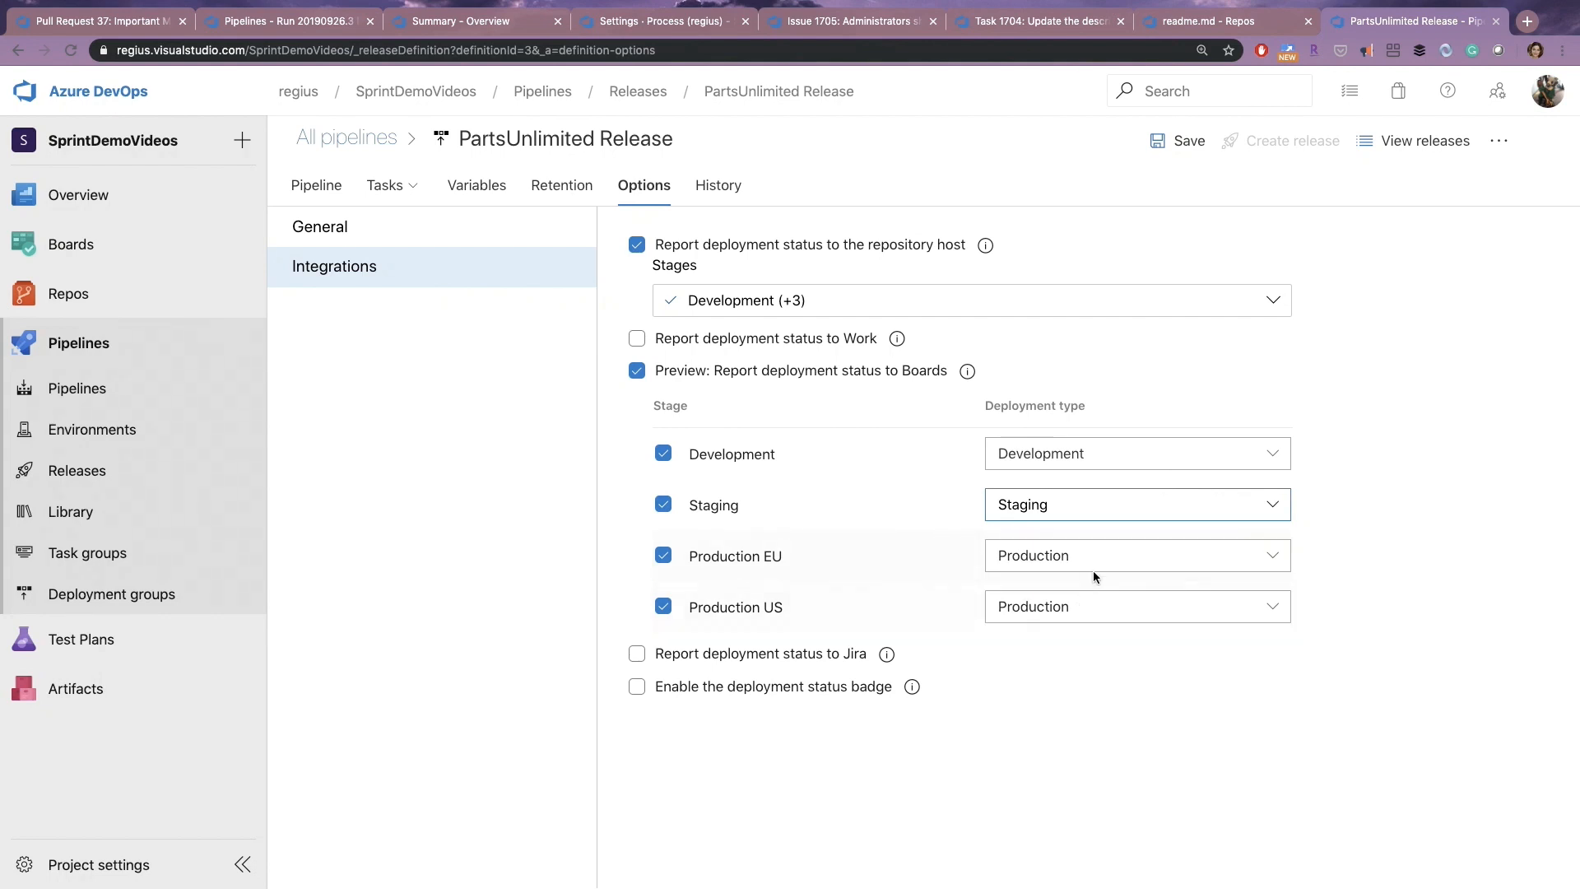
mouse_move(899, 471)
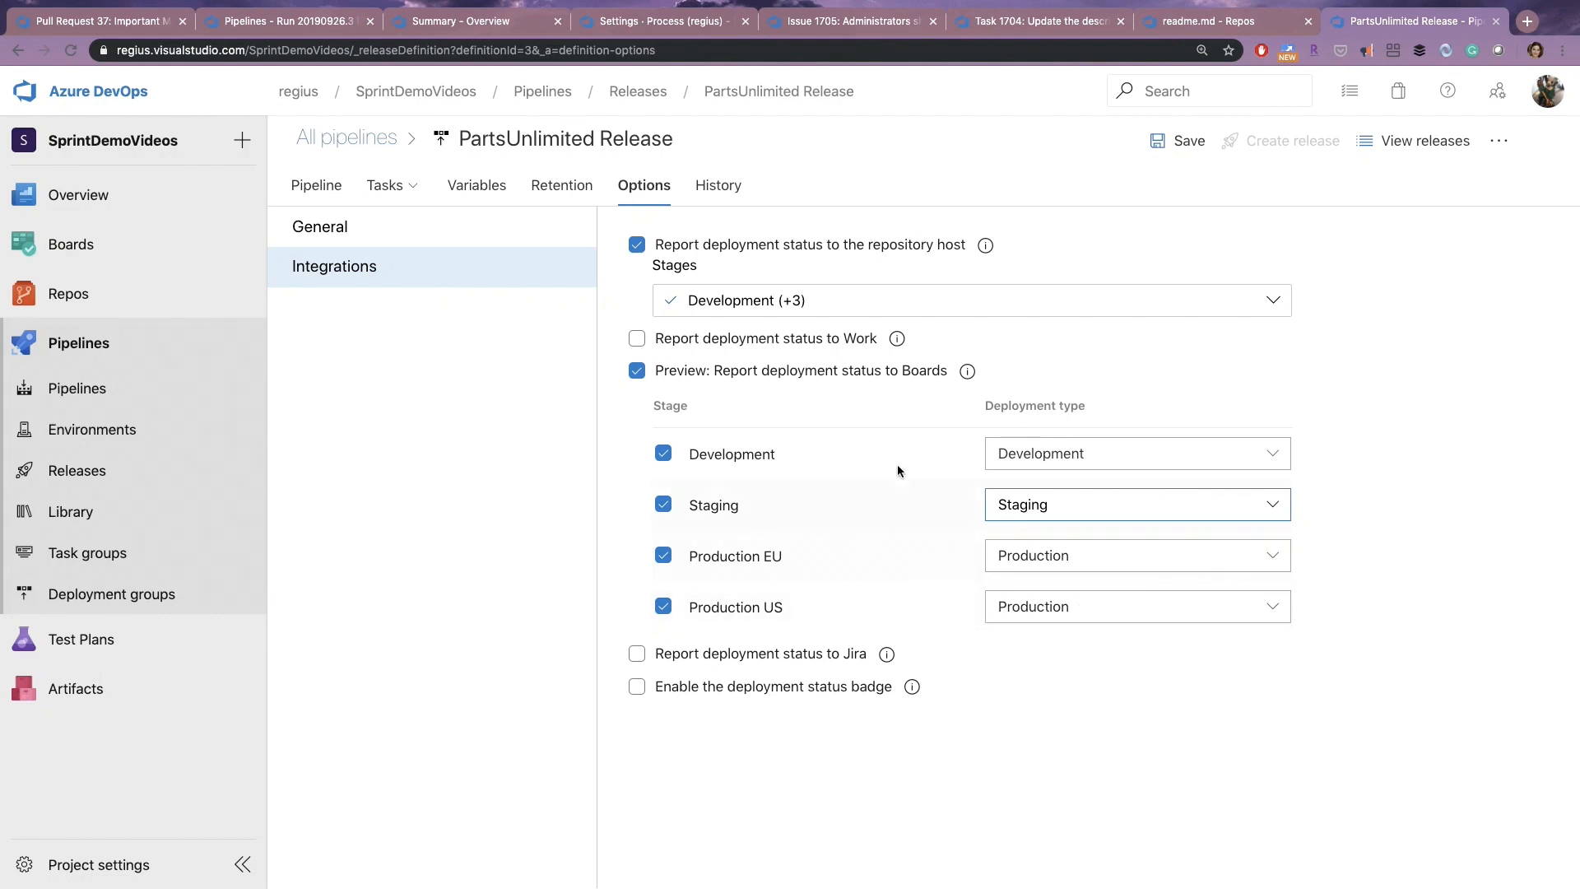
left_click(1186, 142)
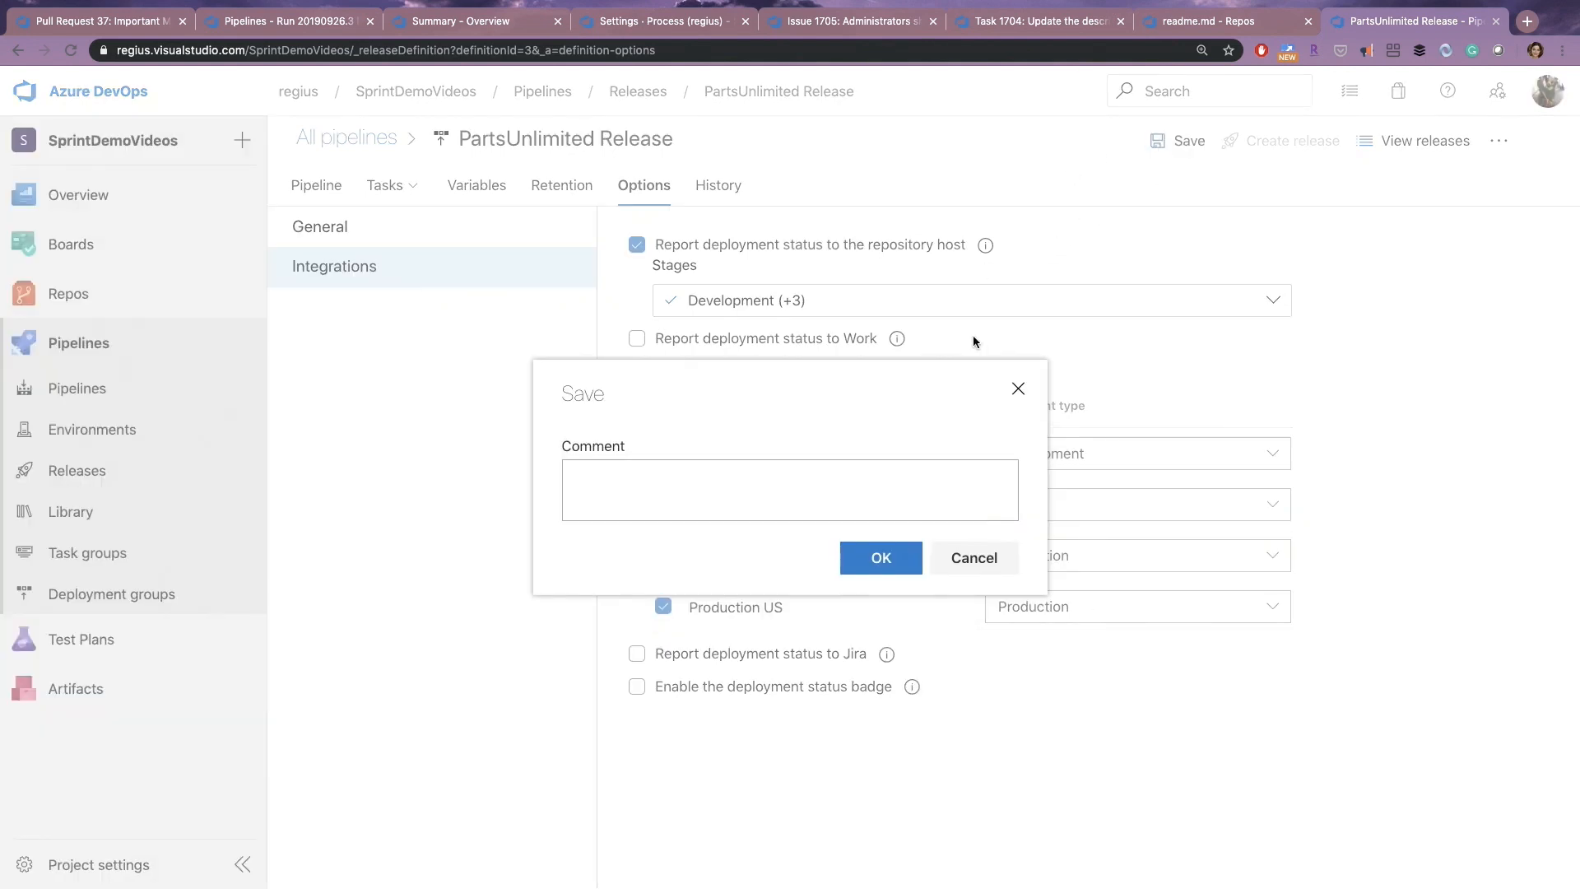
left_click(879, 558)
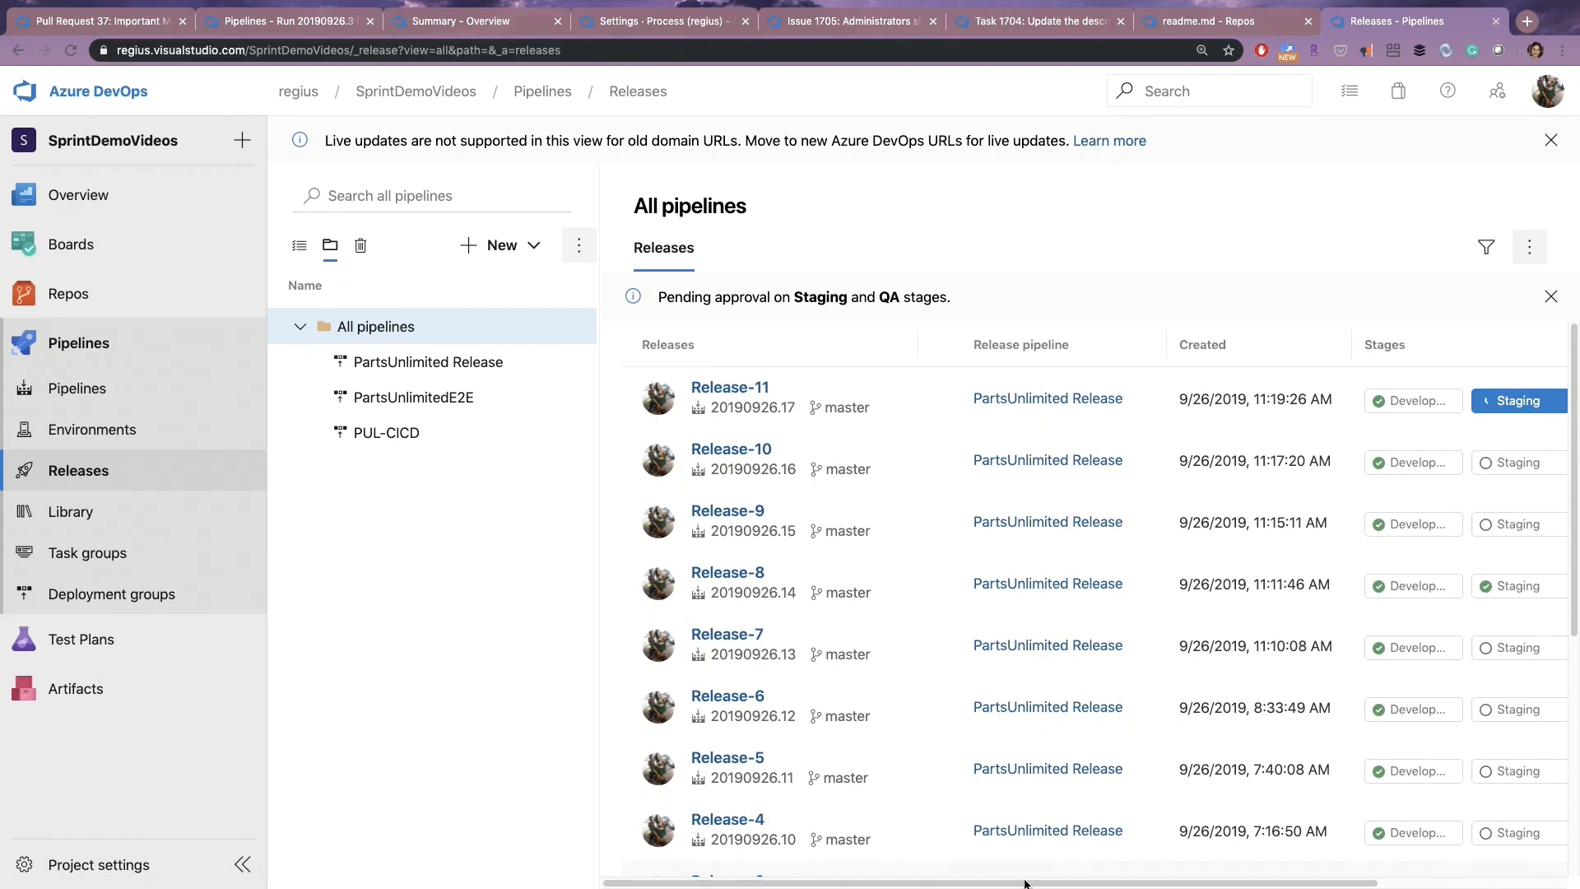
Approve Release-11's pending Staging deployment, refresh the releases, and return to work item 1704.
scroll("right", 3)
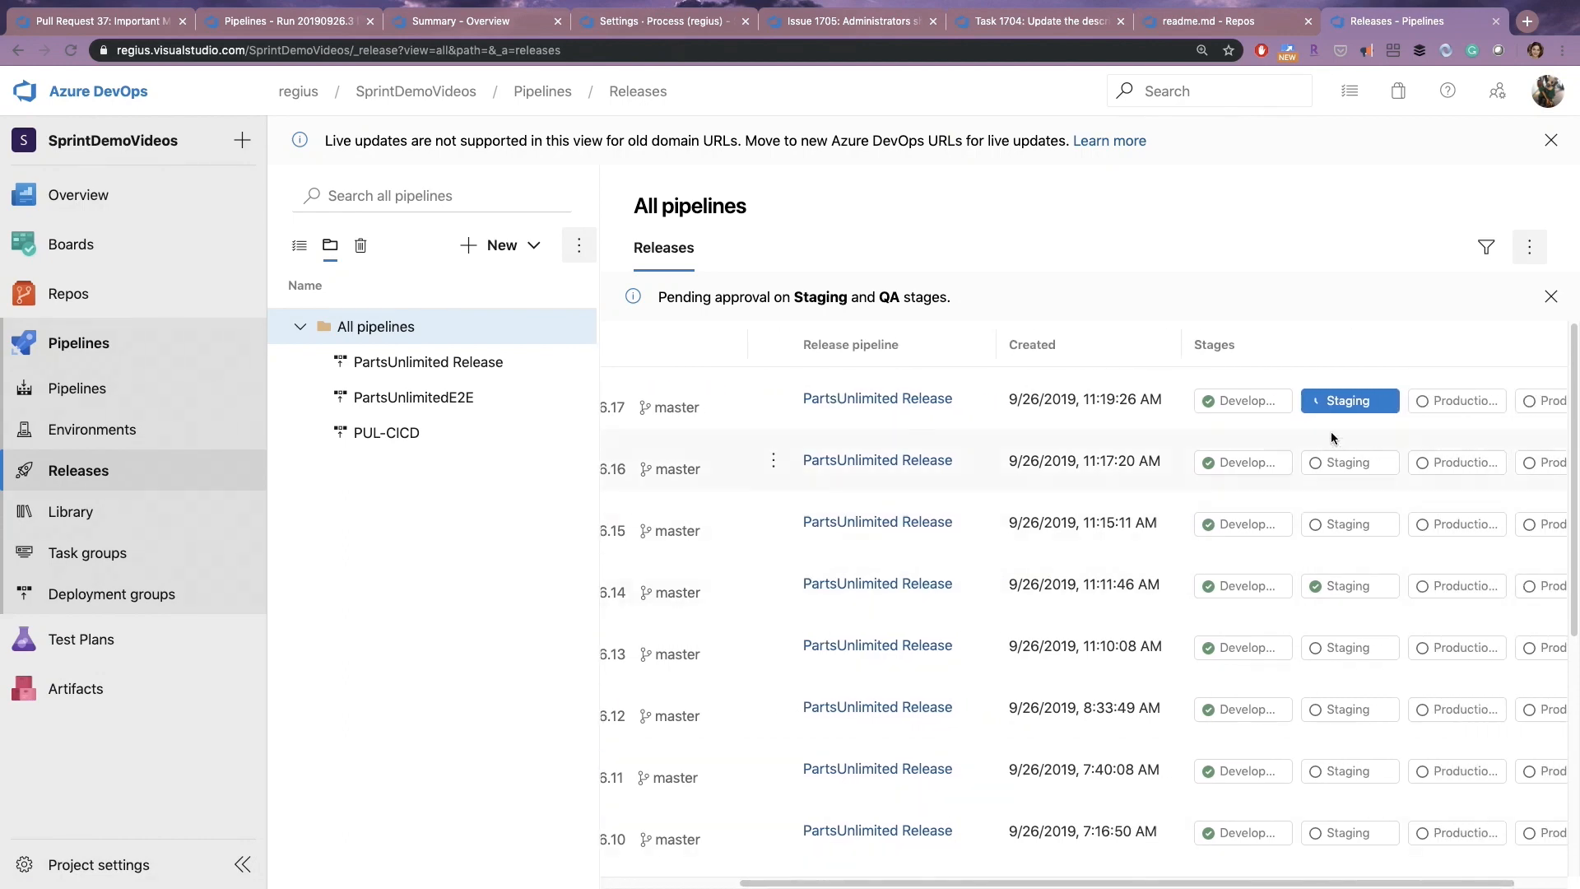
left_click(1349, 400)
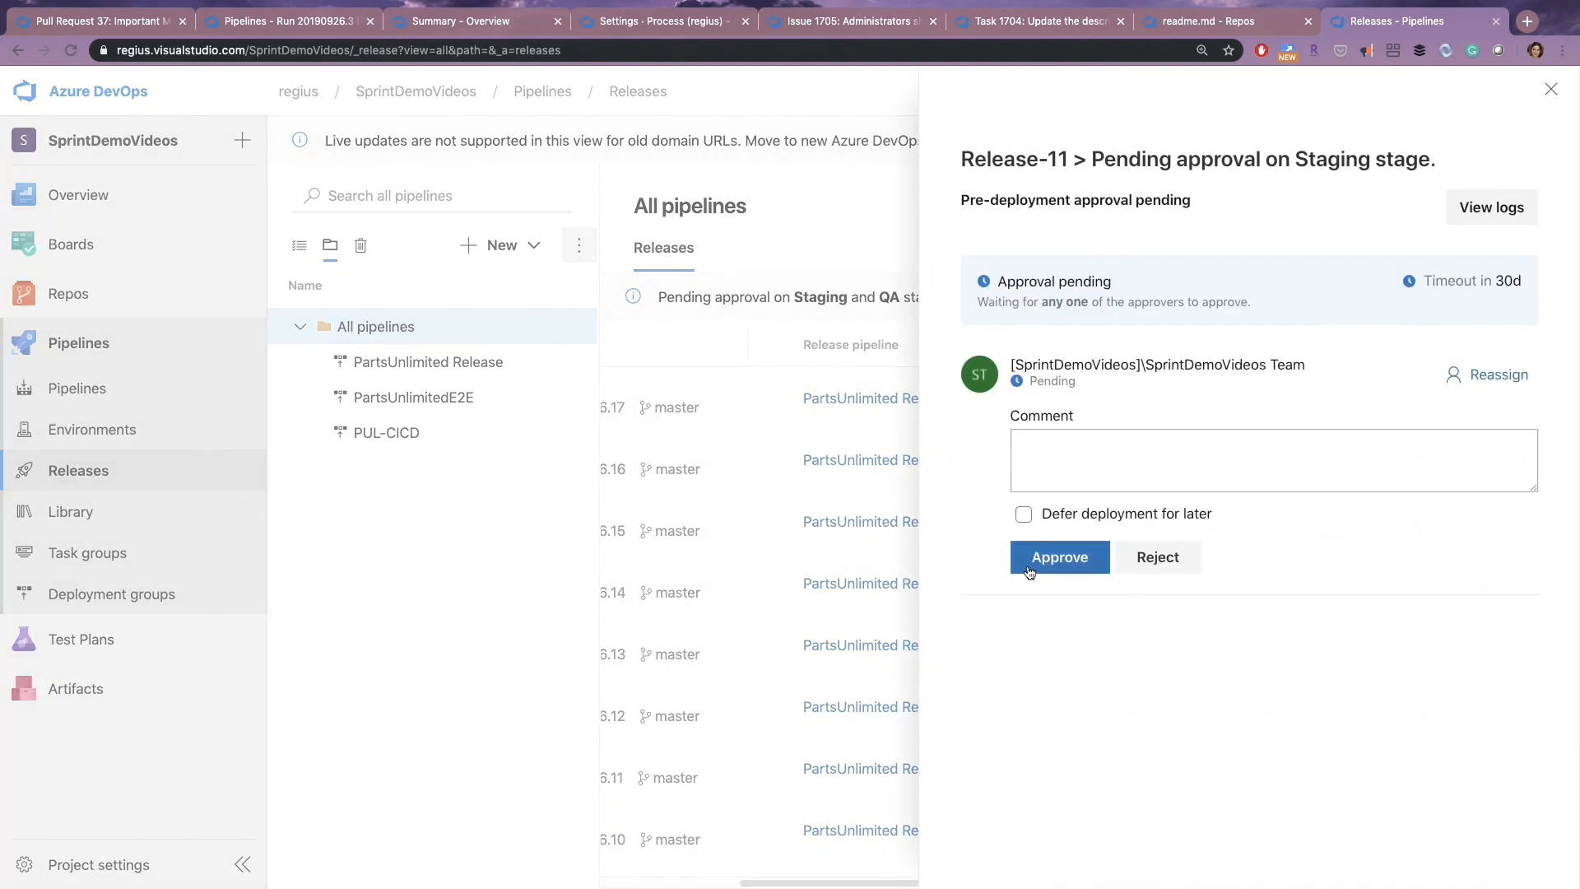
left_click(1058, 558)
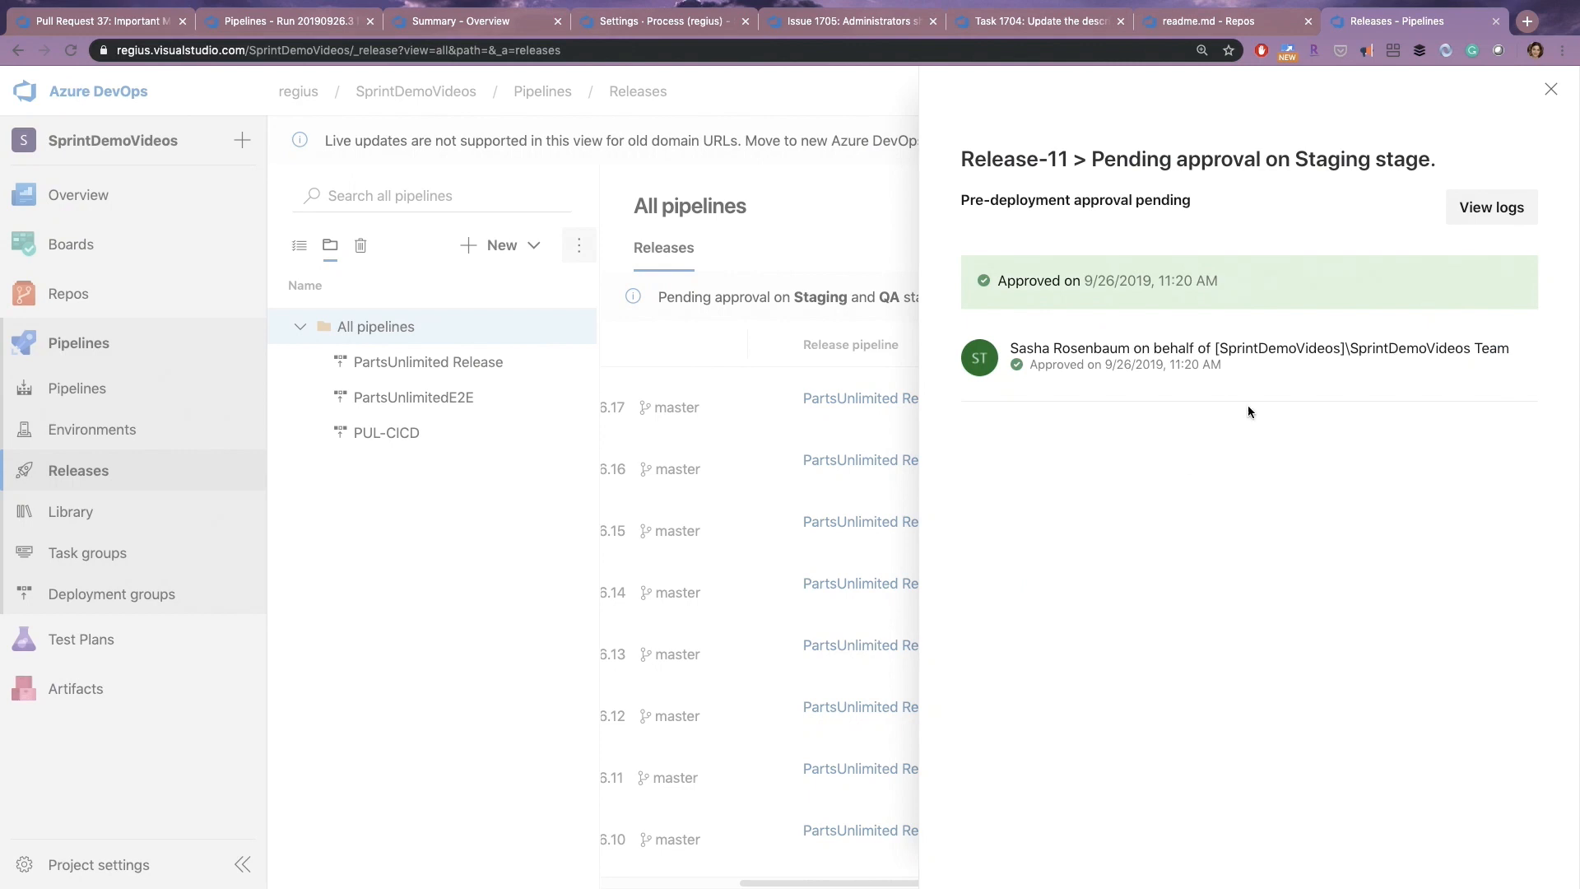
left_click(1550, 89)
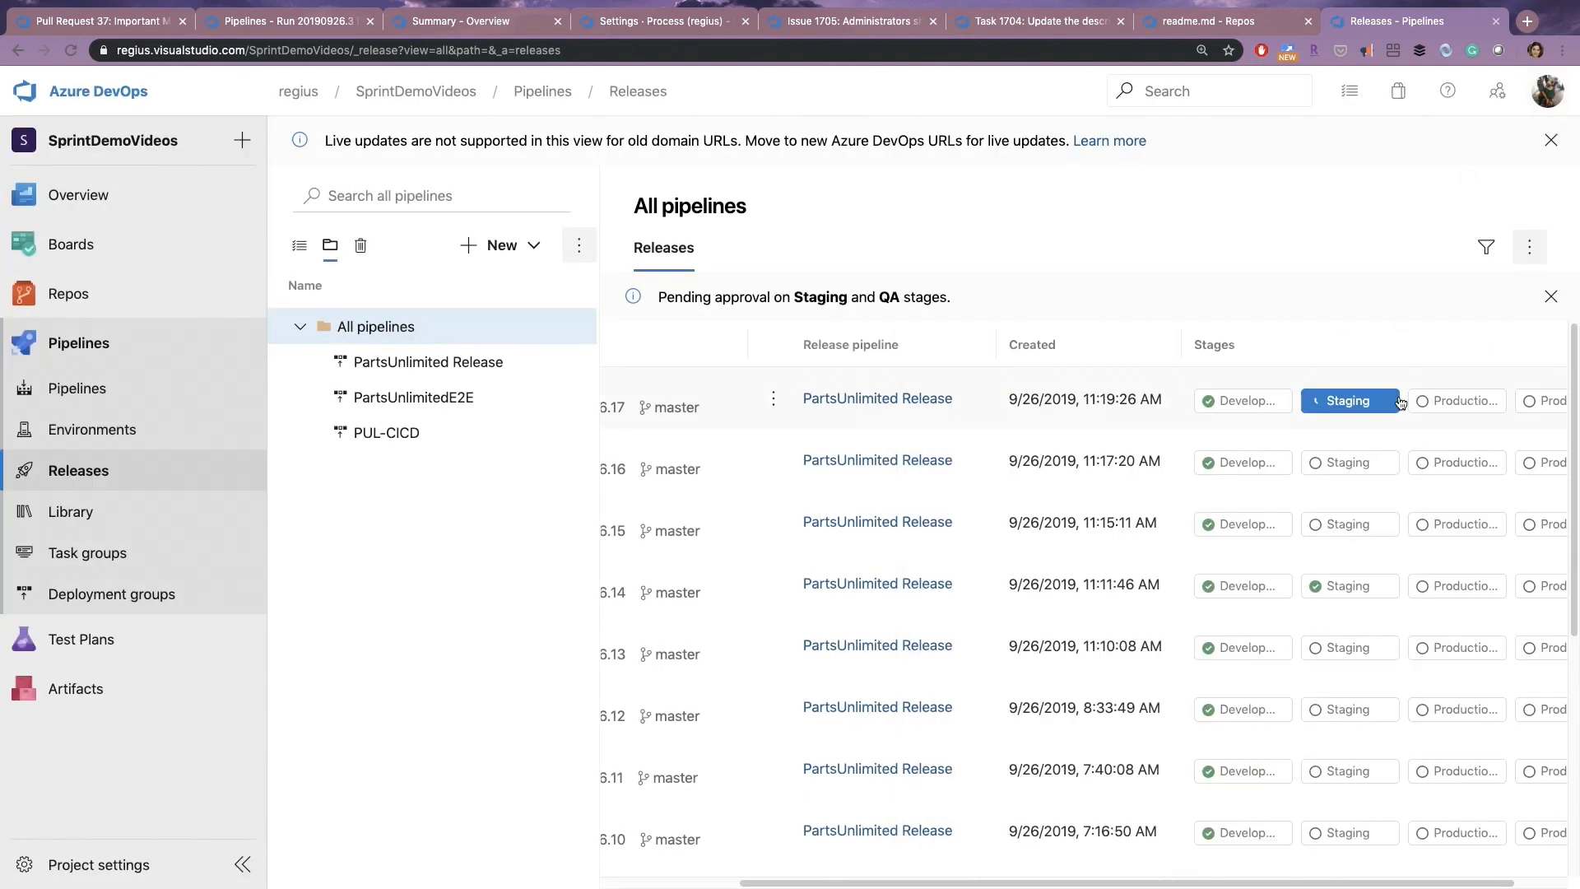
mouse_move(1160, 191)
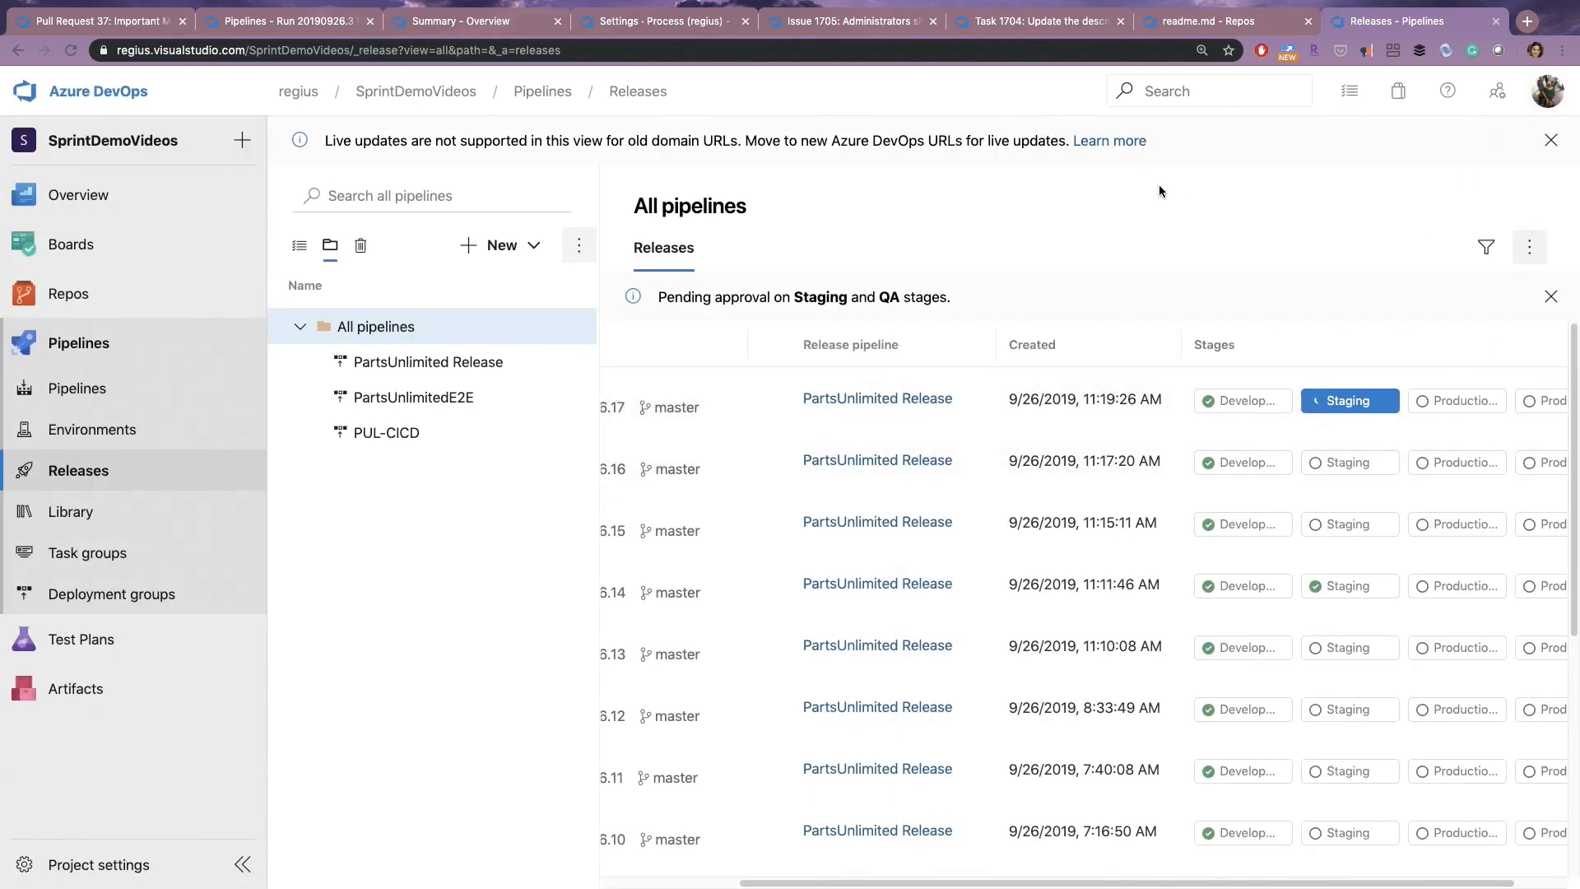
left_click(300, 245)
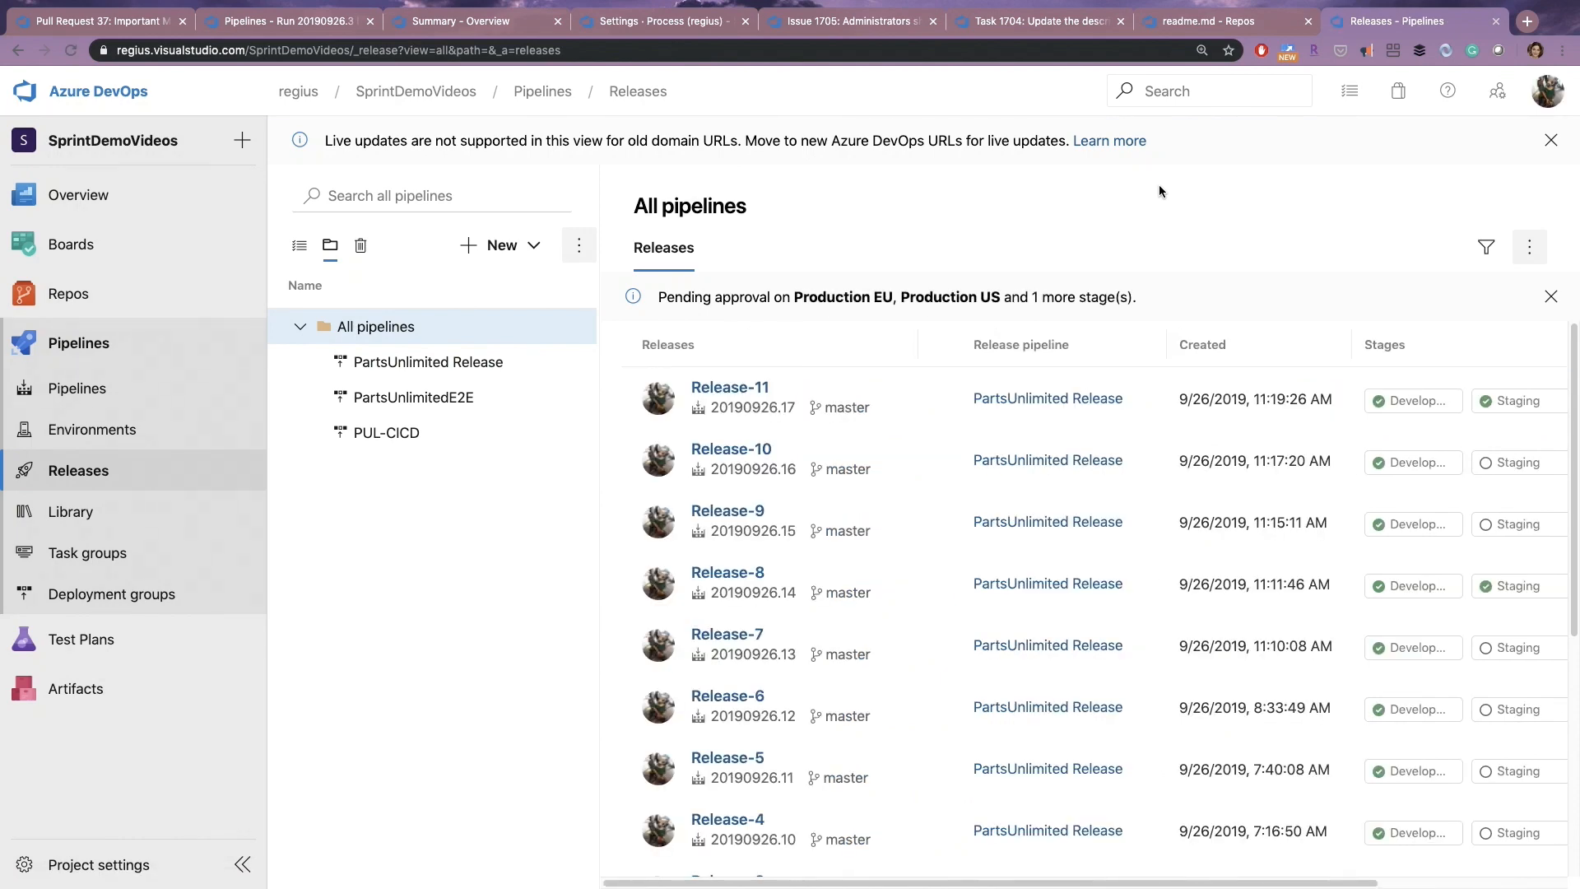
mouse_move(1137, 183)
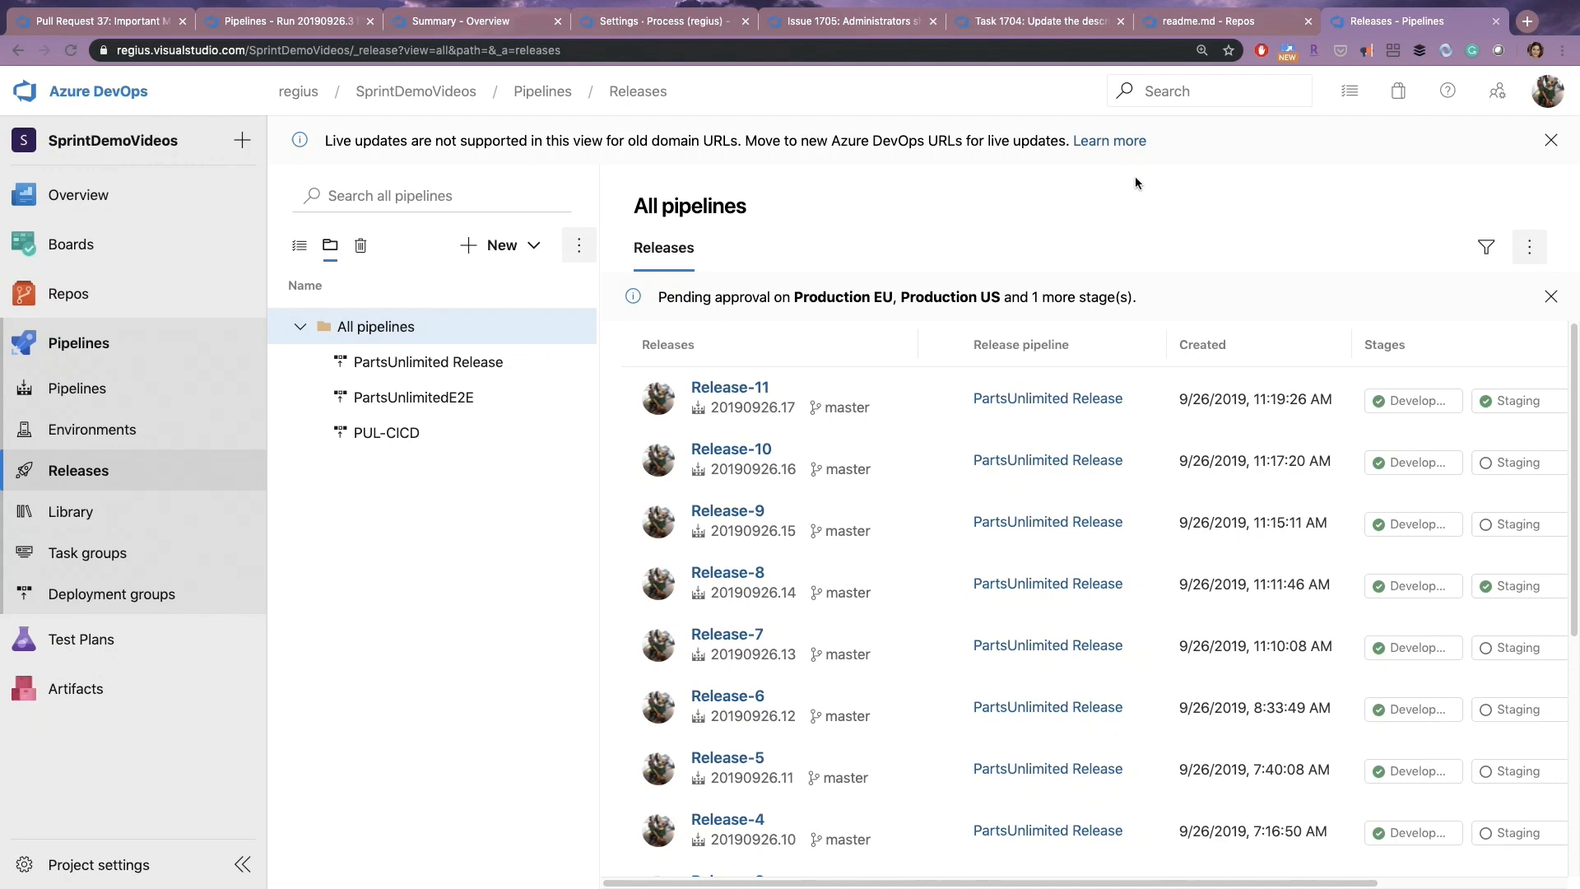
left_click(1034, 20)
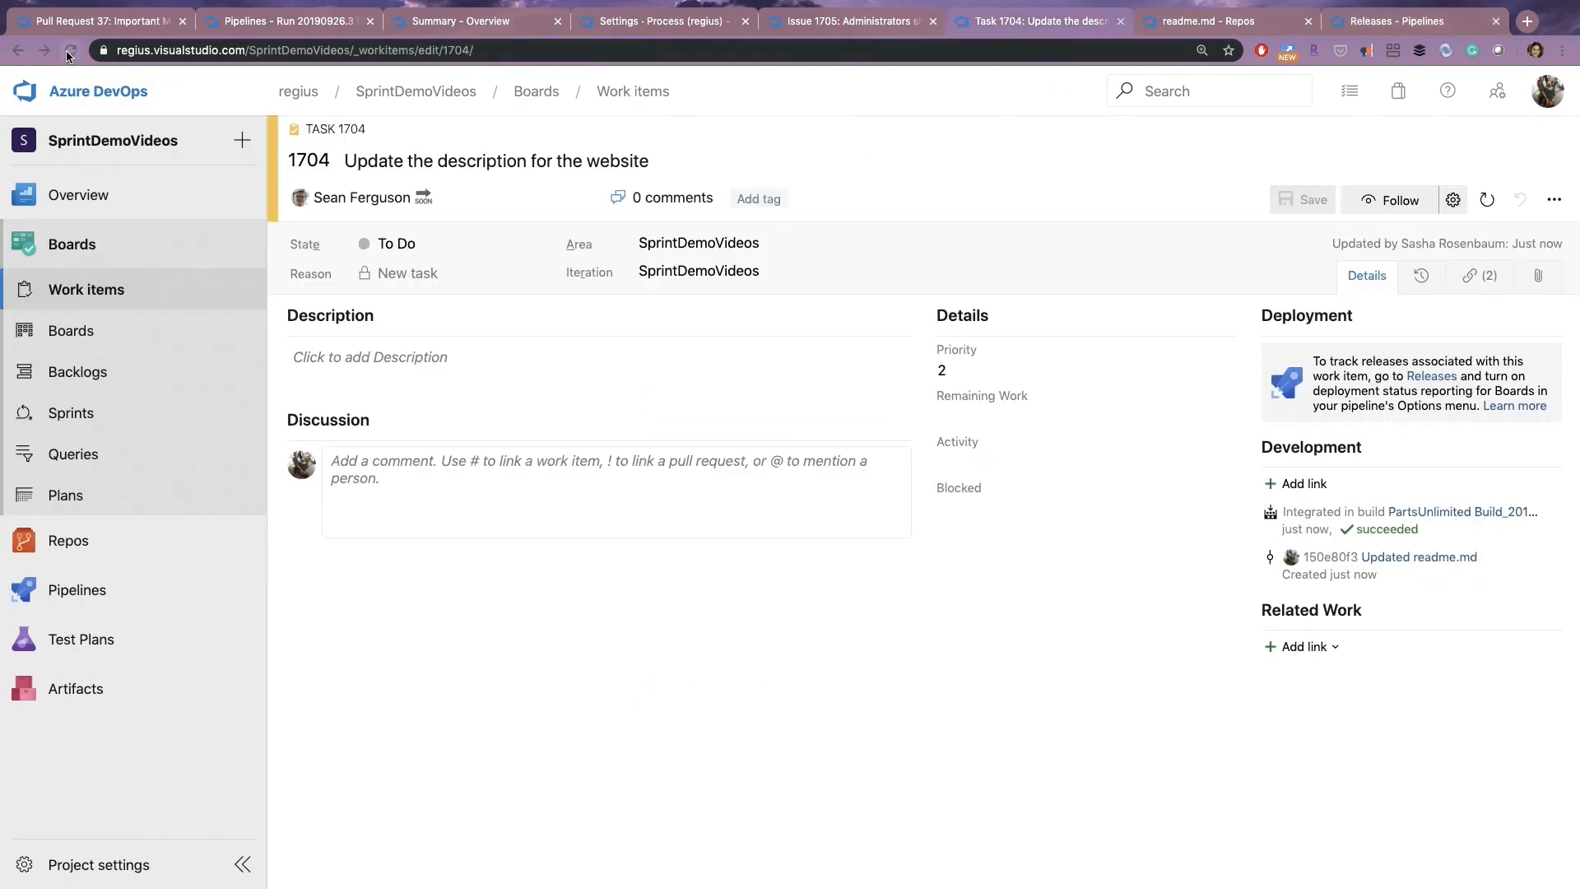
Refresh Task 1704 and expand its Staging deployment from PartsUnlimited Release, then return to Releases.
left_click(71, 51)
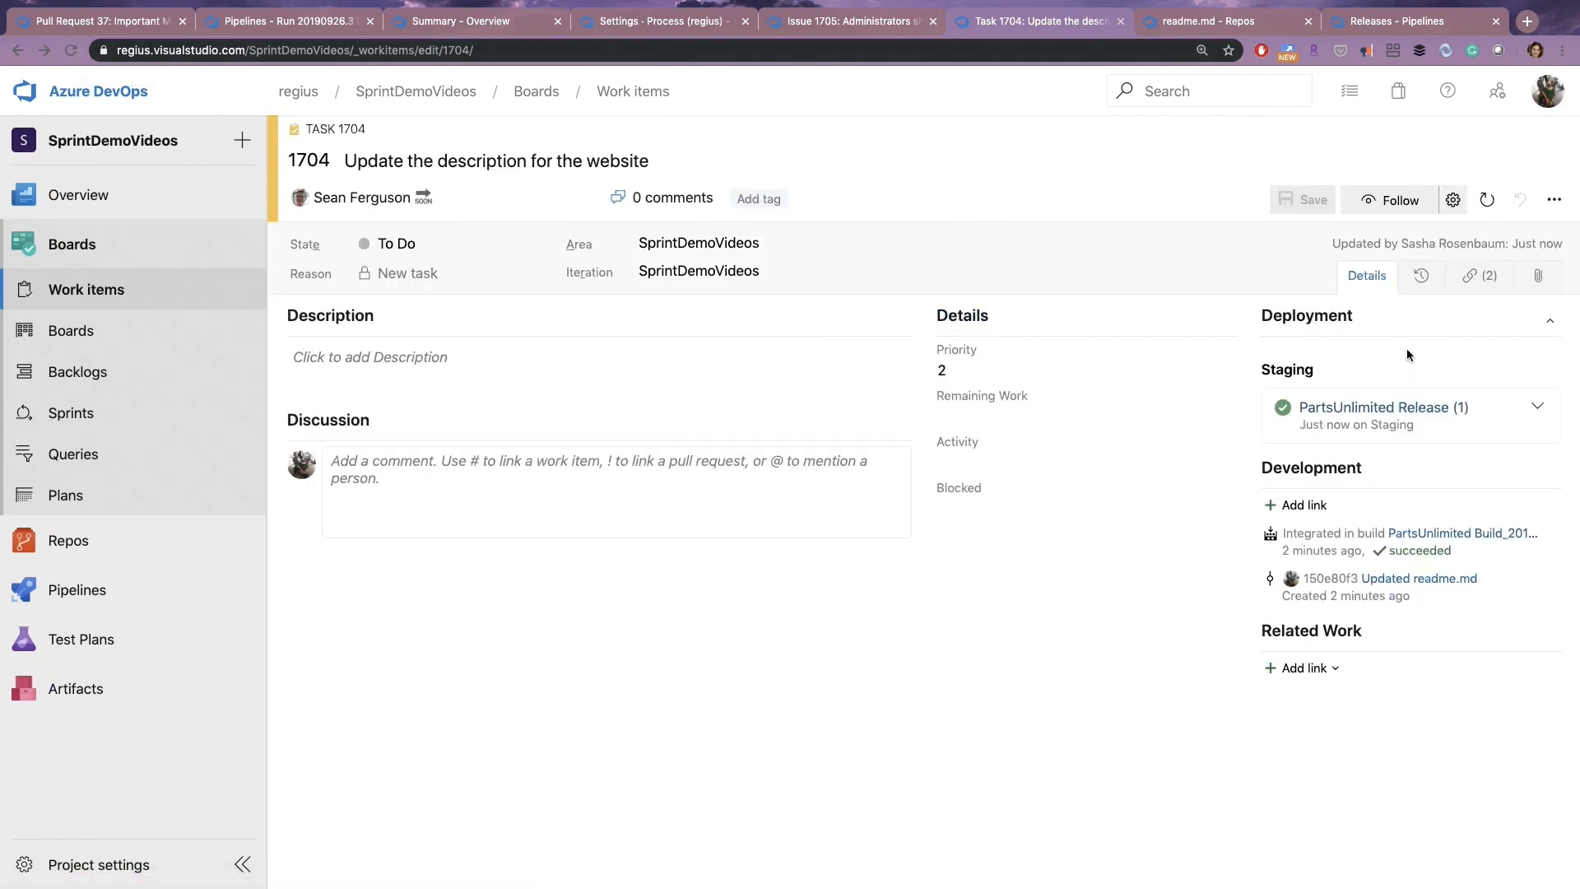
mouse_move(1272, 360)
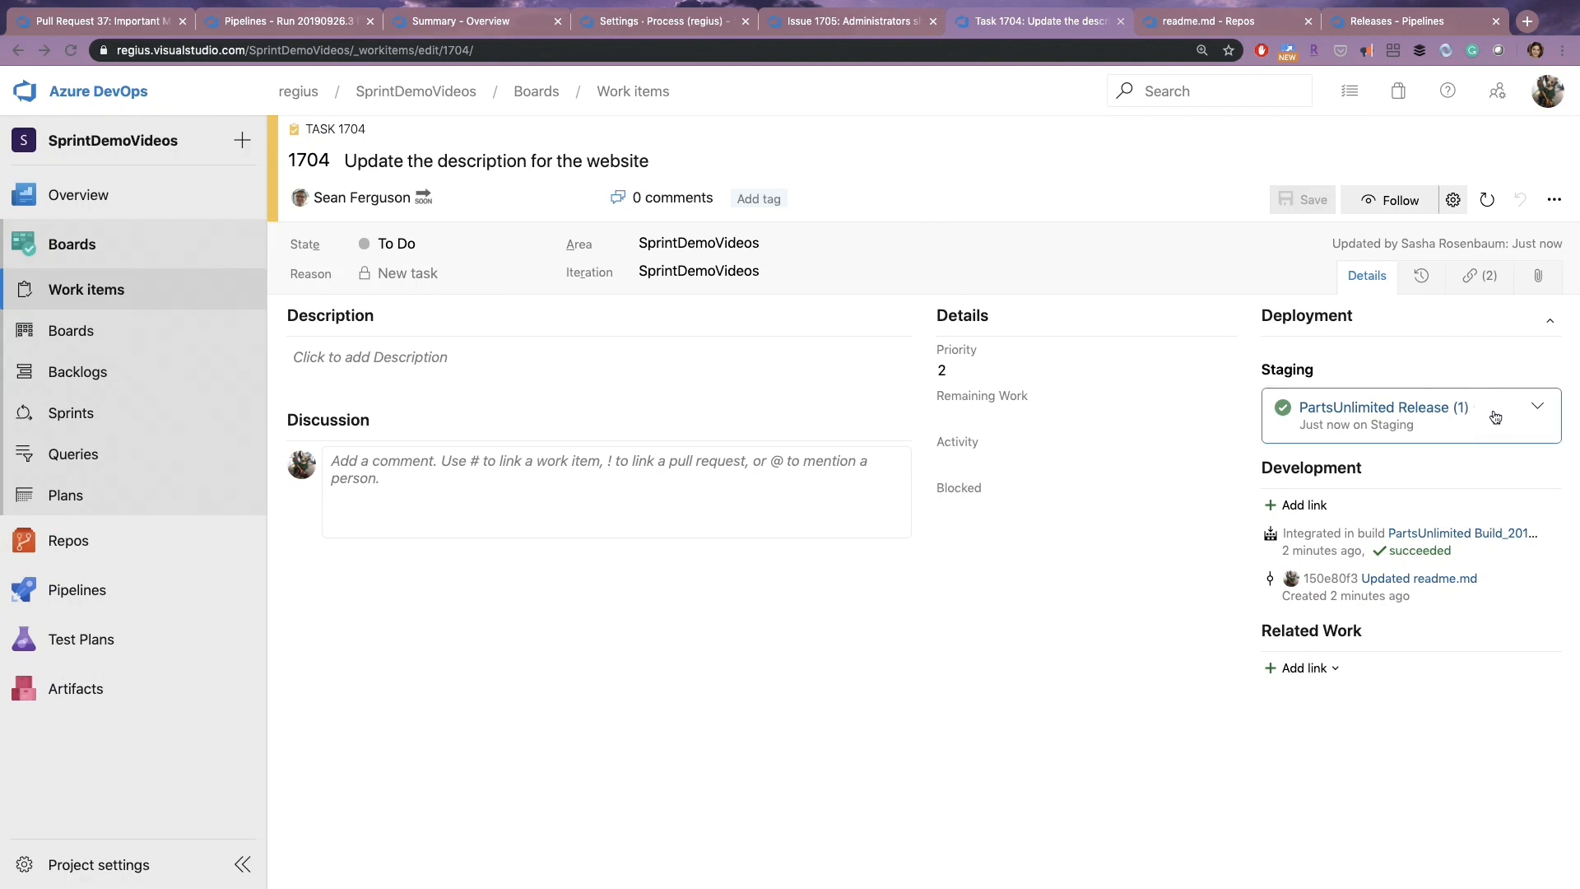
left_click(1537, 407)
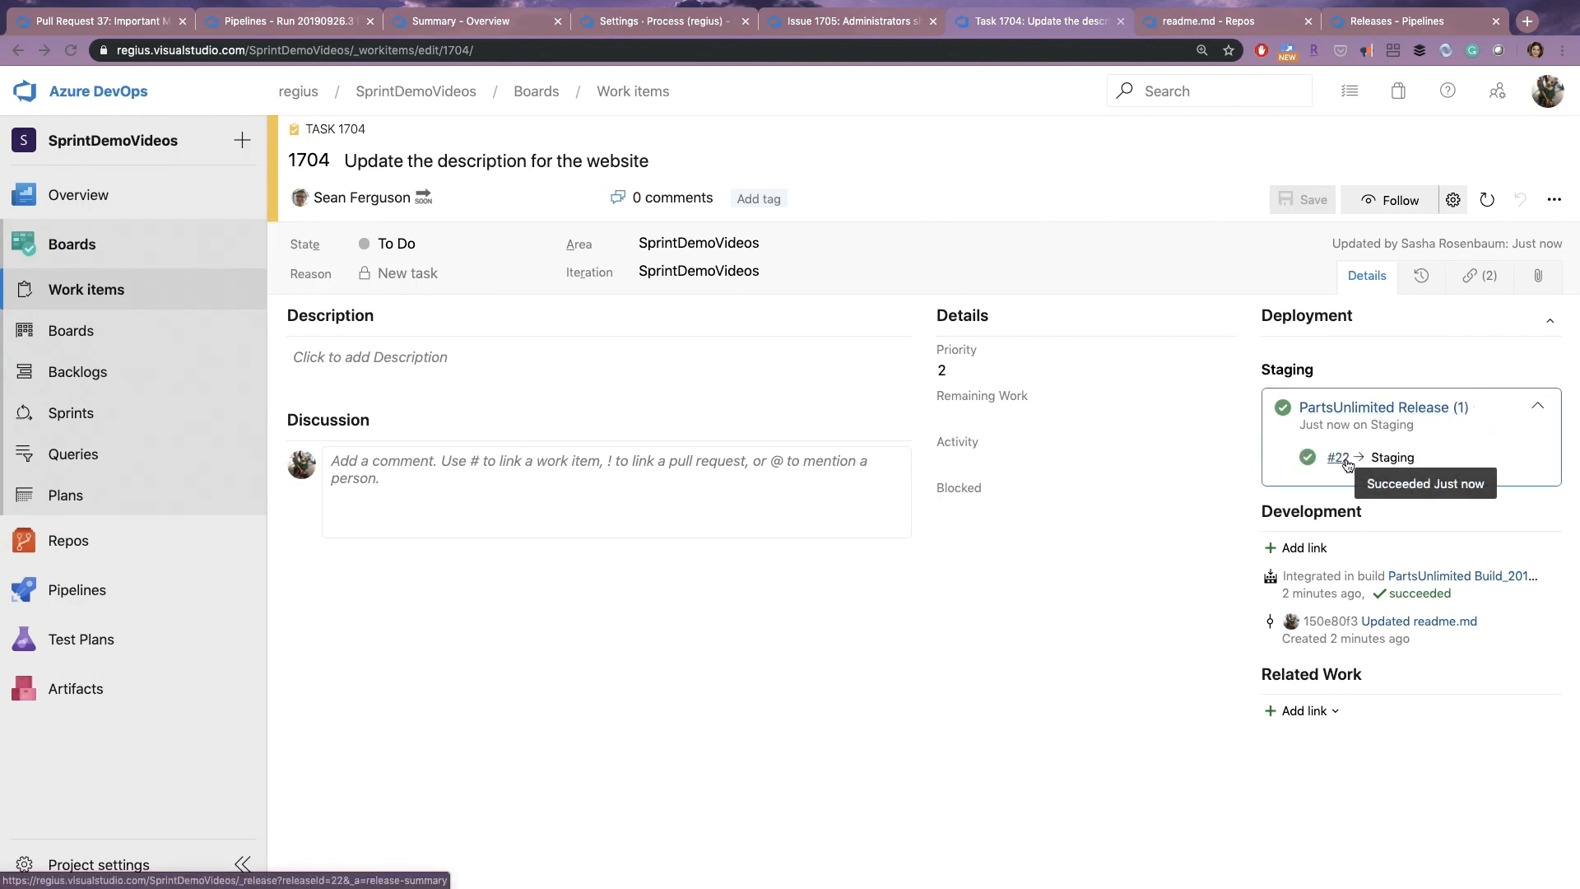
mouse_move(1408, 56)
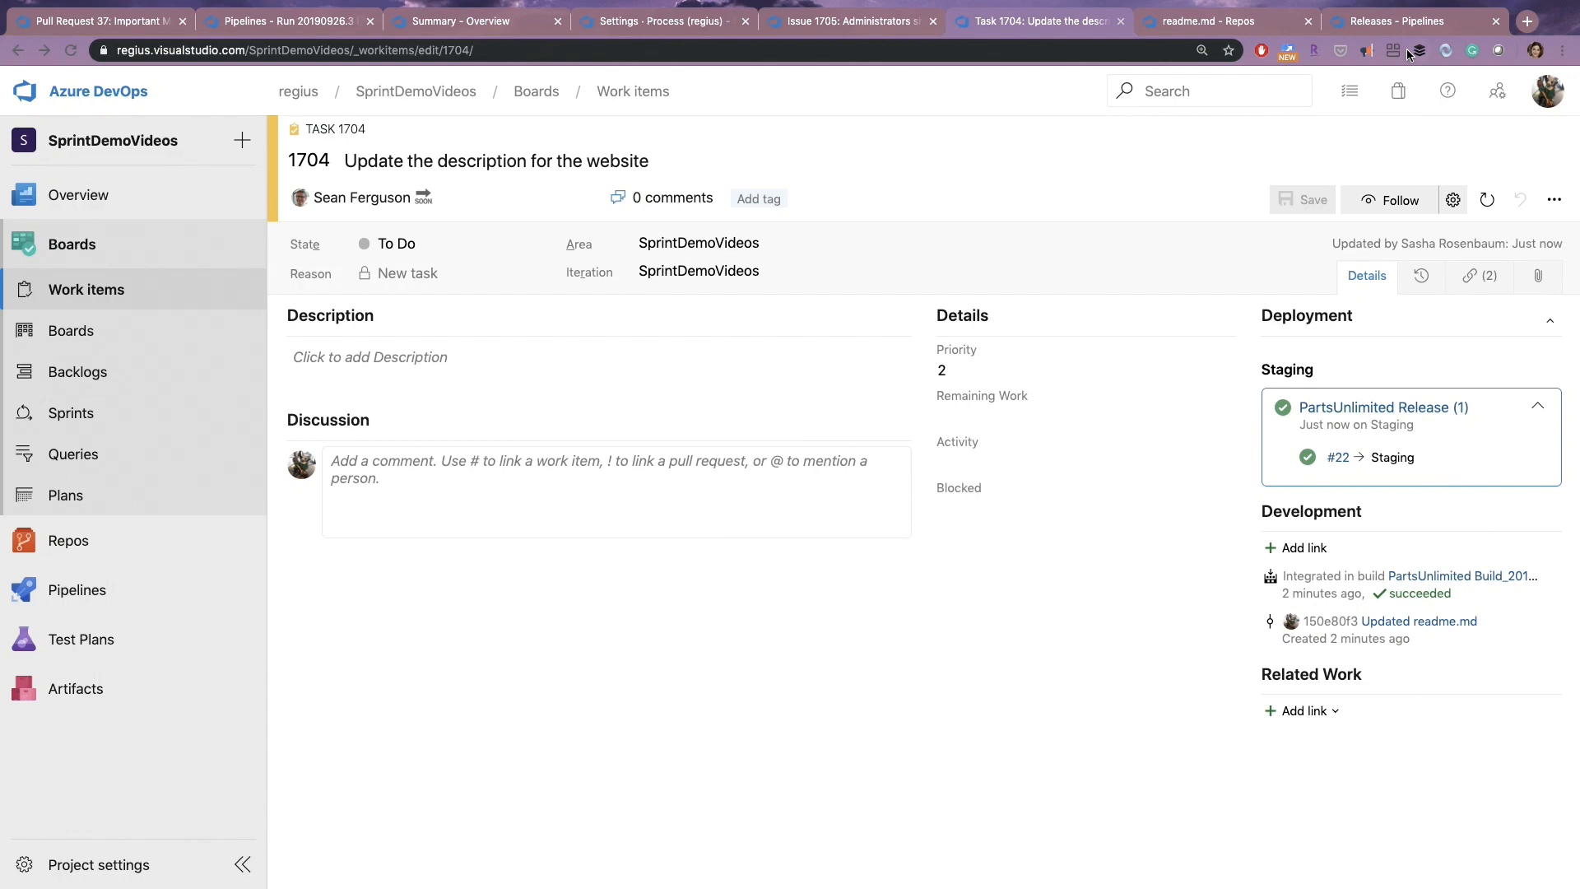
left_click(1391, 20)
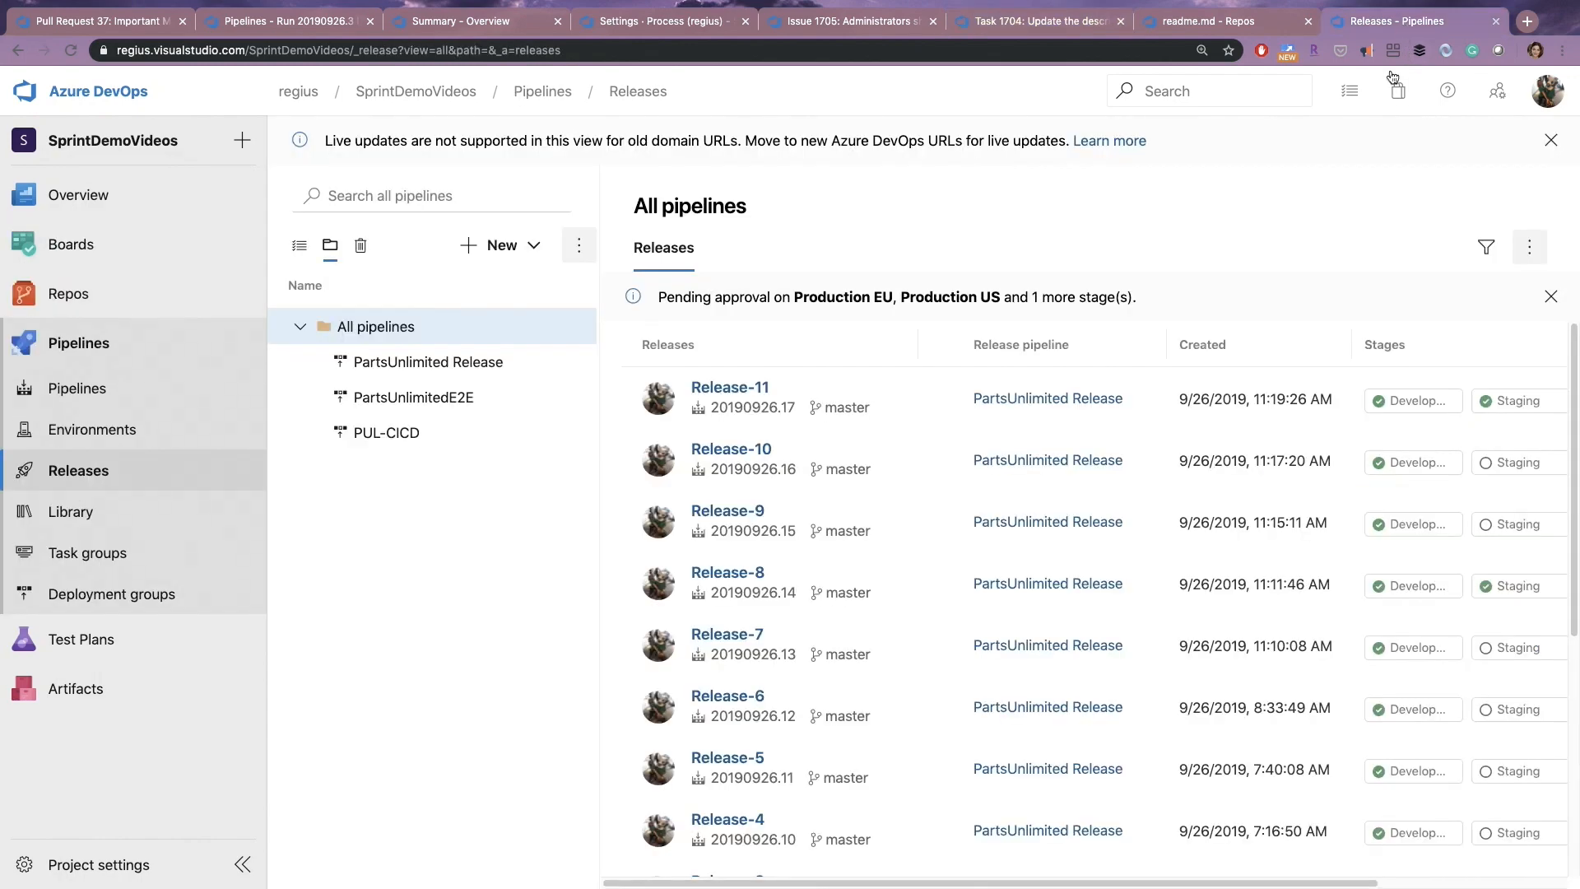
Approve Release-11's Production EU and Production US deployments, then return to work item 1704.
scroll("right", 3)
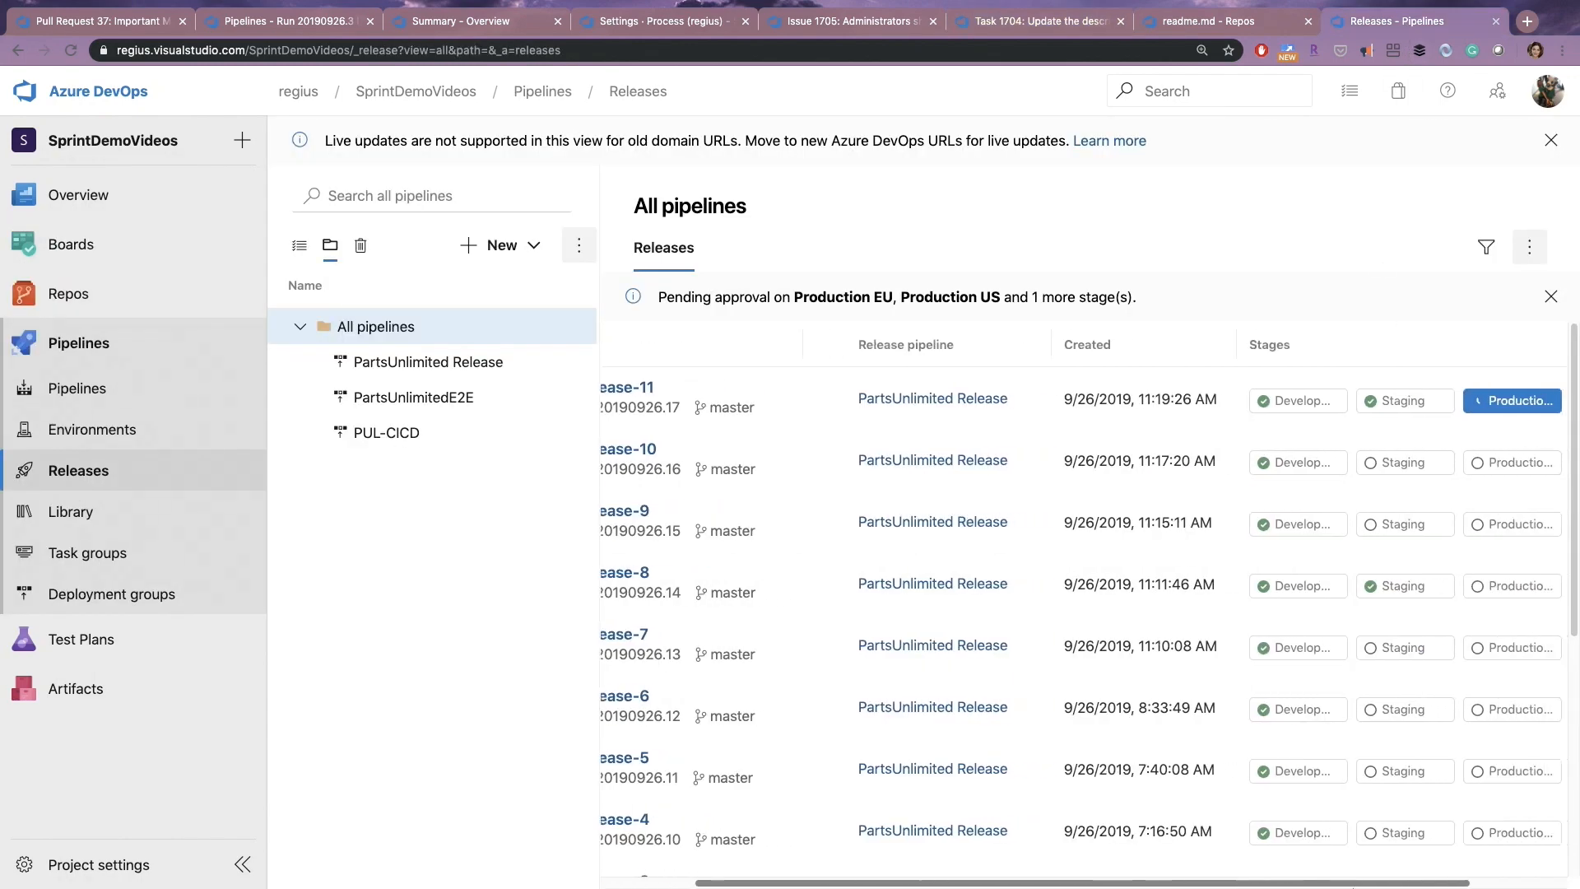
mouse_move(1394, 400)
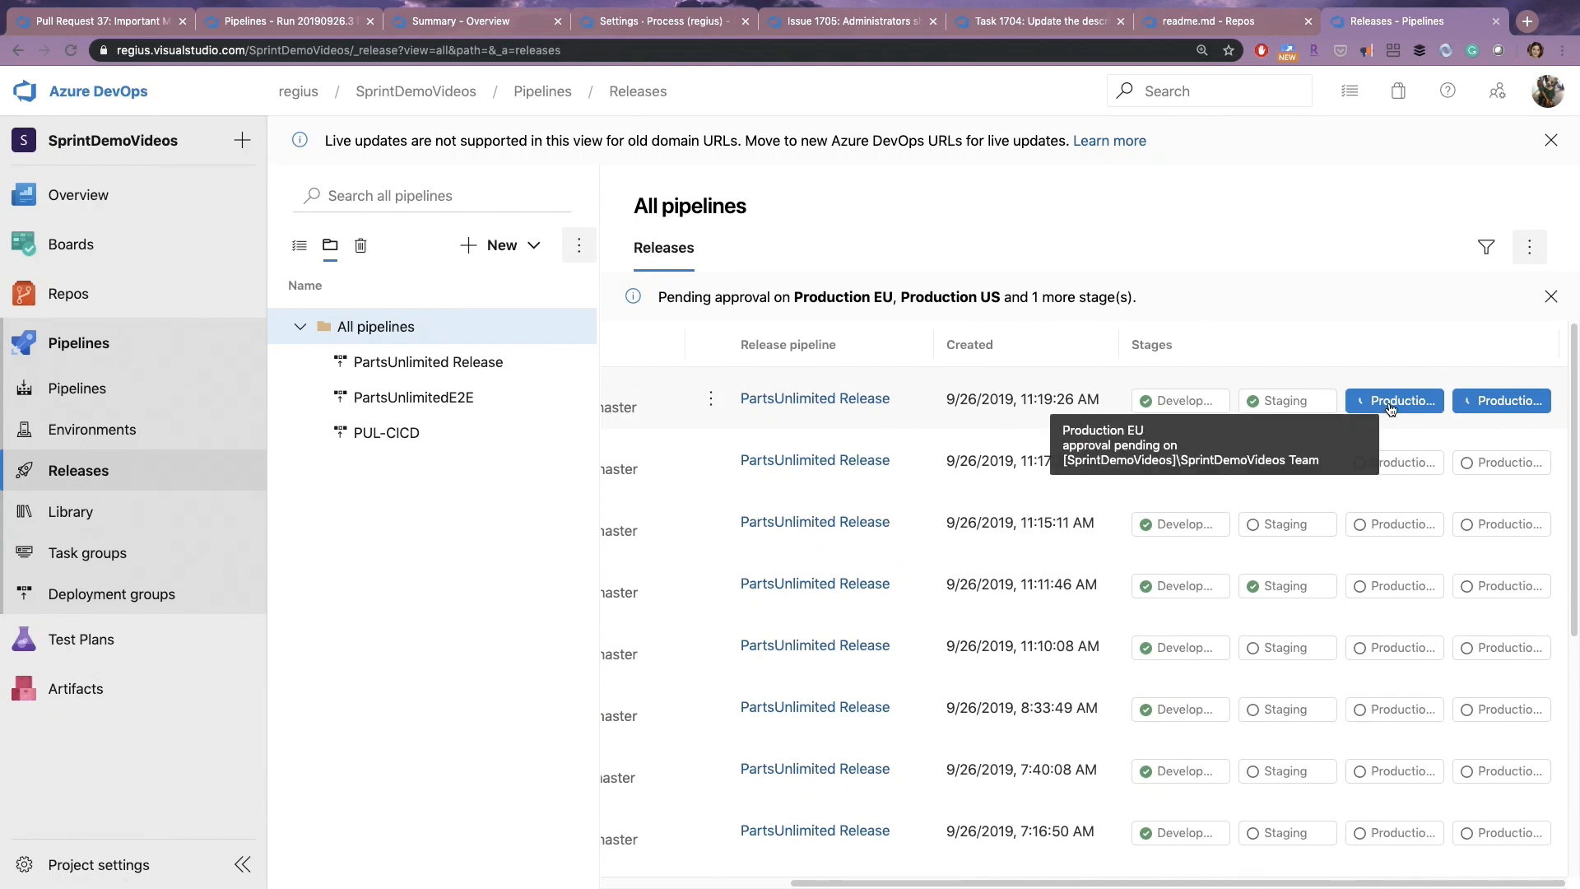
left_click(1394, 400)
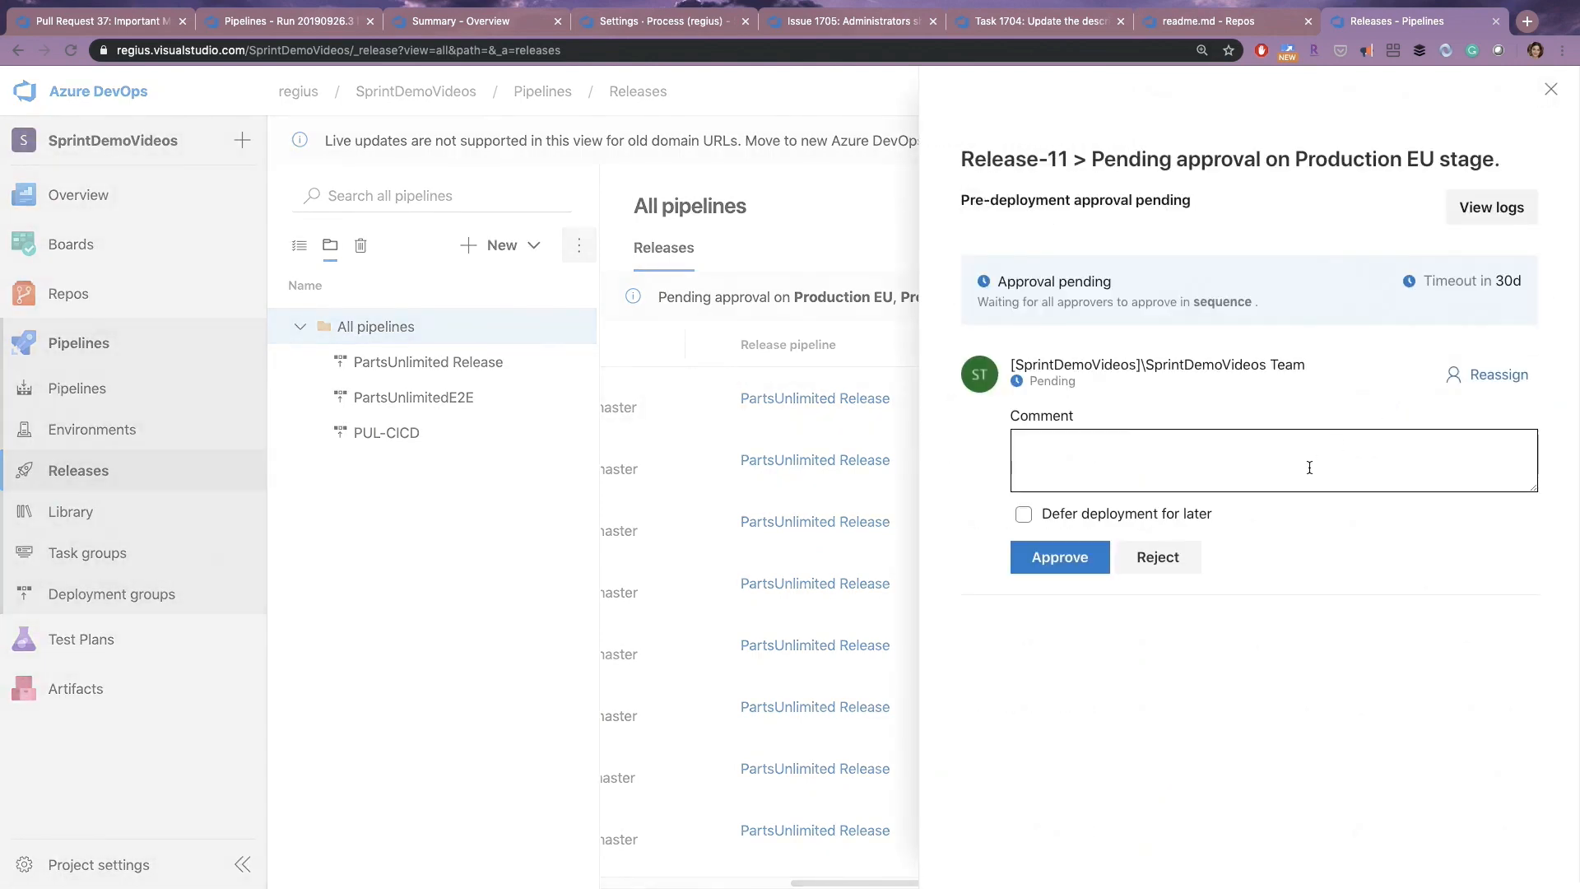
left_click(1058, 558)
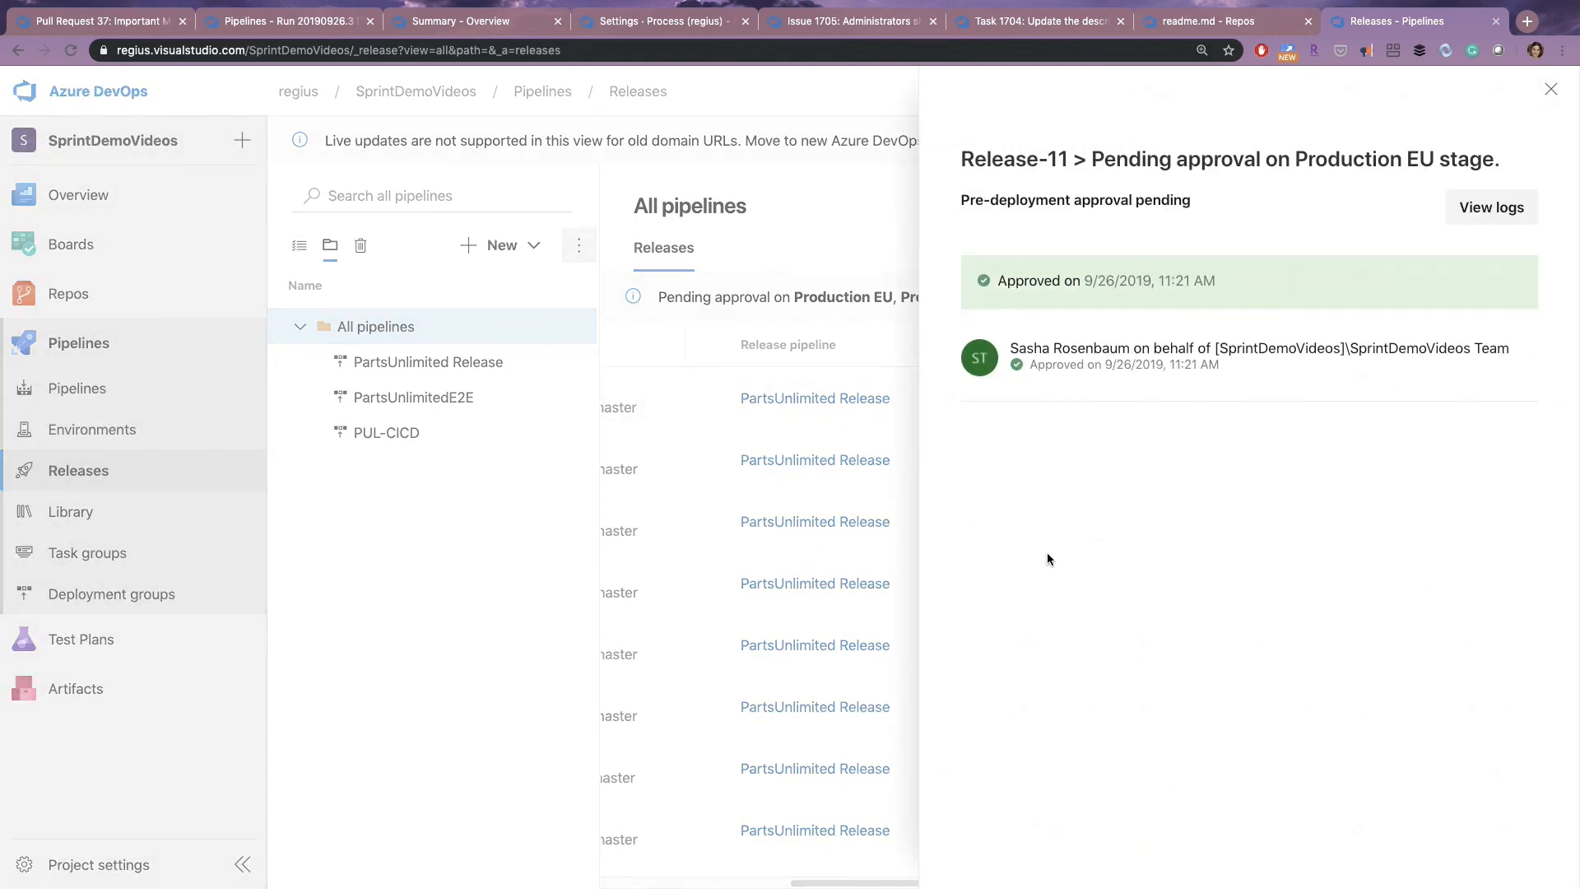
left_click(1550, 89)
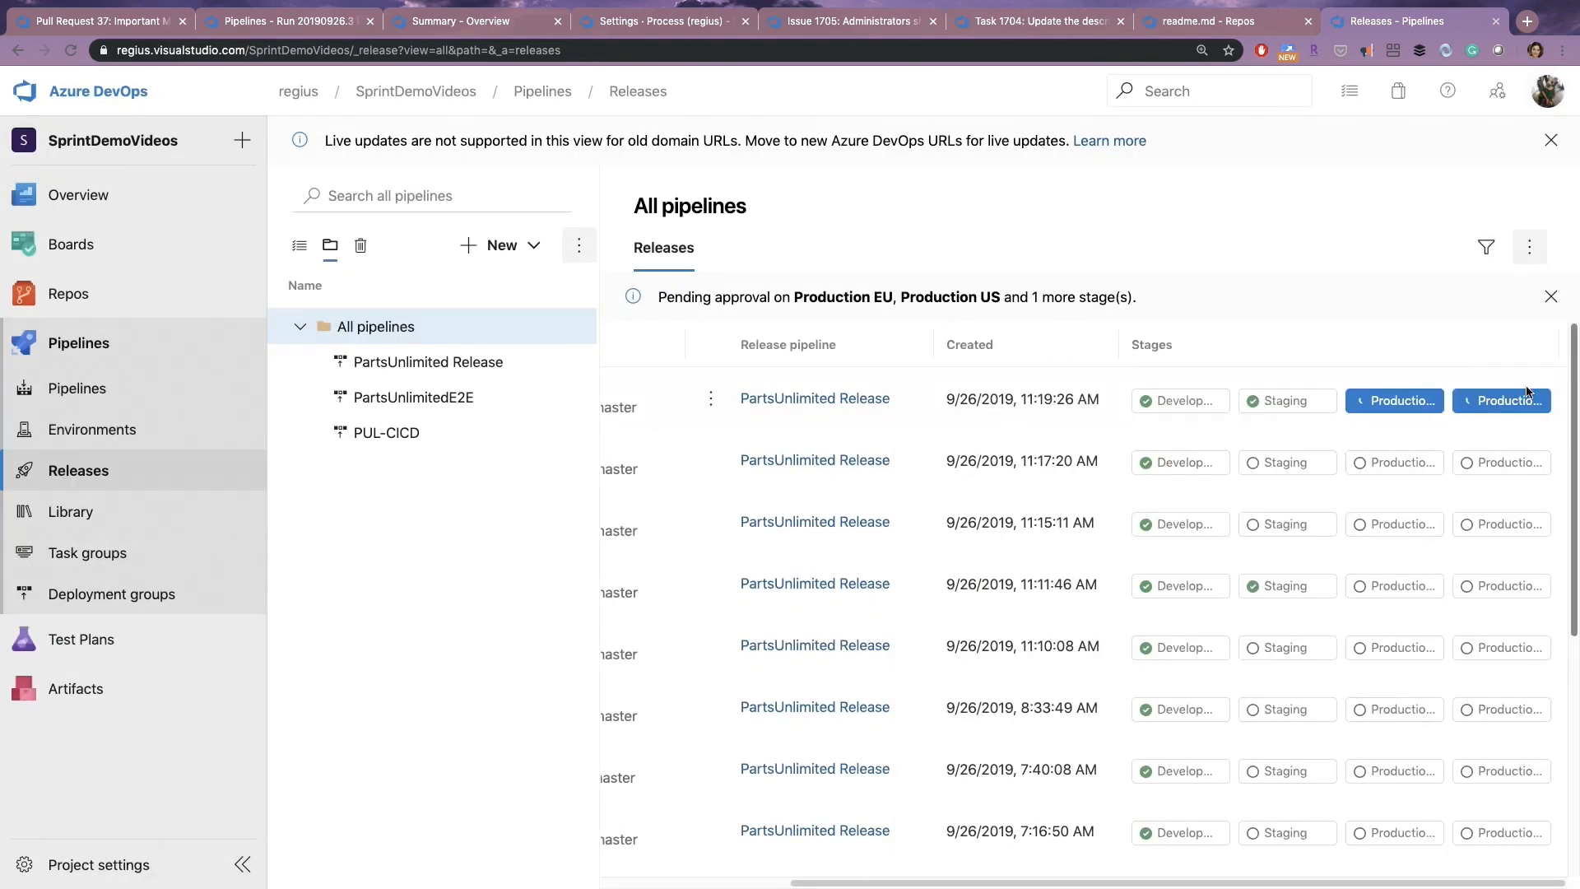
left_click(1501, 400)
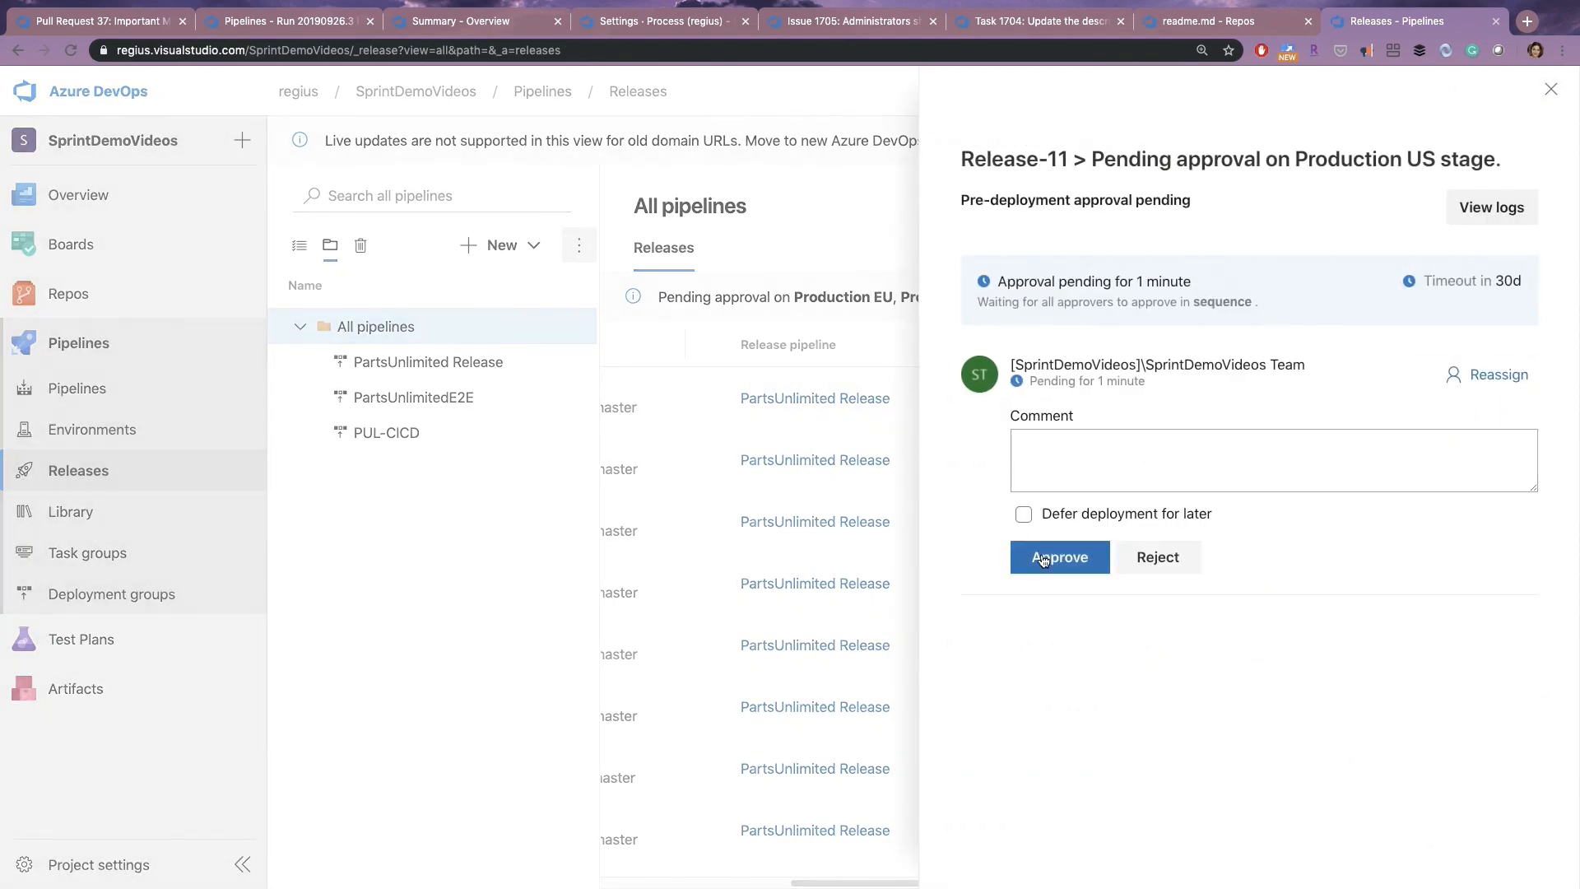
left_click(1058, 557)
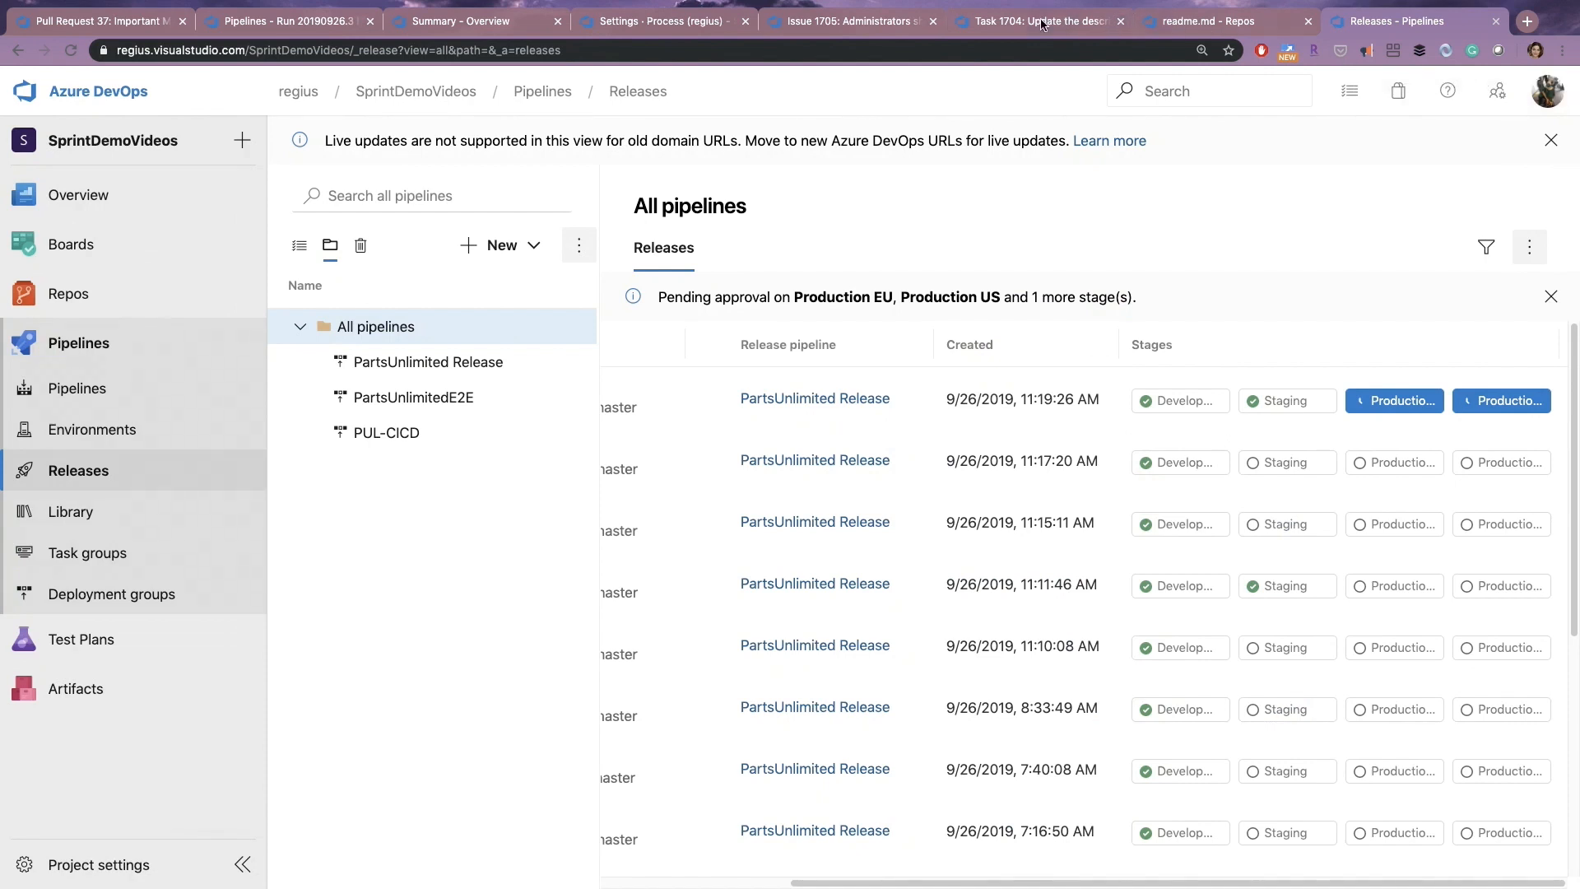
left_click(1034, 20)
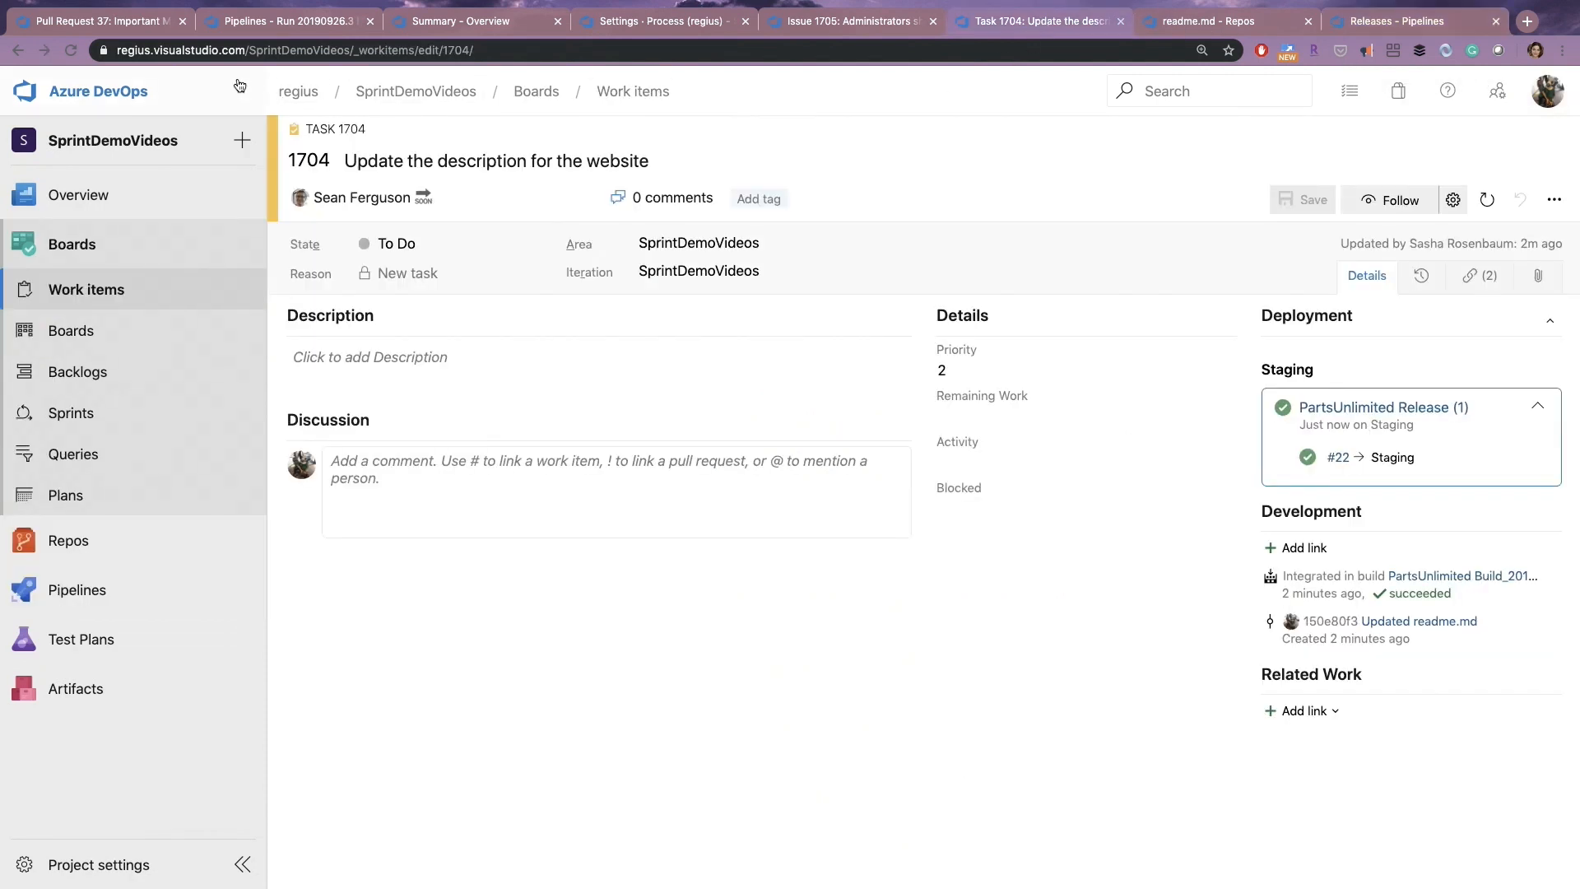
Refresh Task 1704 and expand its Production deployment showing Production US and EU releases.
left_click(69, 51)
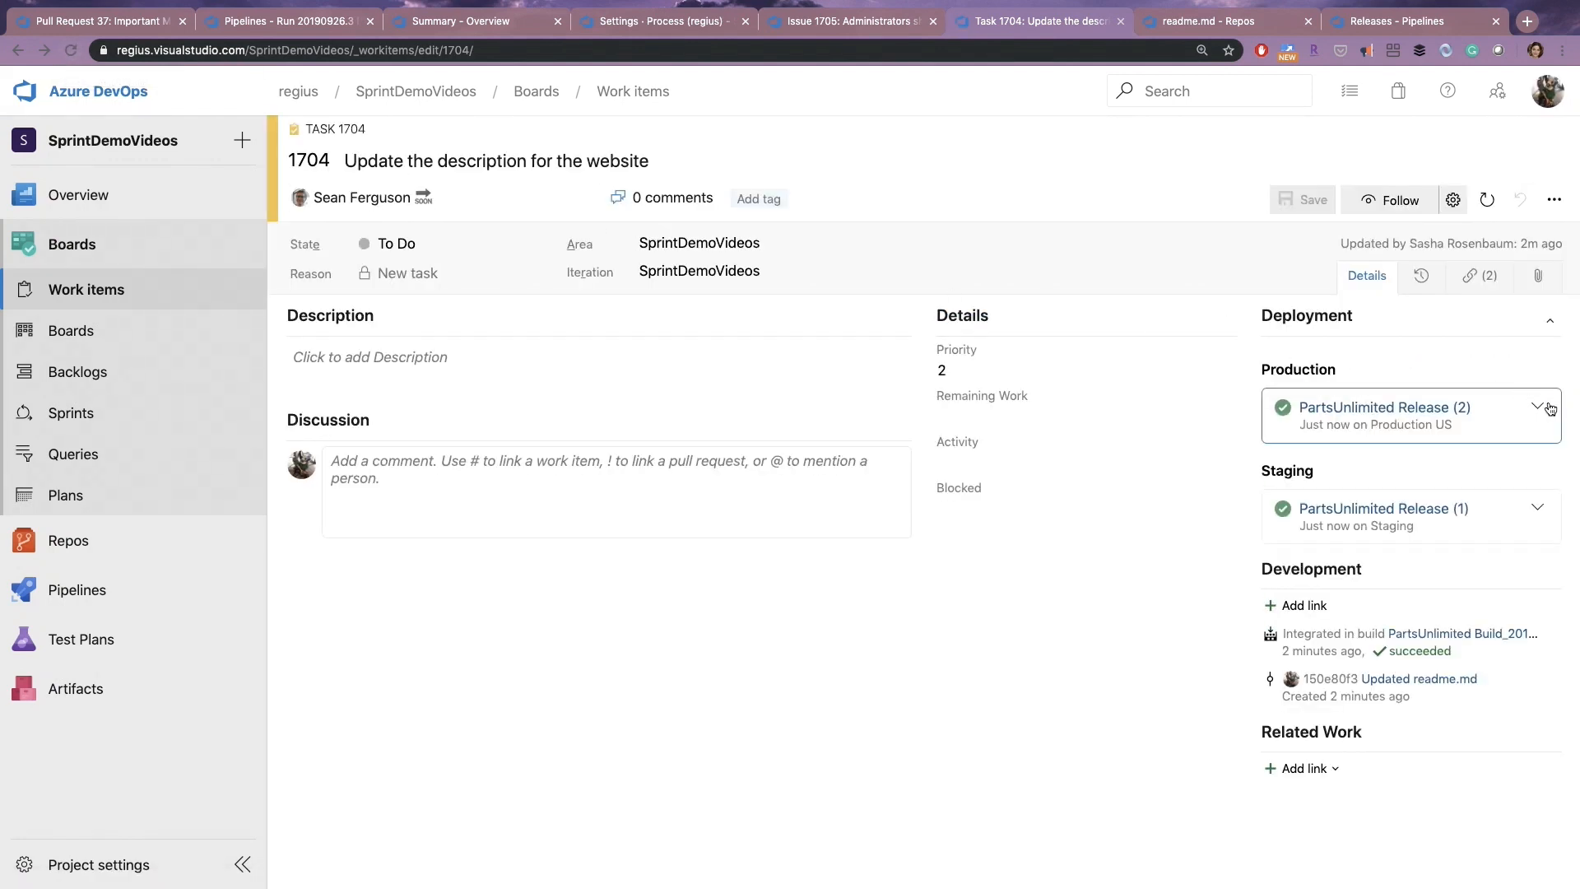
left_click(1537, 406)
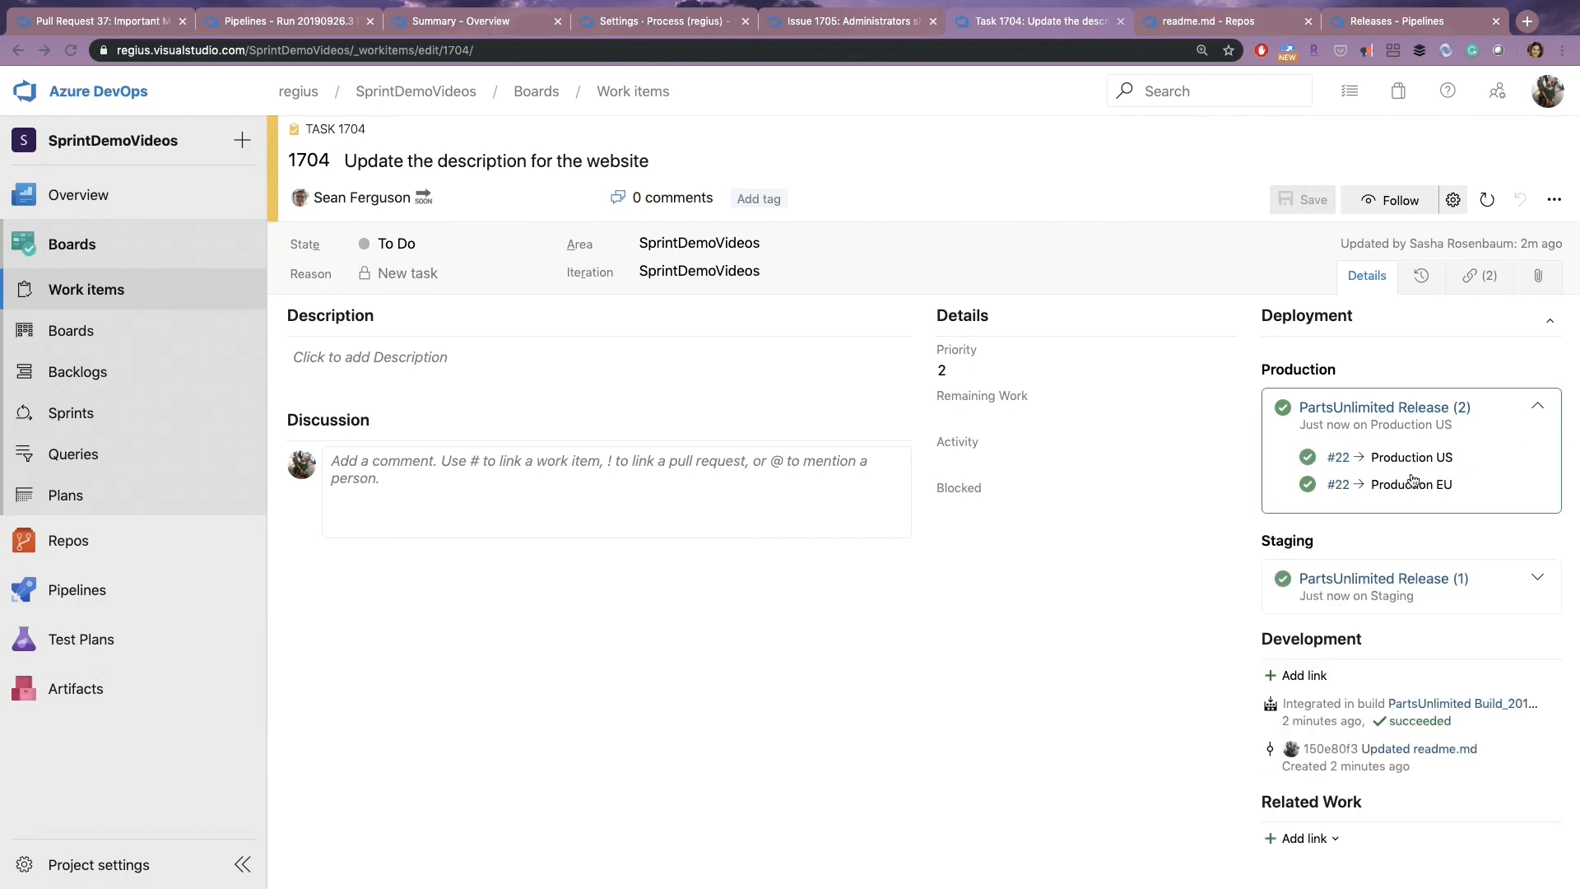